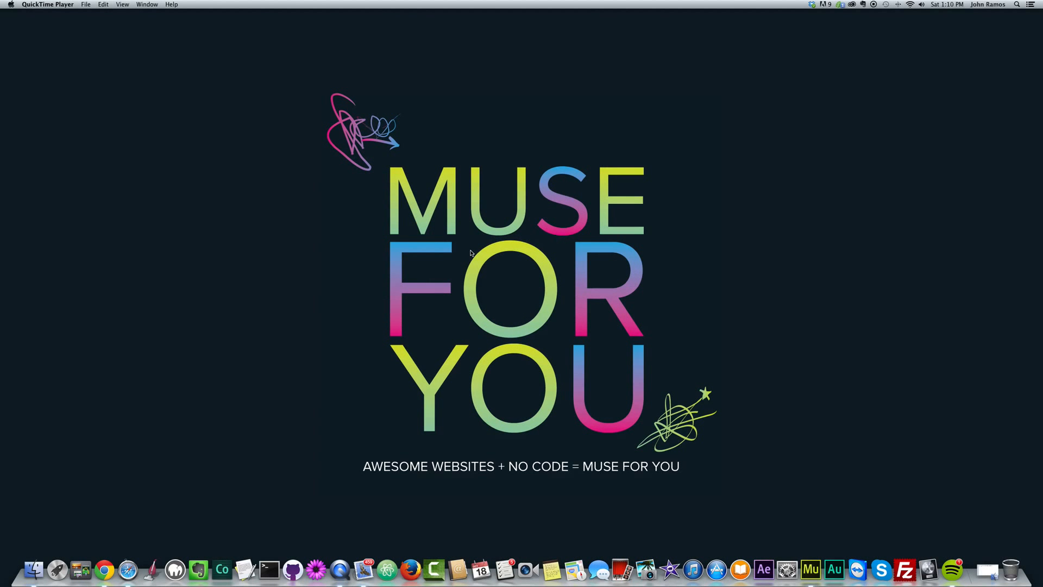
pyautogui.moveTo(414, 244)
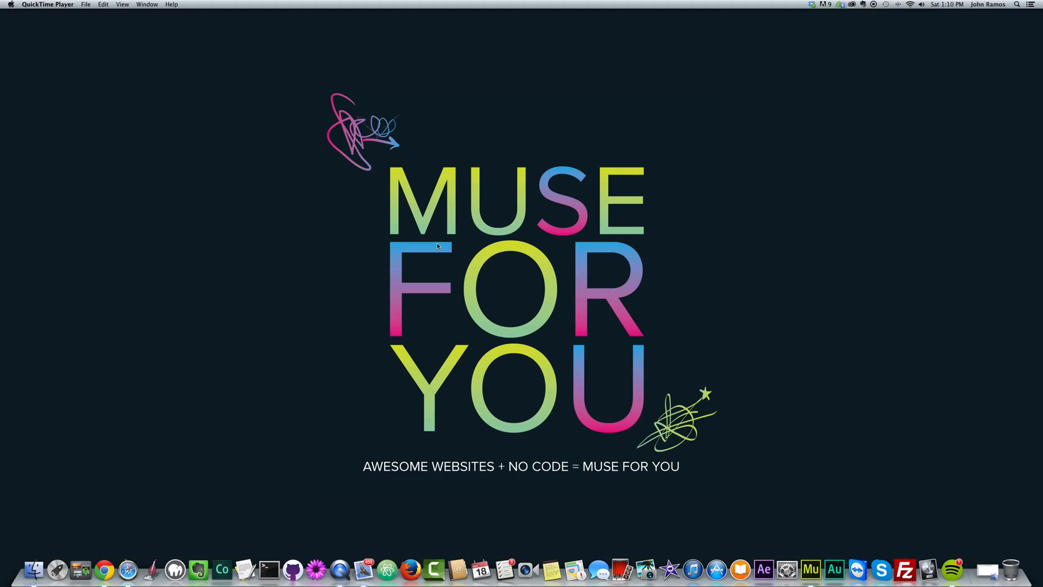
pyautogui.moveTo(422, 239)
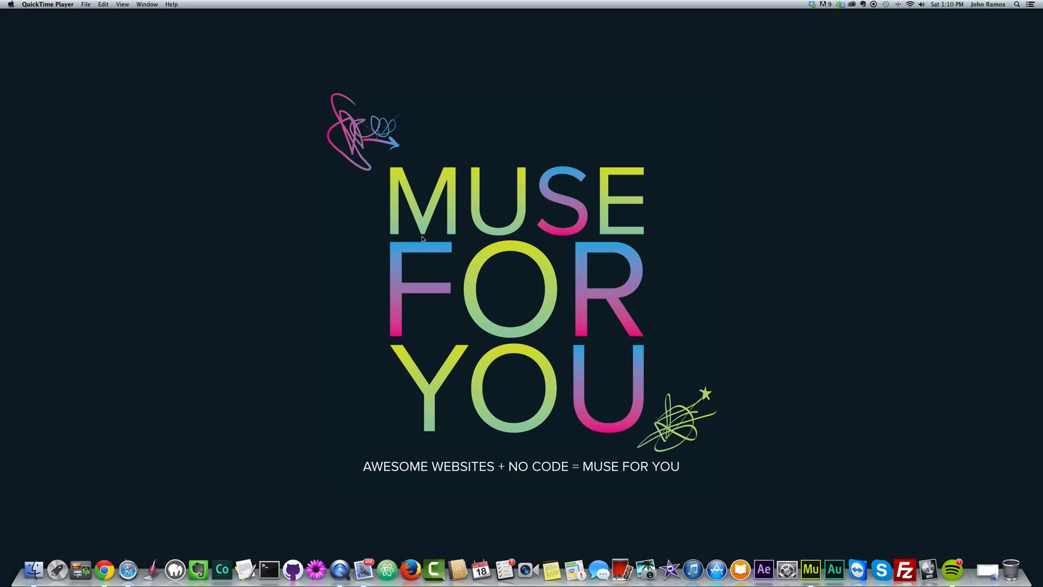
pyautogui.moveTo(428, 237)
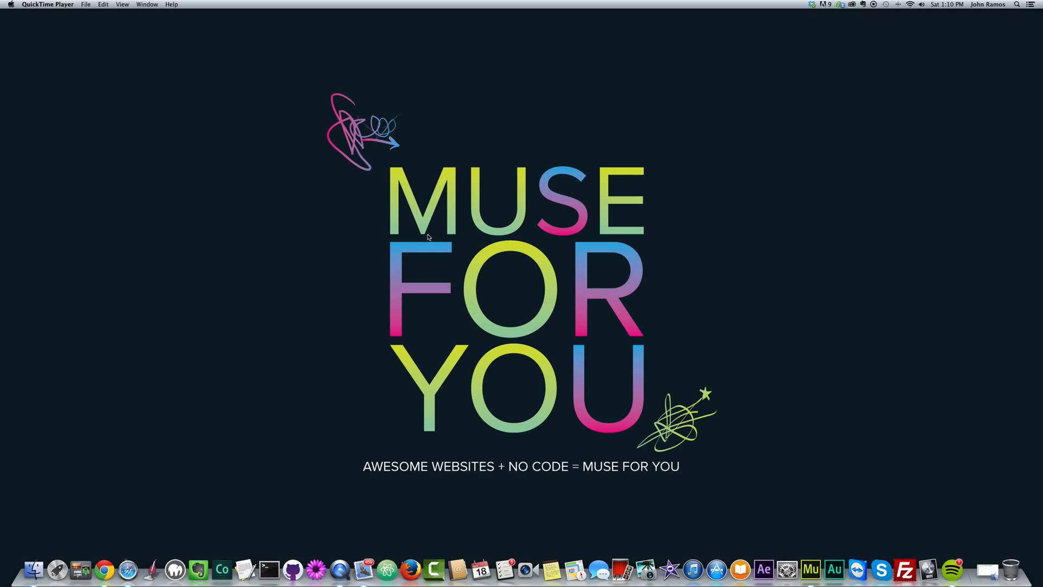
pyautogui.moveTo(850, 513)
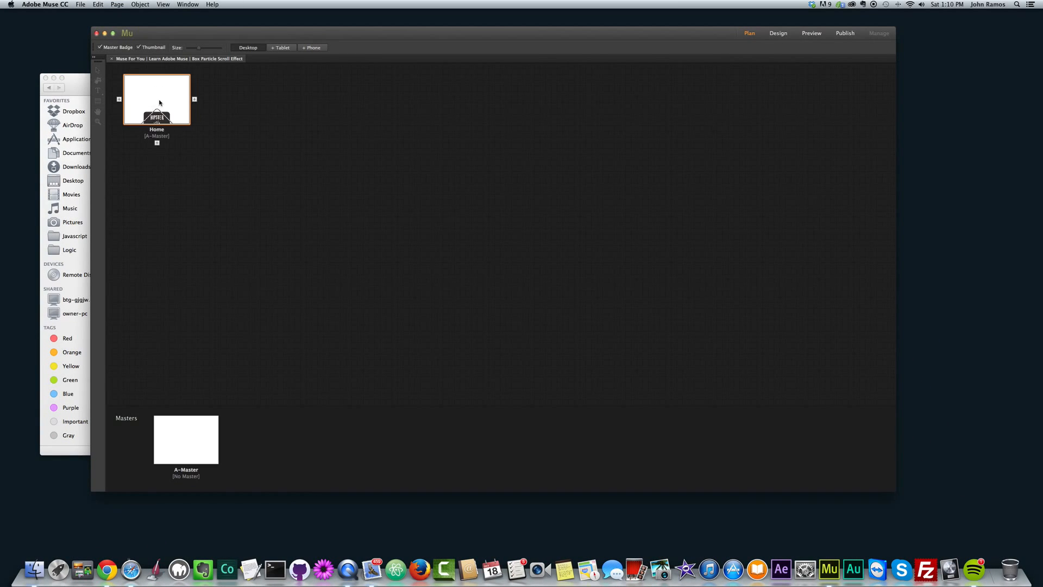
# Open the Home page holding the Hipster Rubik's Puzzle badge in Design view.
pyautogui.doubleClick(156, 100)
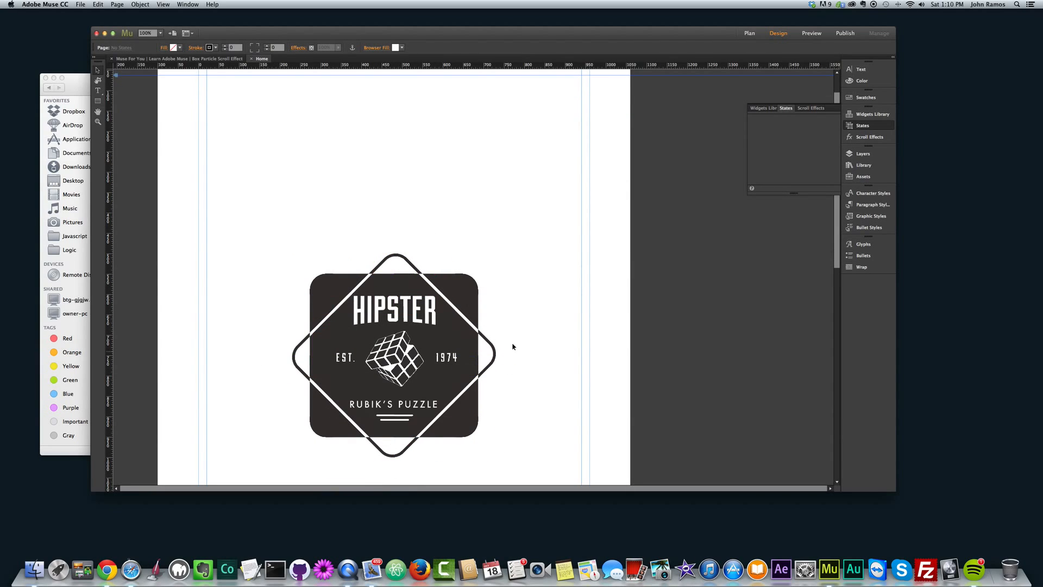
pyautogui.moveTo(537, 315)
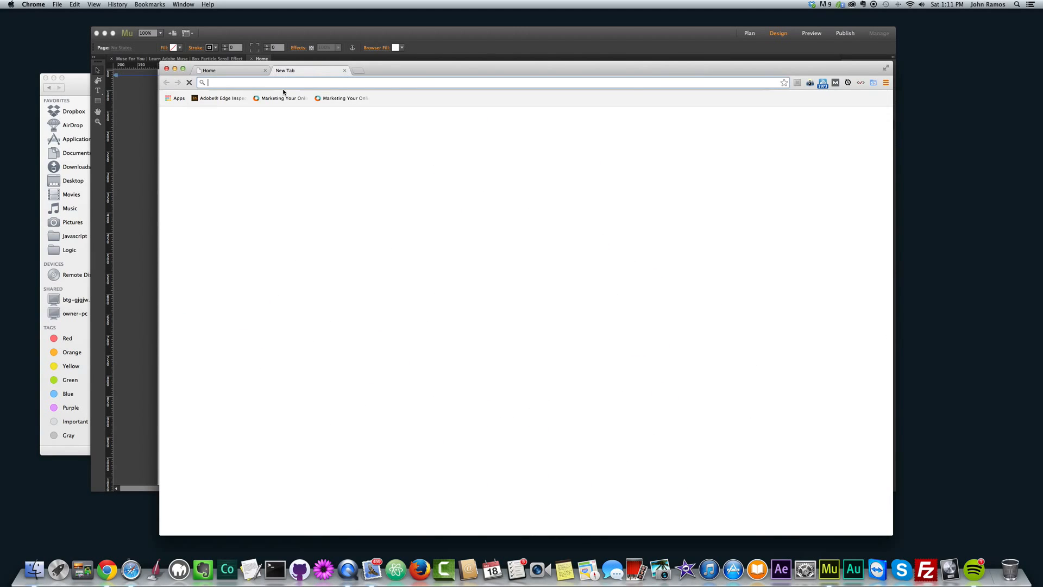
# Go to codrops.com, search 'bad' and open the Freebie: 32 Hipster Badges article.
pyautogui.write('codrops.com')
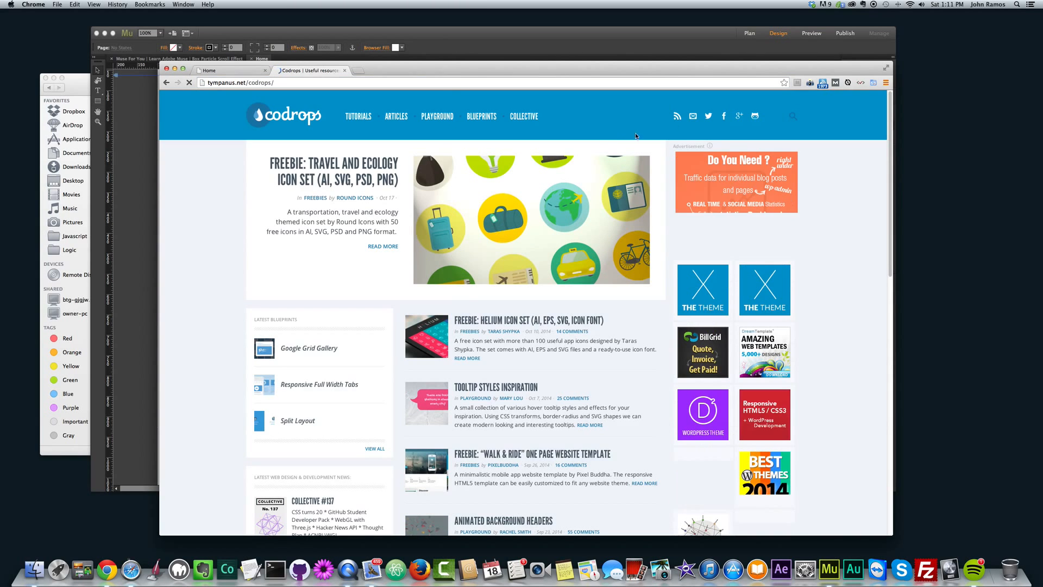
pyautogui.write('bad')
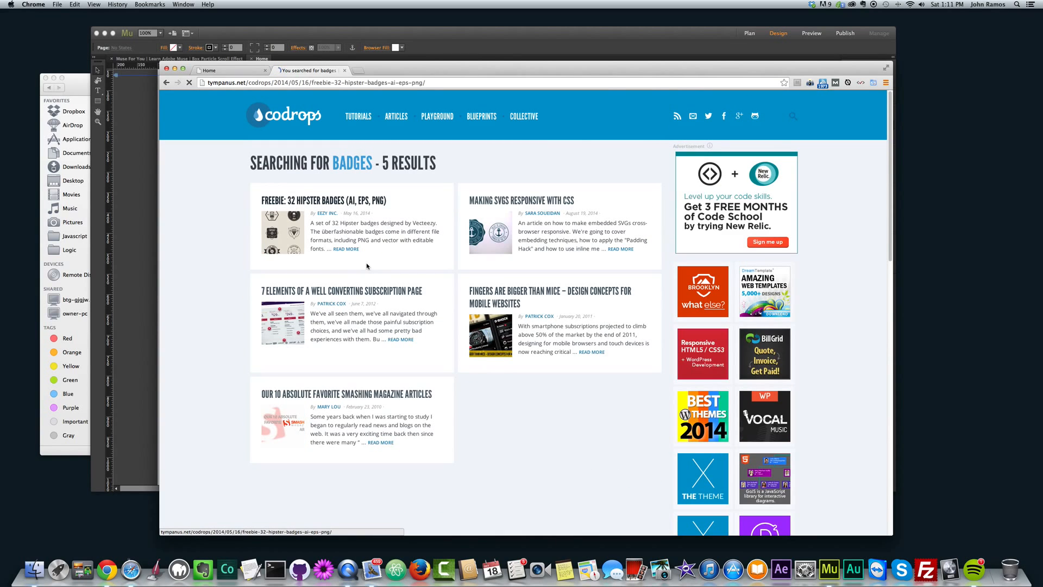
pyautogui.click(321, 200)
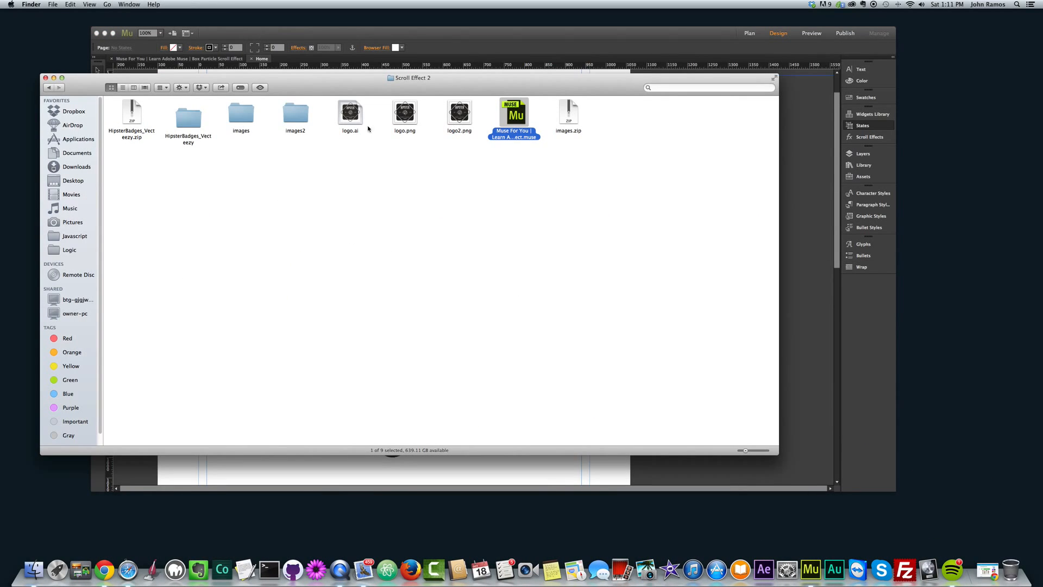
# Open hipster-mega-pack-expanded-text.ai from the HipsterBadges_Vecteezy folder with Illustrator CC 2014.
pyautogui.click(349, 111)
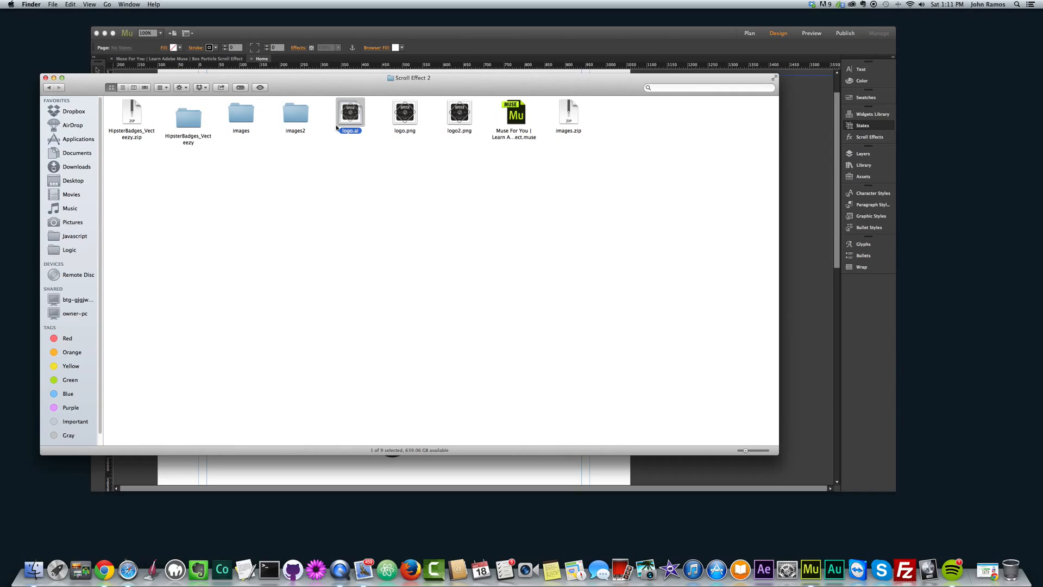
pyautogui.doubleClick(188, 113)
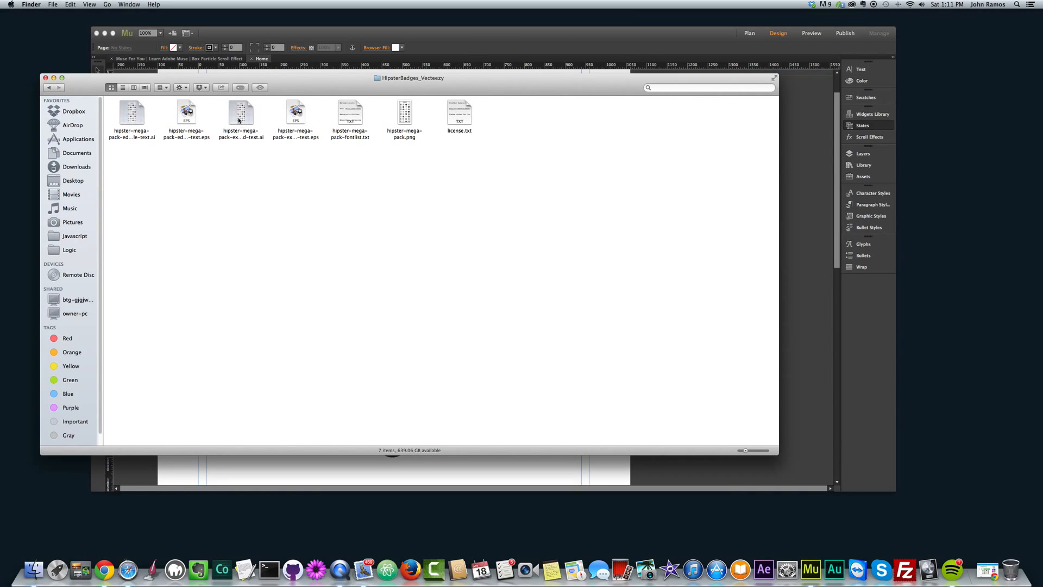
pyautogui.click(241, 111)
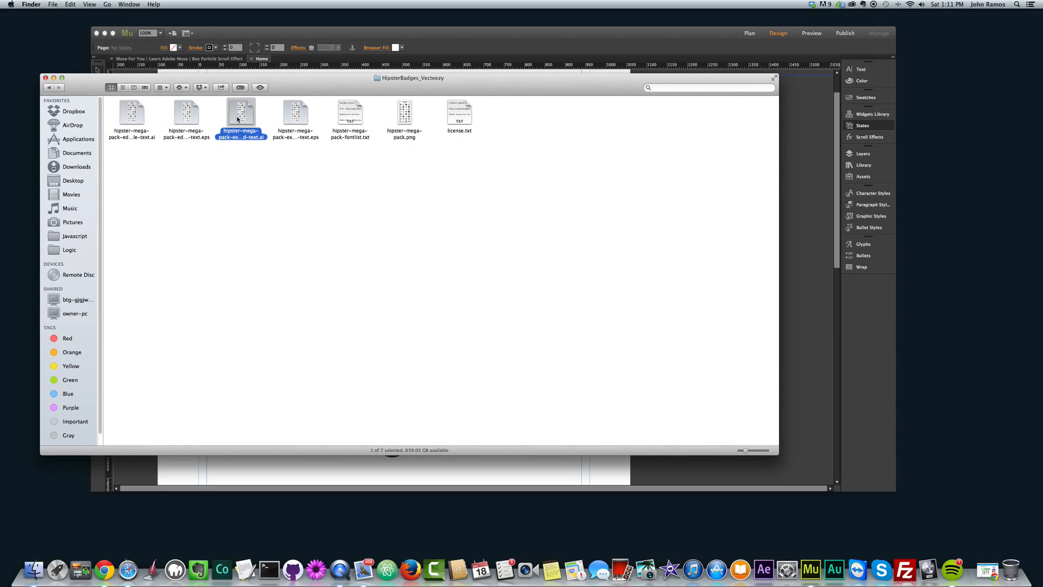
pyautogui.rightClick(241, 117)
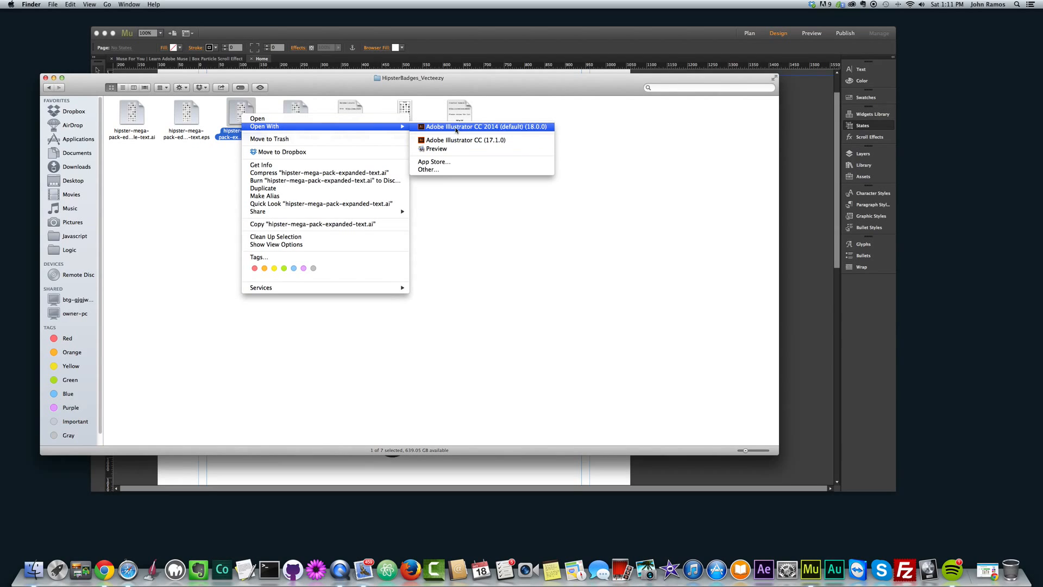
pyautogui.click(486, 126)
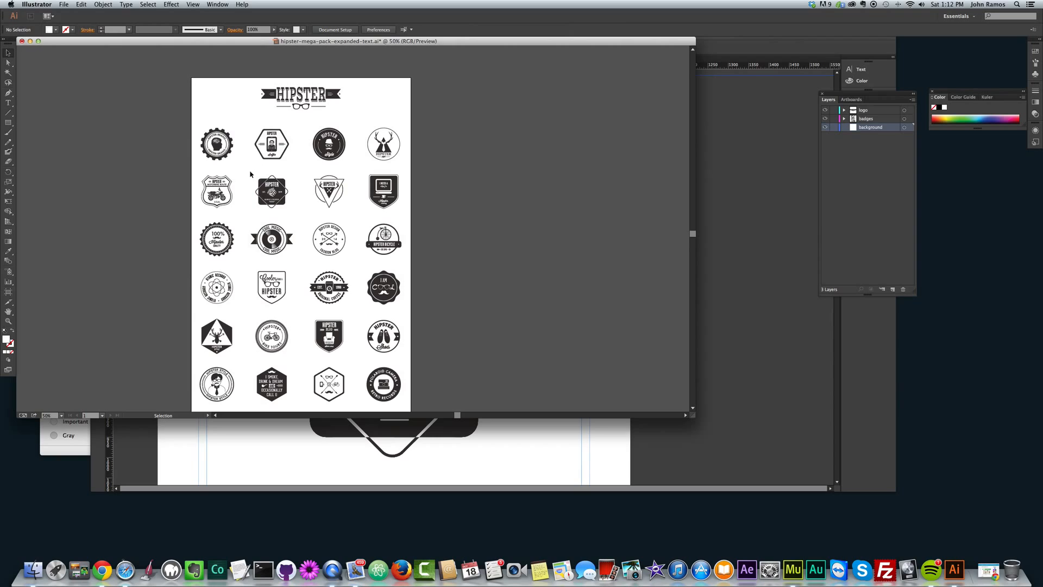
# Ungroup the badge sheet and pick out the Rubik's cube badge as a single object.
pyautogui.click(271, 191)
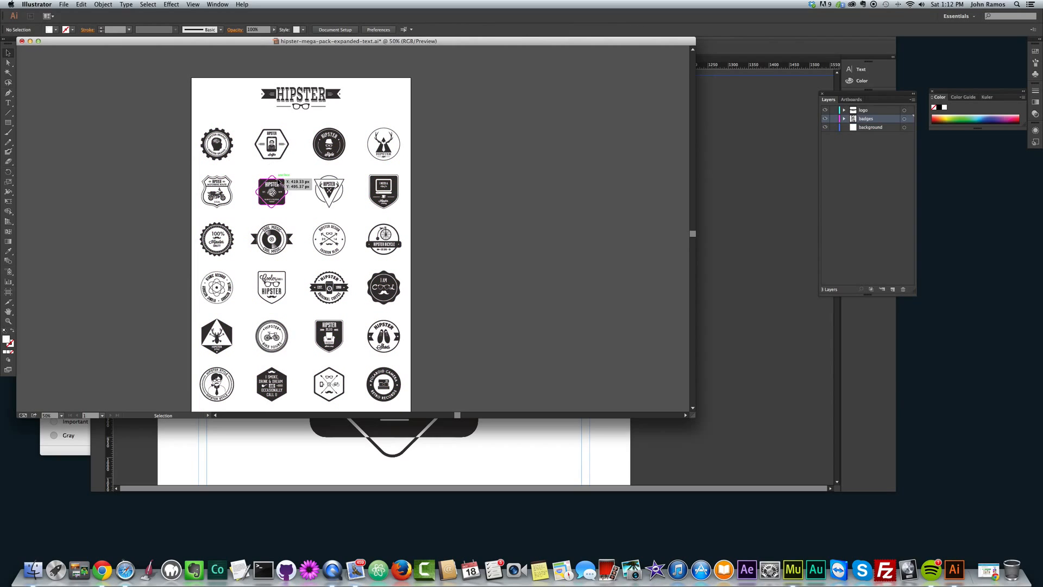
pyautogui.rightClick(286, 193)
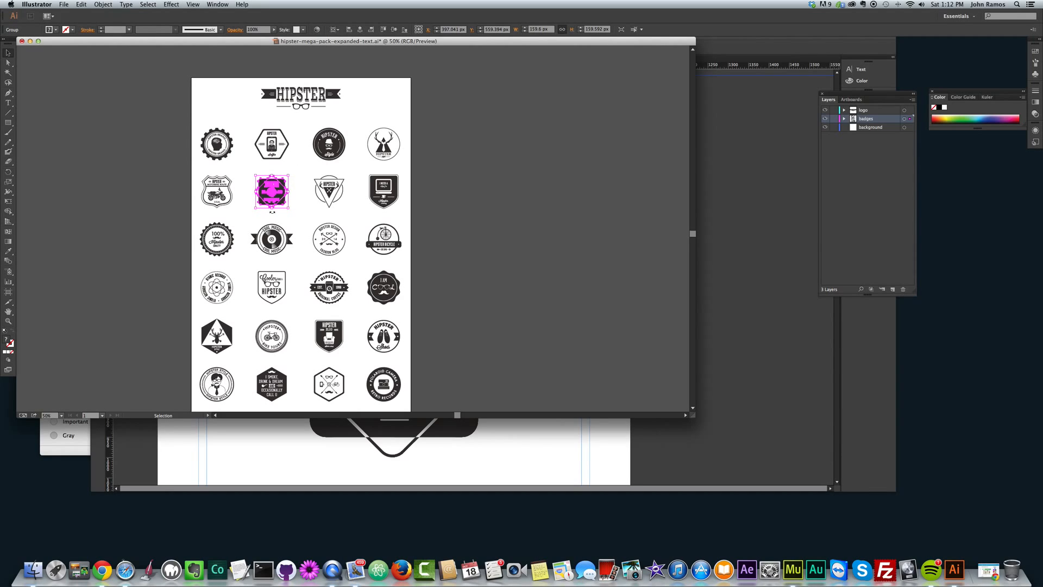
pyautogui.rightClick(271, 192)
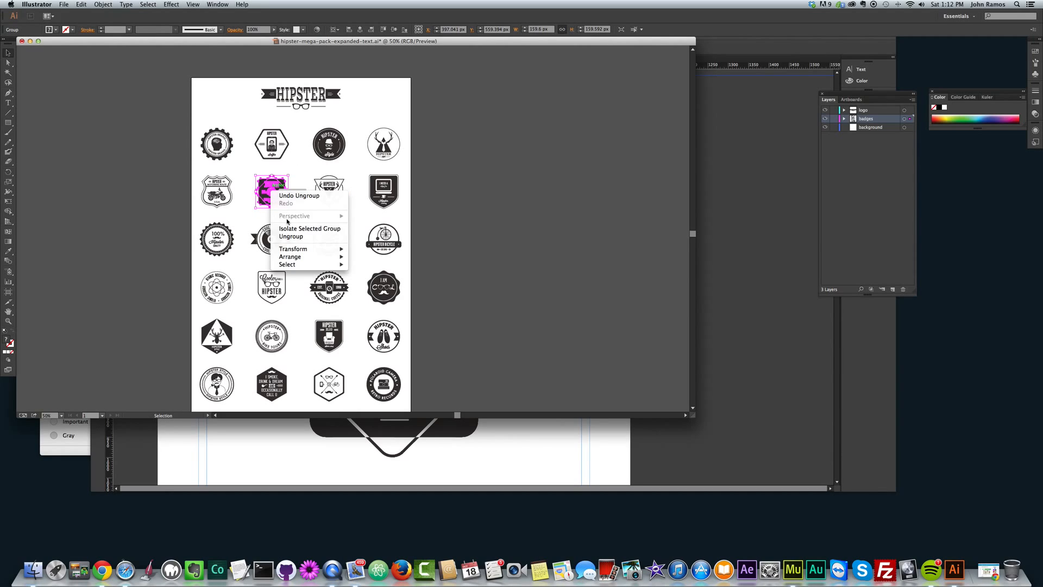
pyautogui.click(482, 184)
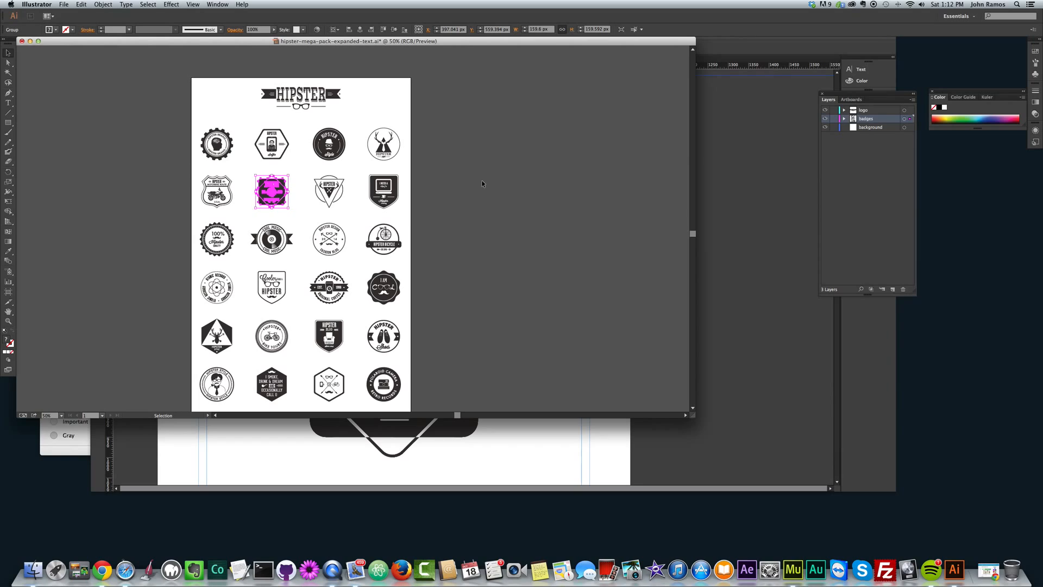
pyautogui.click(64, 4)
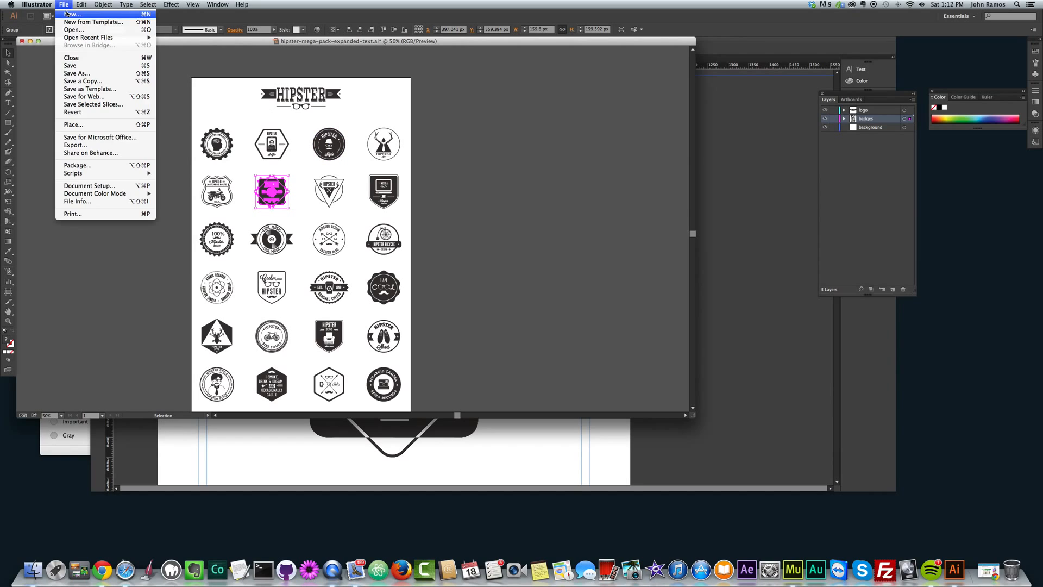
# Create a new Illustrator document 1000 px wide.
pyautogui.click(73, 14)
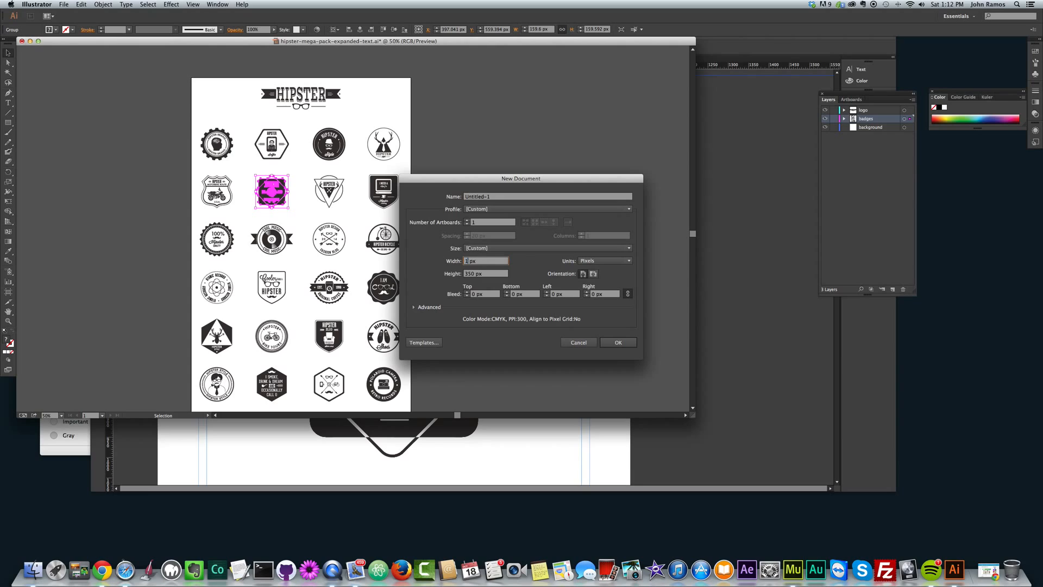
pyautogui.write('1000')
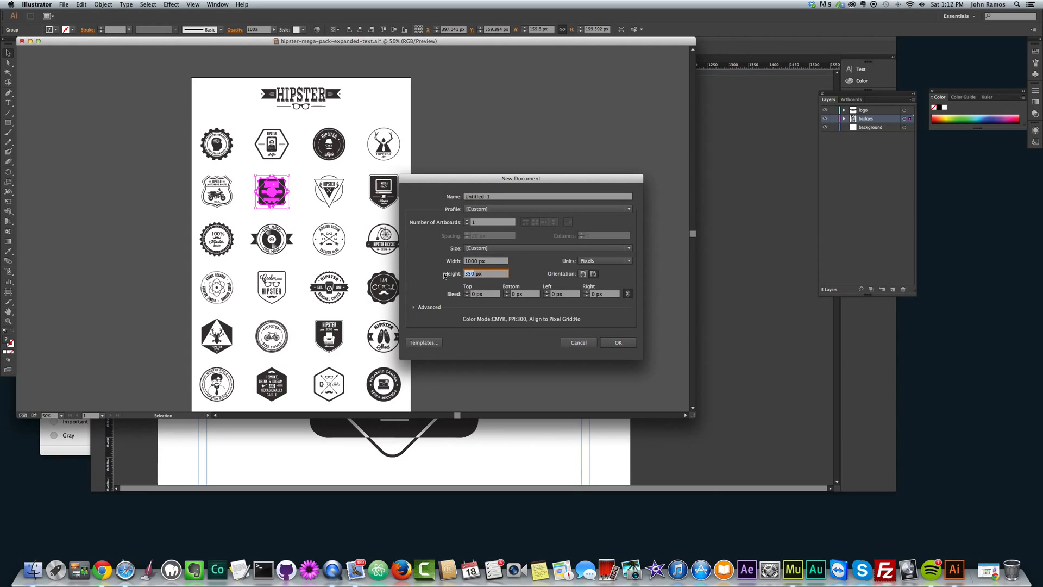
pyautogui.click(617, 342)
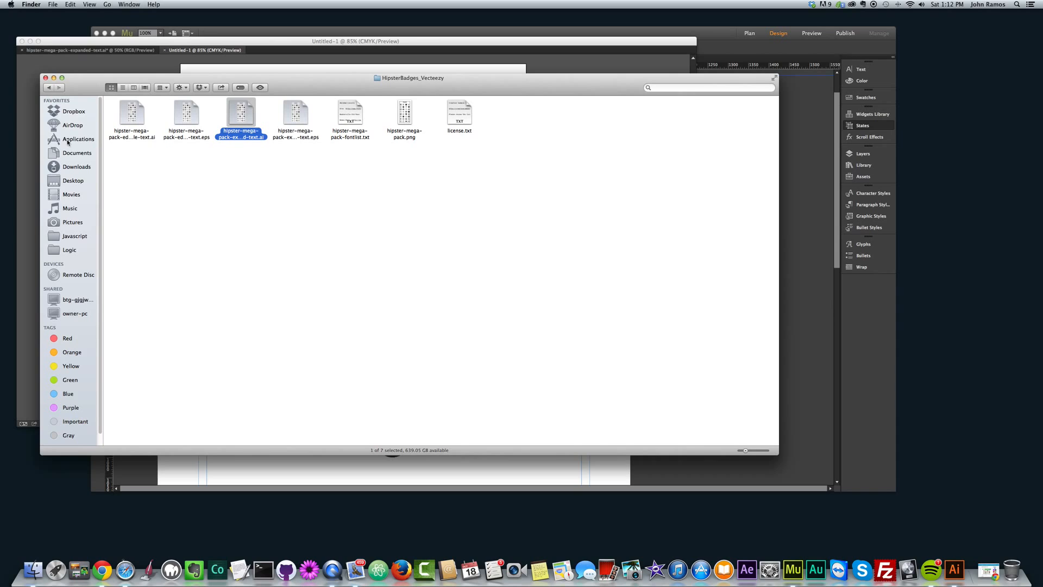
# Check logo.png's Get Info details showing 4003 × 4003 px, then close them.
pyautogui.rightClick(404, 112)
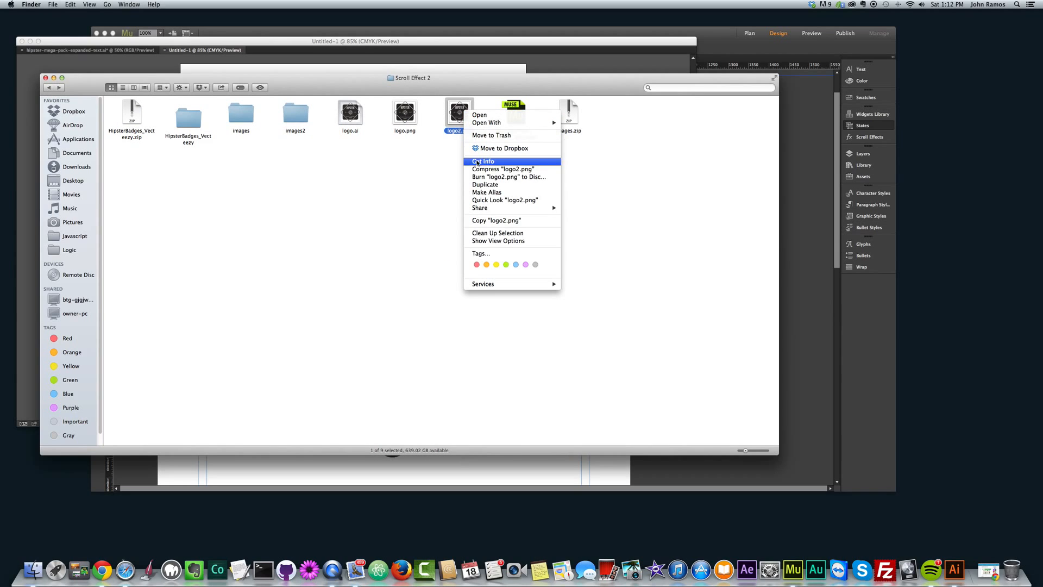
pyautogui.click(485, 161)
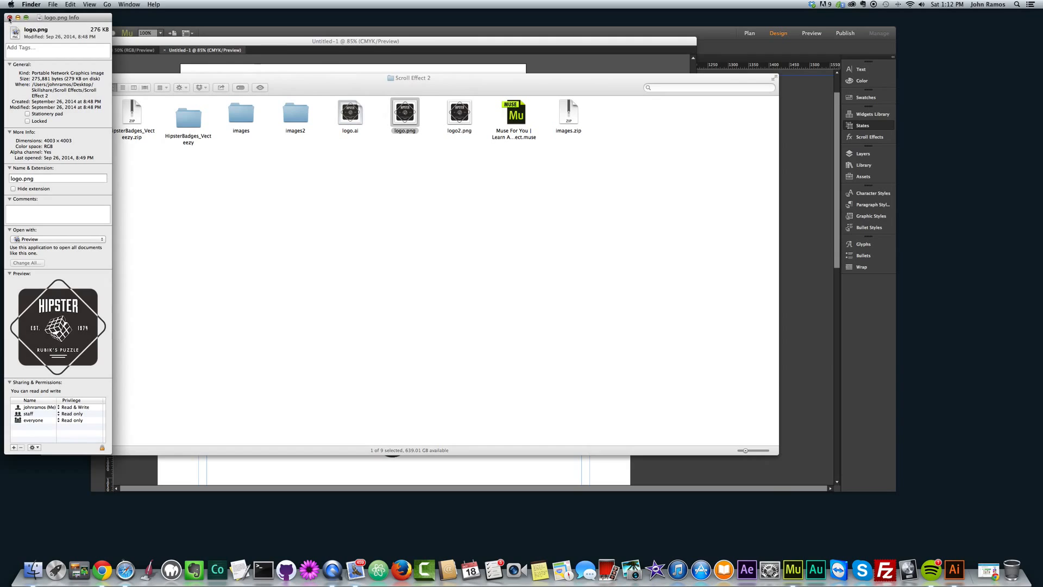
pyautogui.click(10, 17)
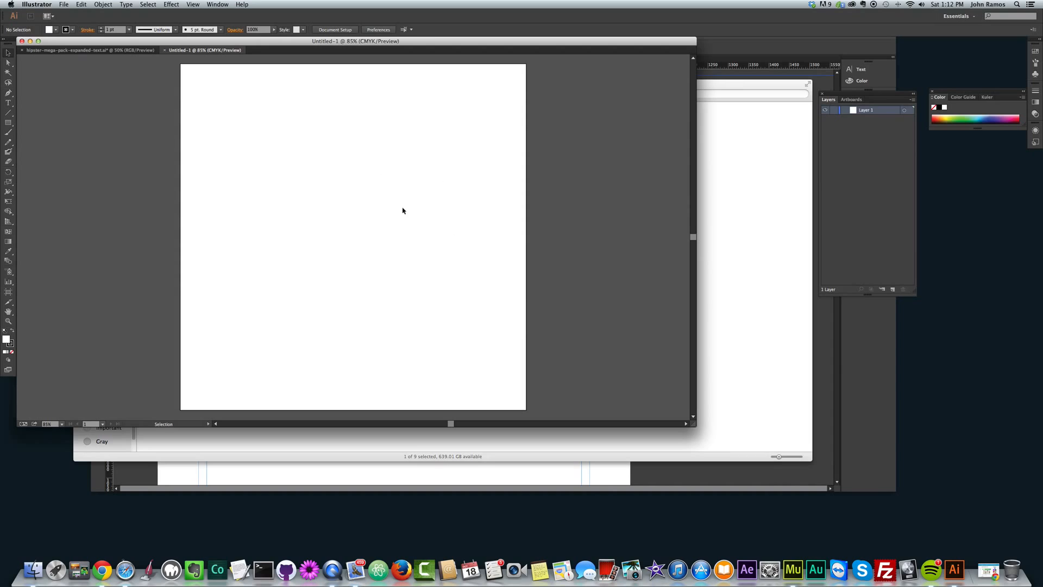
# Click the Untitled-1 artboard and switch back to the Scroll Effect 2 folder.
pyautogui.click(90, 50)
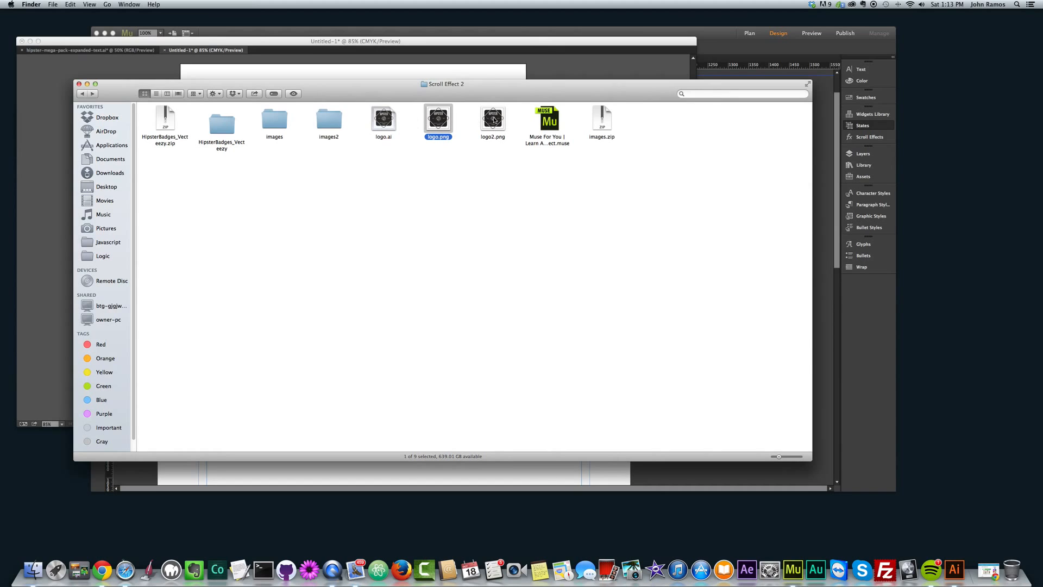
# Open logo.ai from the Scroll Effect 2 folder in Illustrator.
pyautogui.click(383, 118)
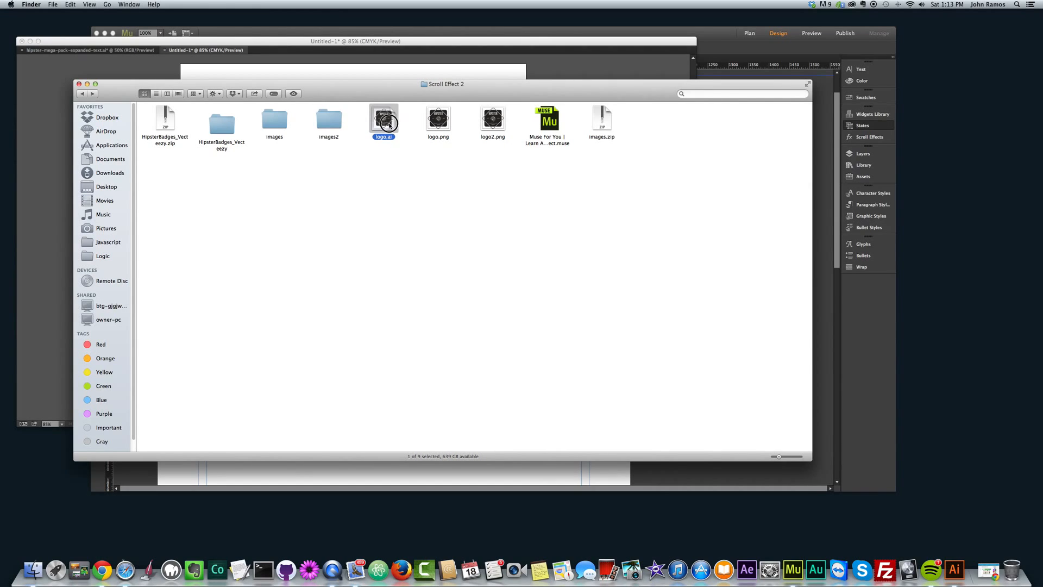
pyautogui.doubleClick(384, 118)
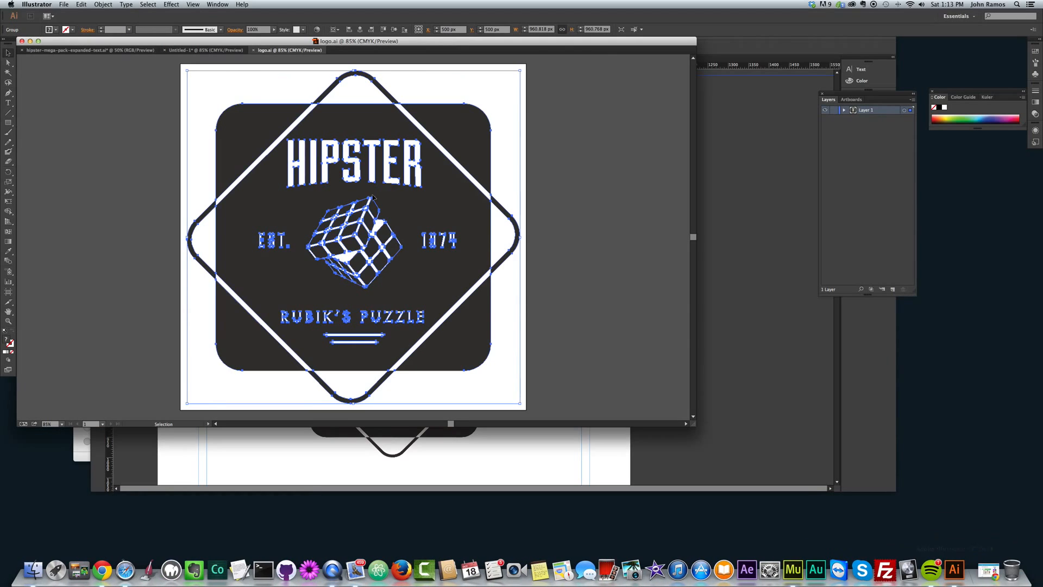
# Enlarge the selected badge group to about 500 px square via the Control panel values.
pyautogui.click(205, 50)
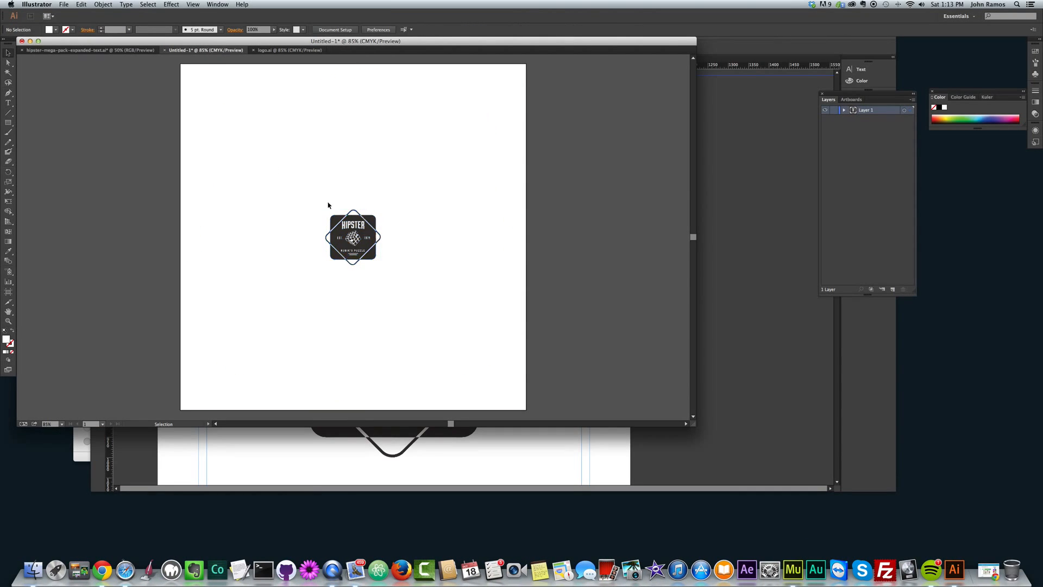
pyautogui.click(352, 238)
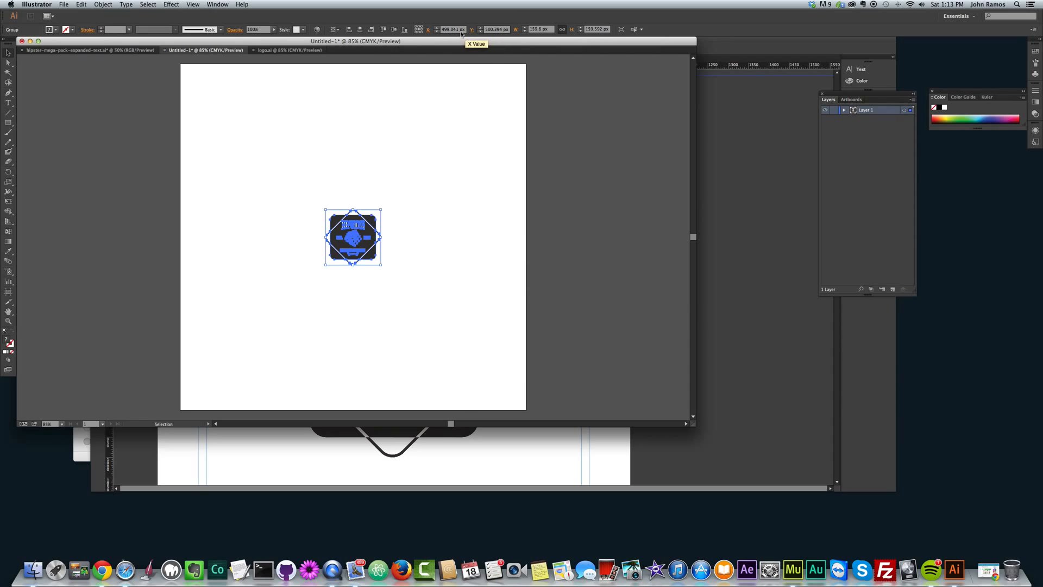
pyautogui.click(452, 28)
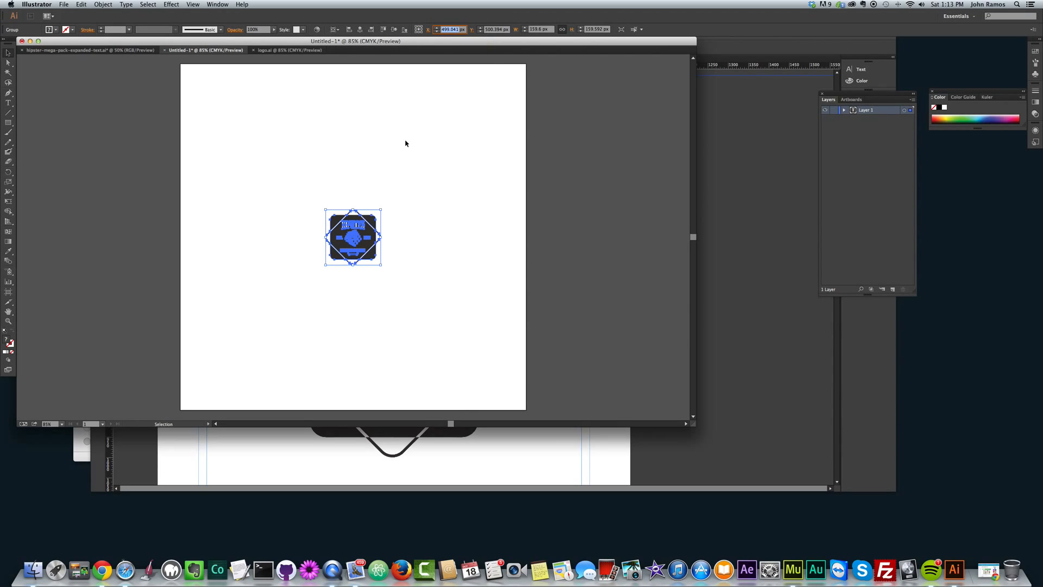
pyautogui.moveTo(405, 140)
pyautogui.write('500')
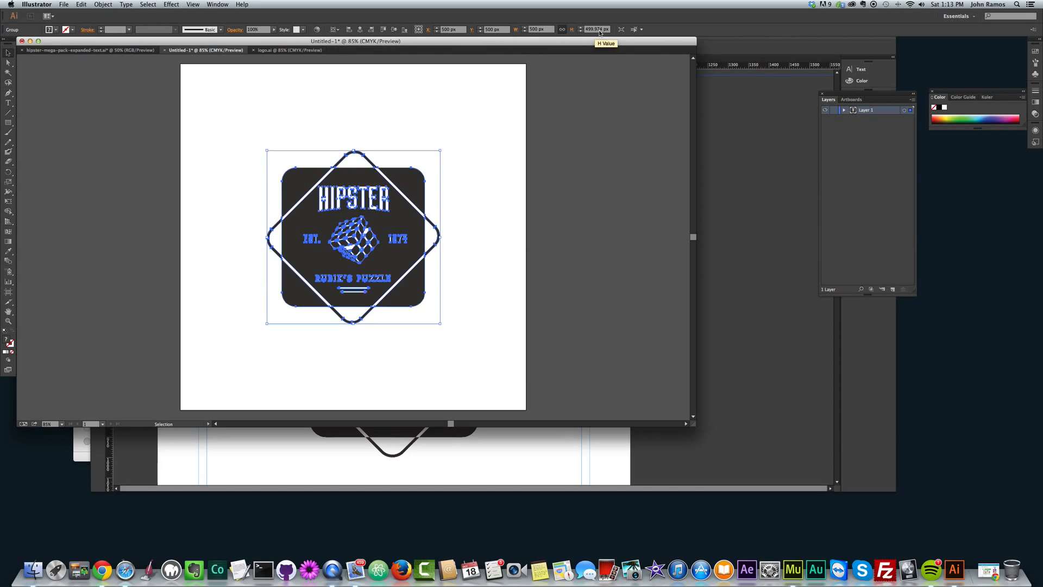
pyautogui.moveTo(595, 43)
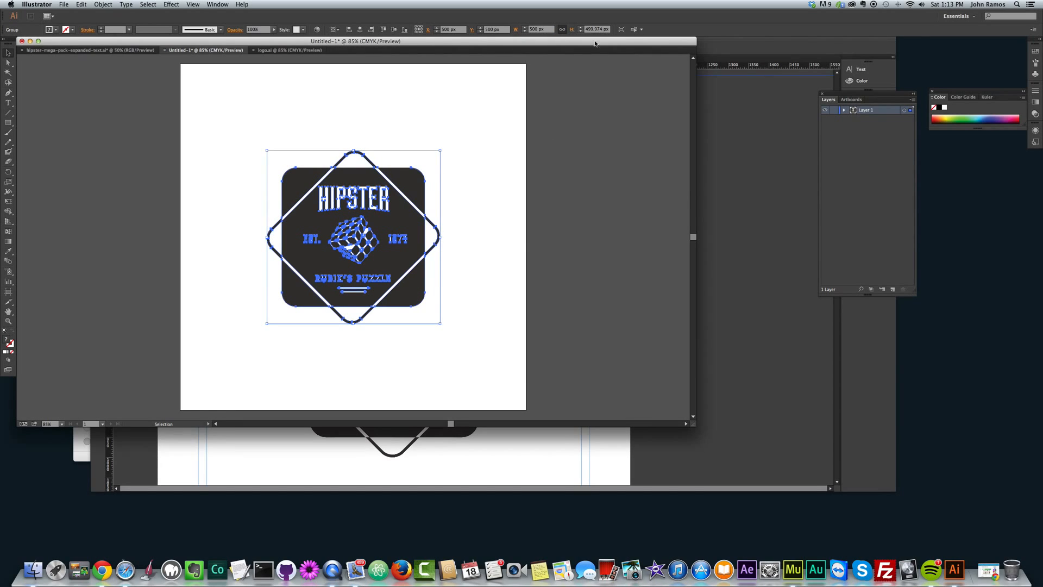
pyautogui.moveTo(621, 29)
pyautogui.write('500')
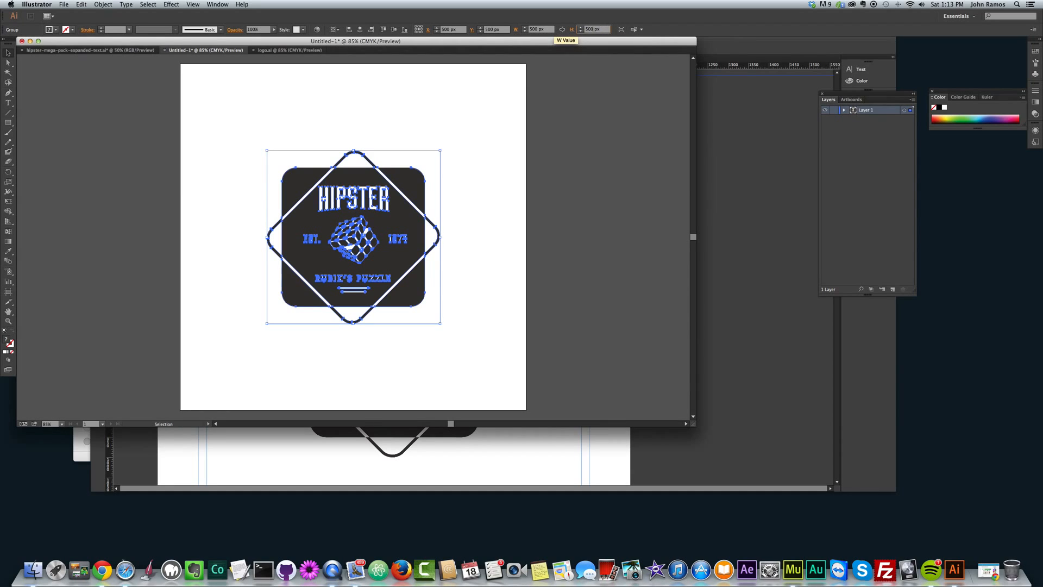
pyautogui.click(439, 144)
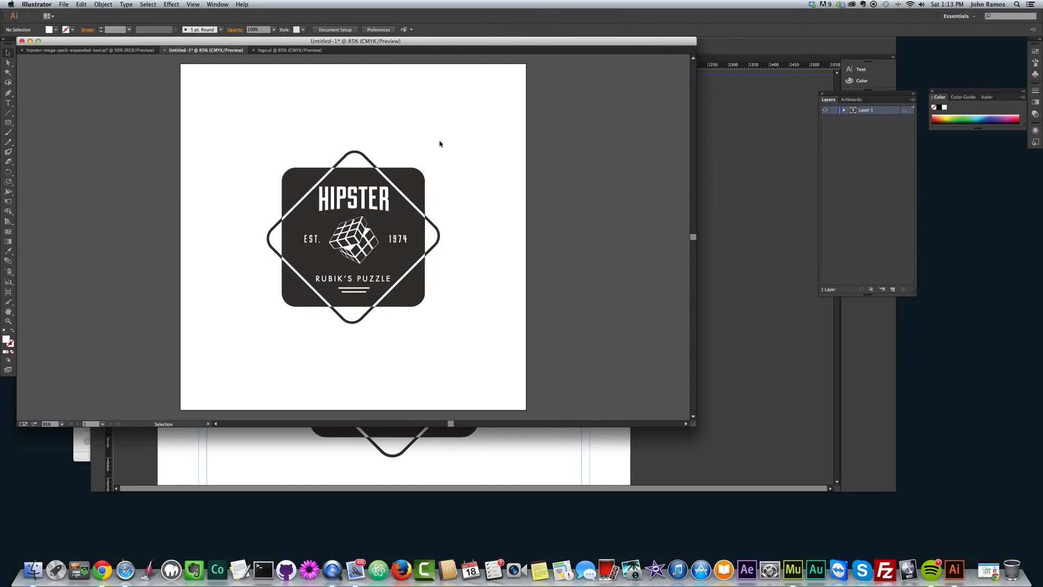
pyautogui.click(102, 4)
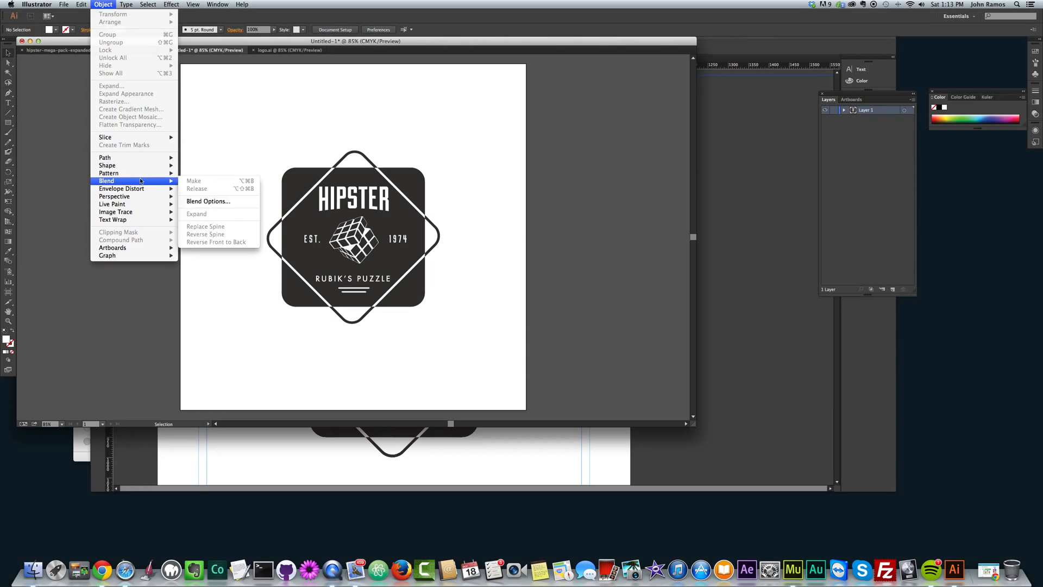
pyautogui.moveTo(112, 248)
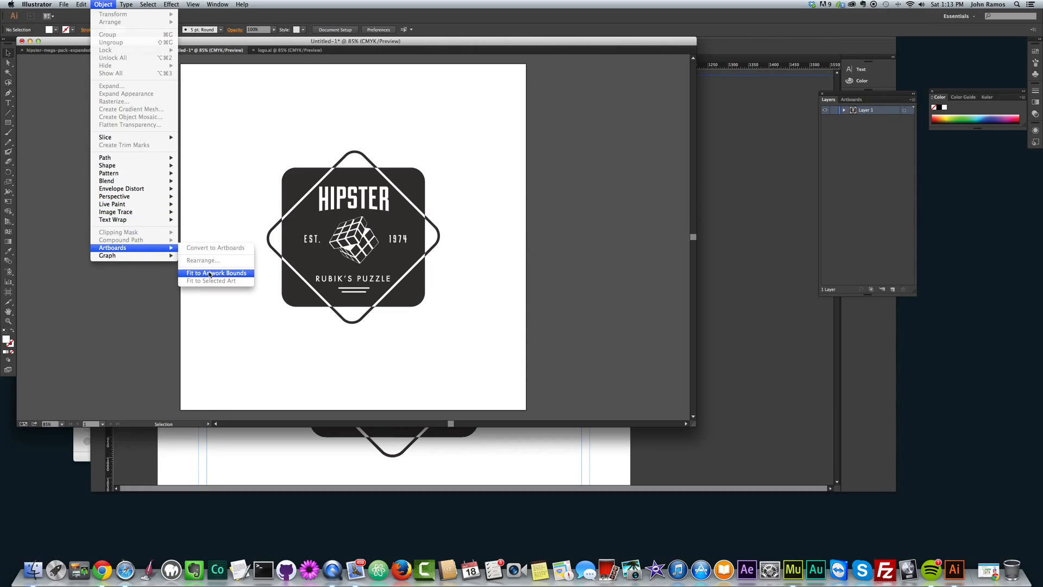
# Fit the artboard to the badge artwork bounds and start exporting it as Untitled-1.png.
pyautogui.click(216, 272)
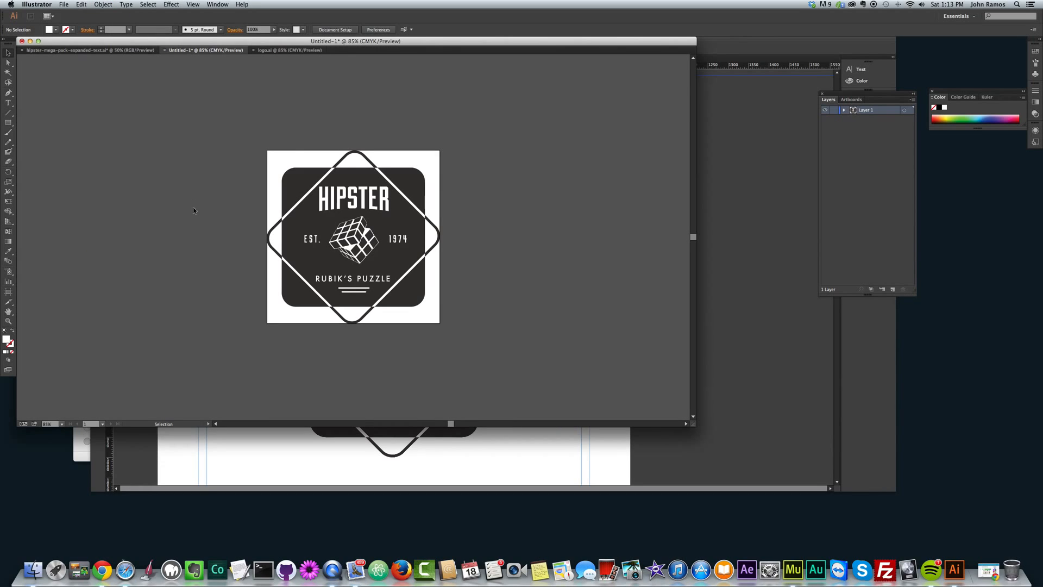
pyautogui.click(103, 4)
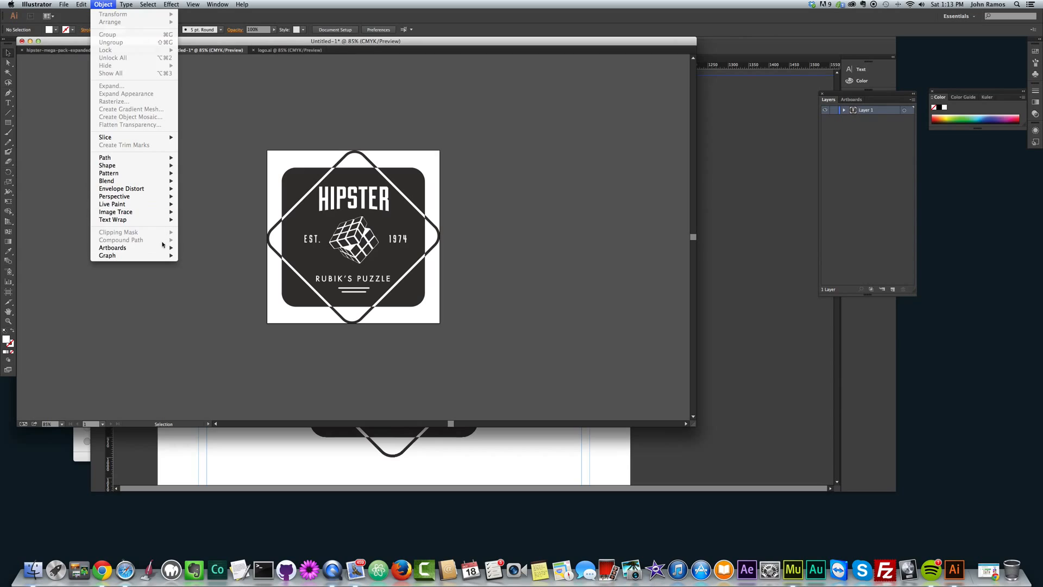
pyautogui.moveTo(112, 248)
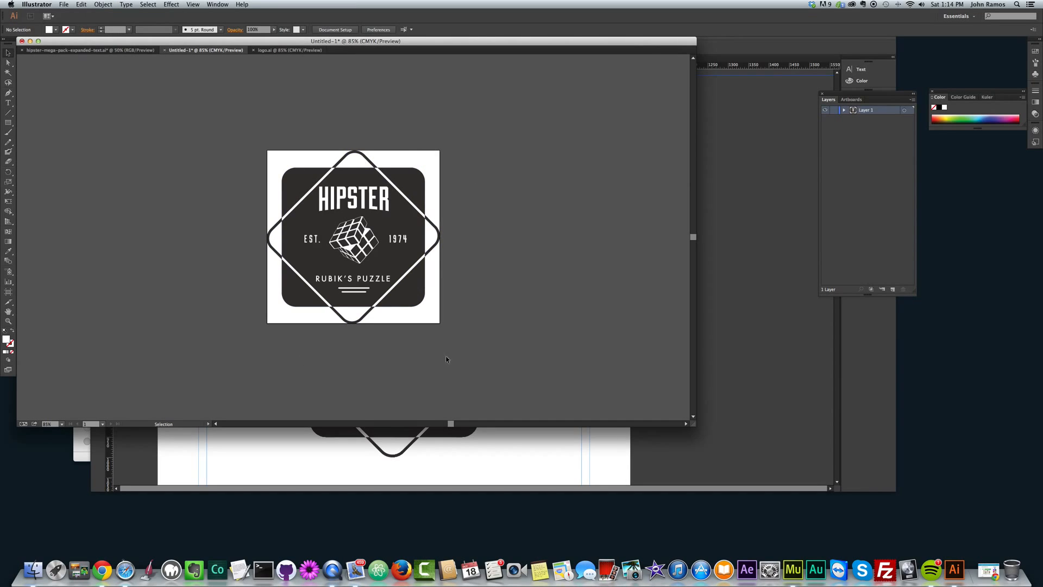
pyautogui.moveTo(281, 110)
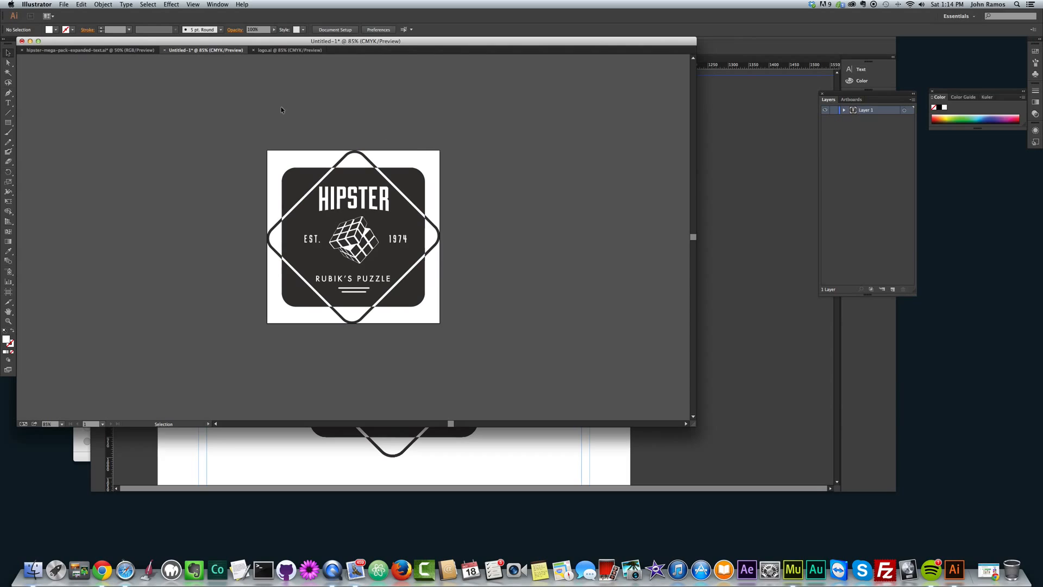
pyautogui.click(64, 4)
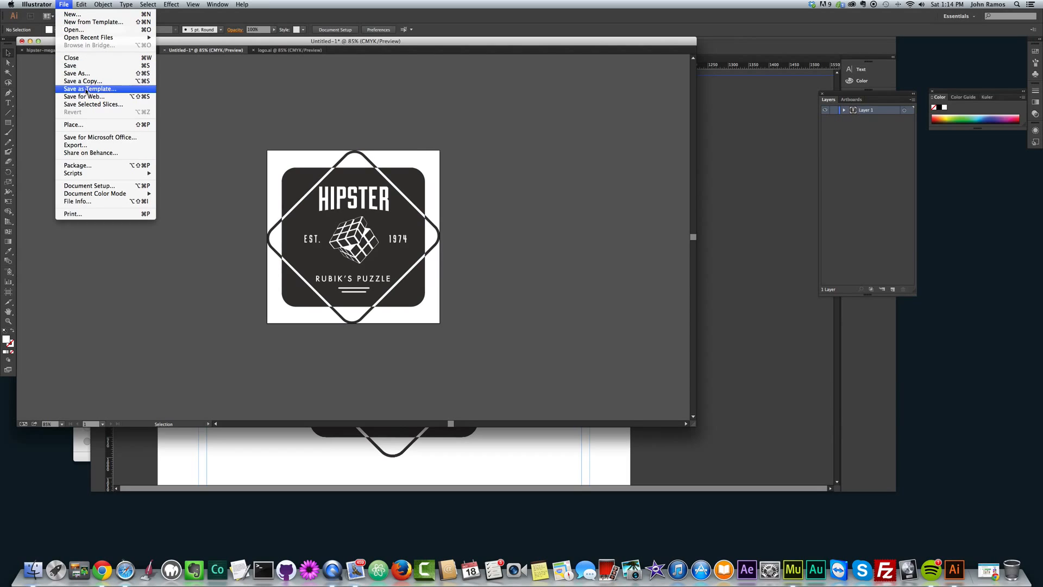
pyautogui.moveTo(76, 73)
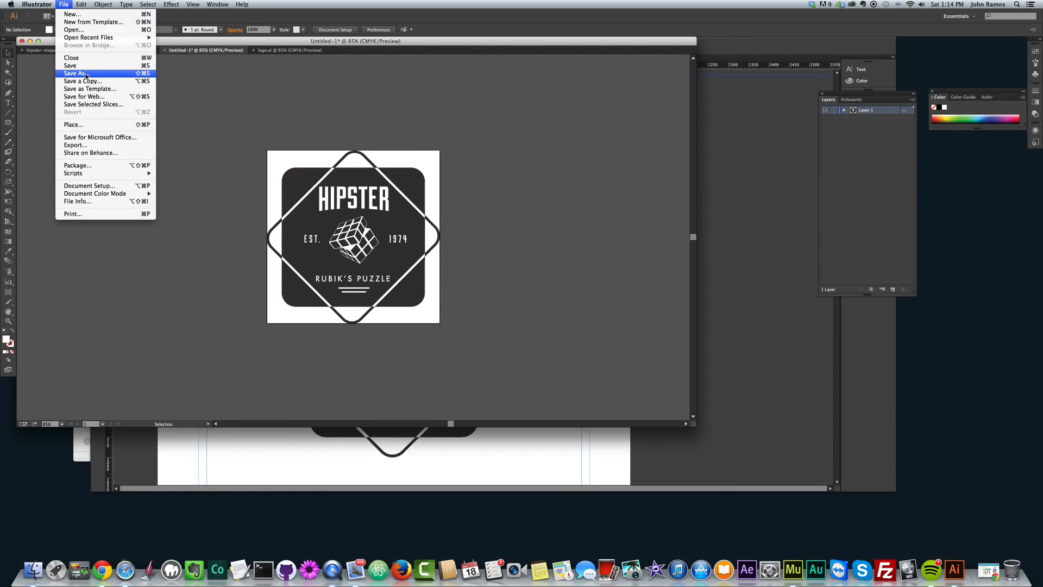
pyautogui.click(75, 144)
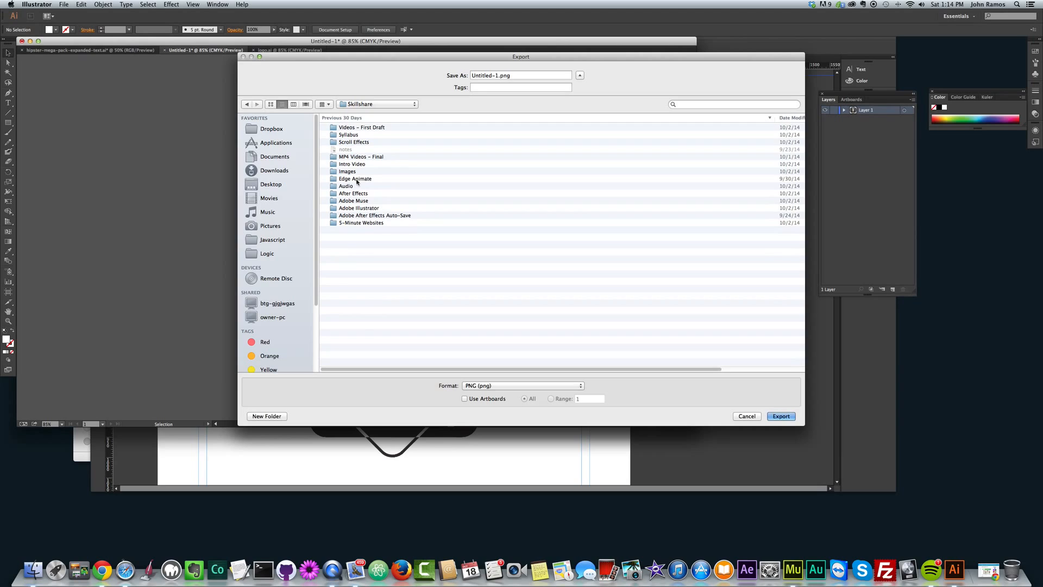
pyautogui.moveTo(352, 215)
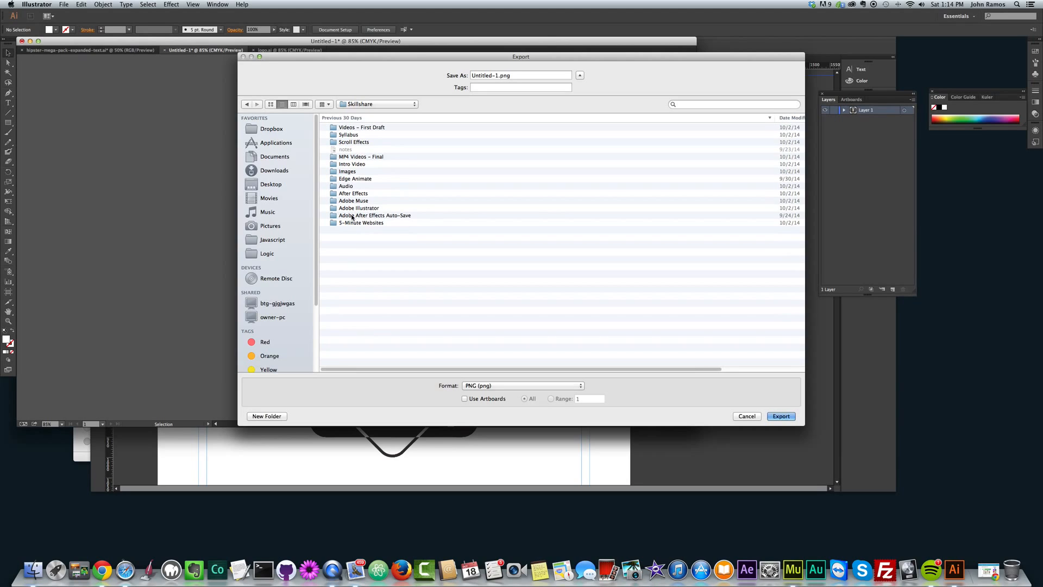
# Export the badge into Scroll Effects > Scroll Effect 2 as logo3.png, PNG at High (300 ppi), transparent.
pyautogui.doubleClick(353, 142)
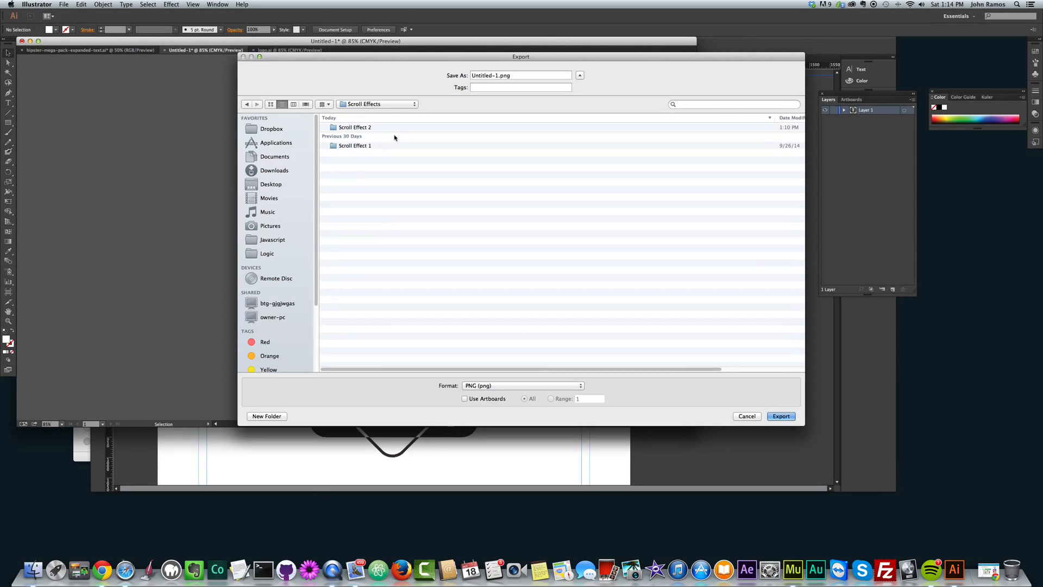
pyautogui.doubleClick(356, 127)
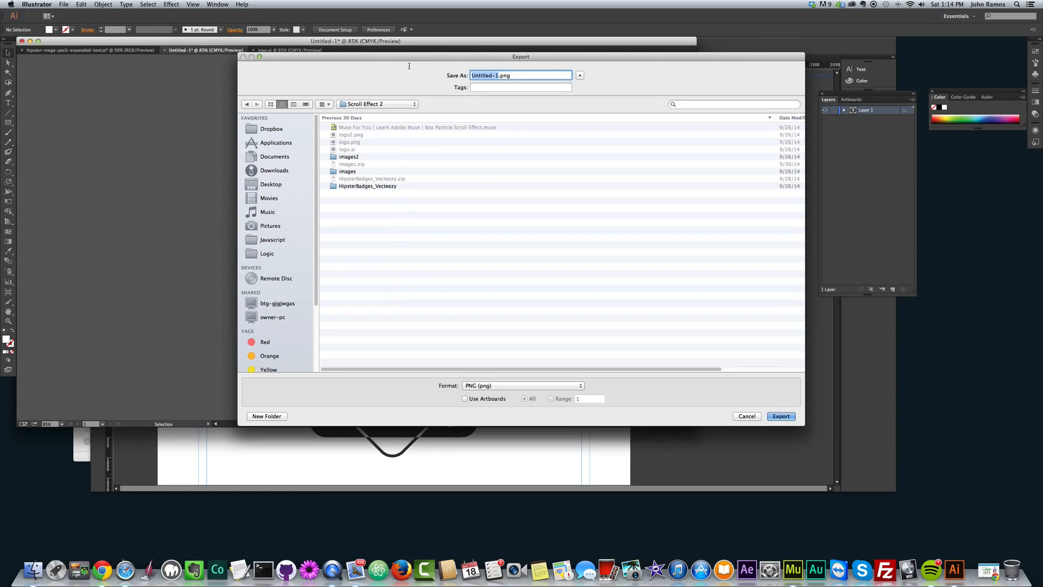
pyautogui.click(780, 416)
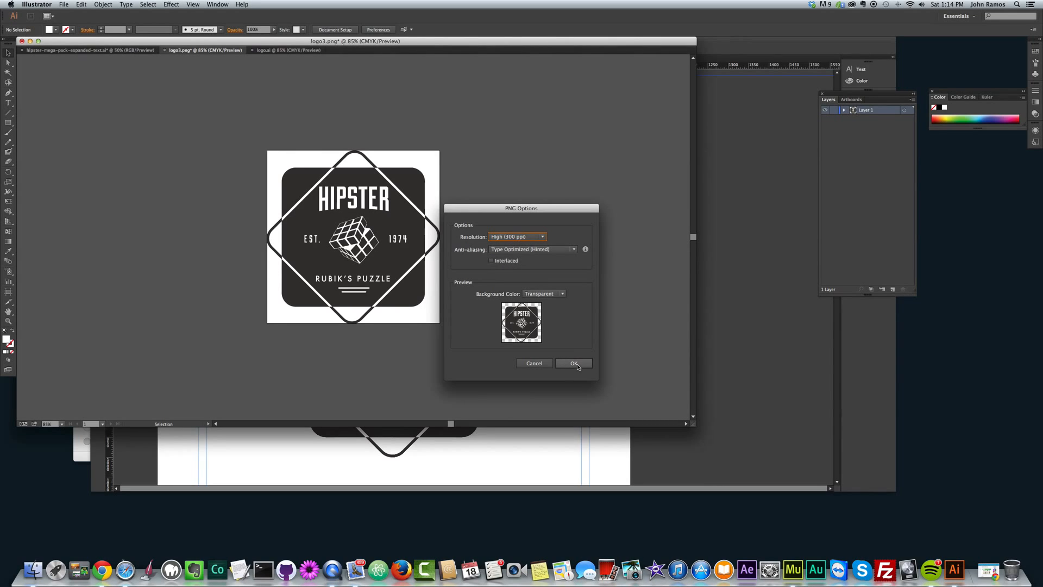
pyautogui.click(573, 363)
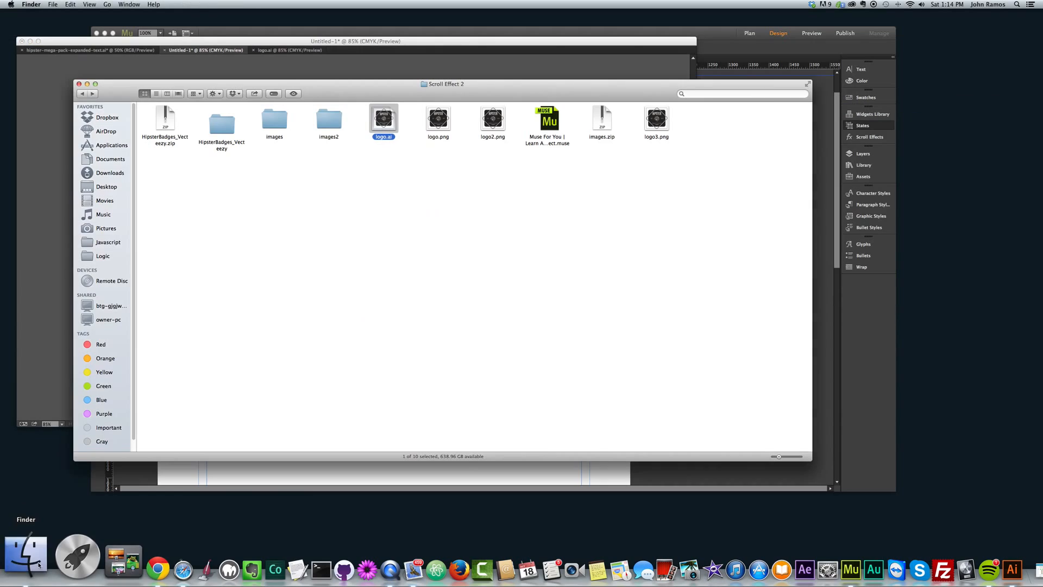
# Select logo3.png and bring up its Open With choices to send it to Photoshop CC 2014.
pyautogui.click(656, 119)
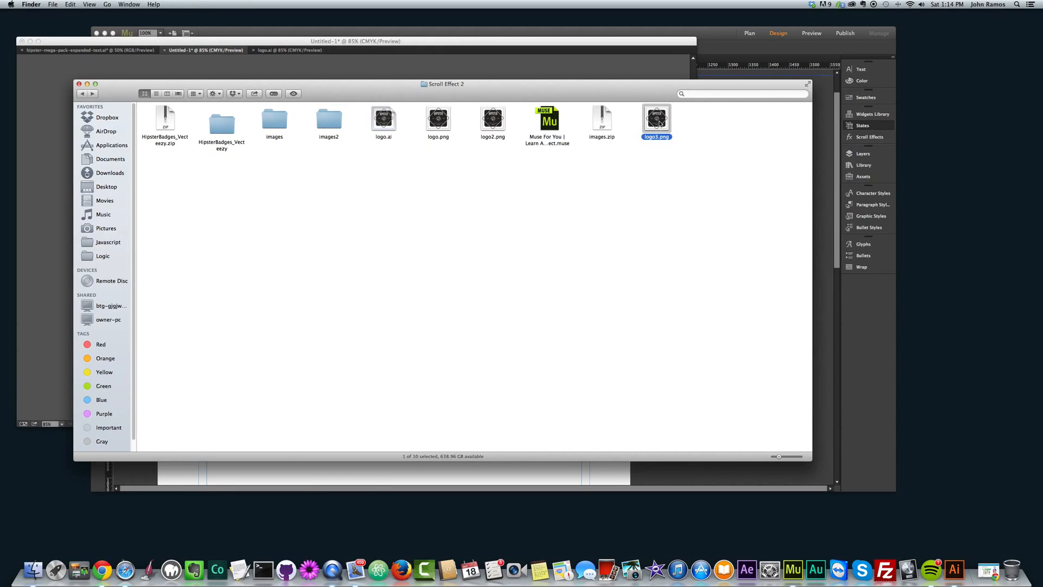
pyautogui.doubleClick(657, 117)
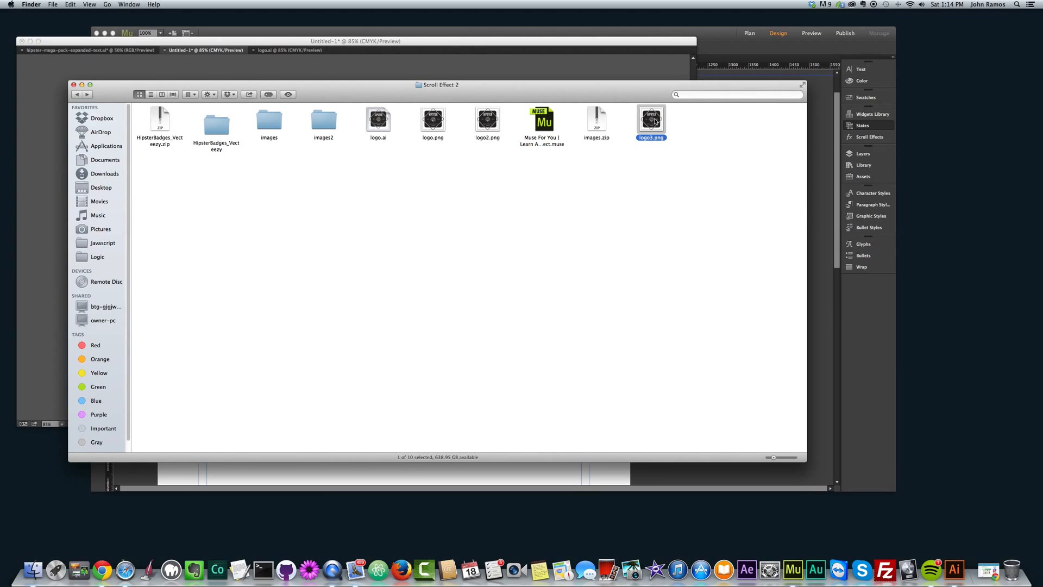
pyautogui.rightClick(650, 119)
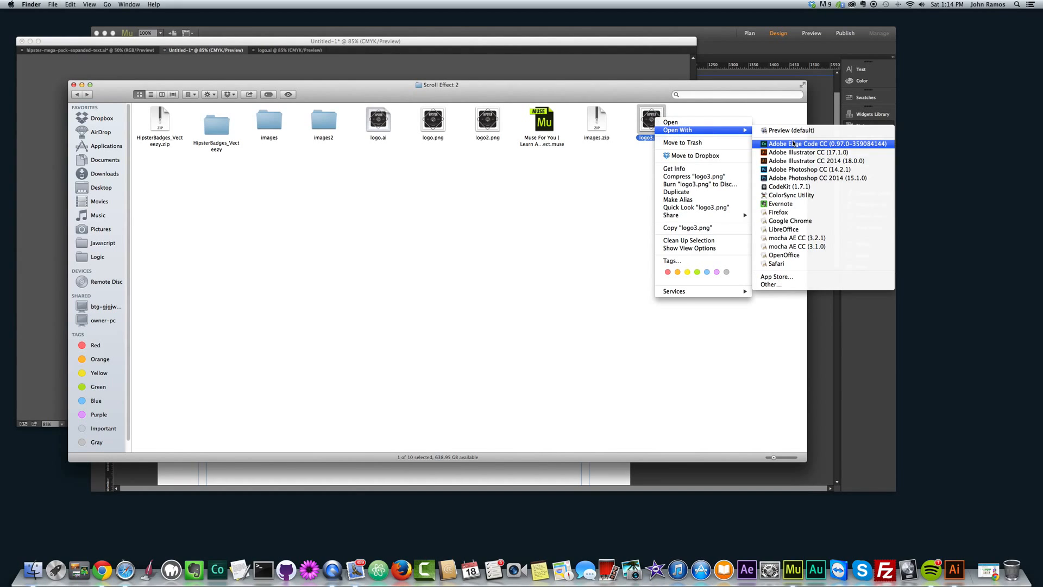
pyautogui.moveTo(816, 177)
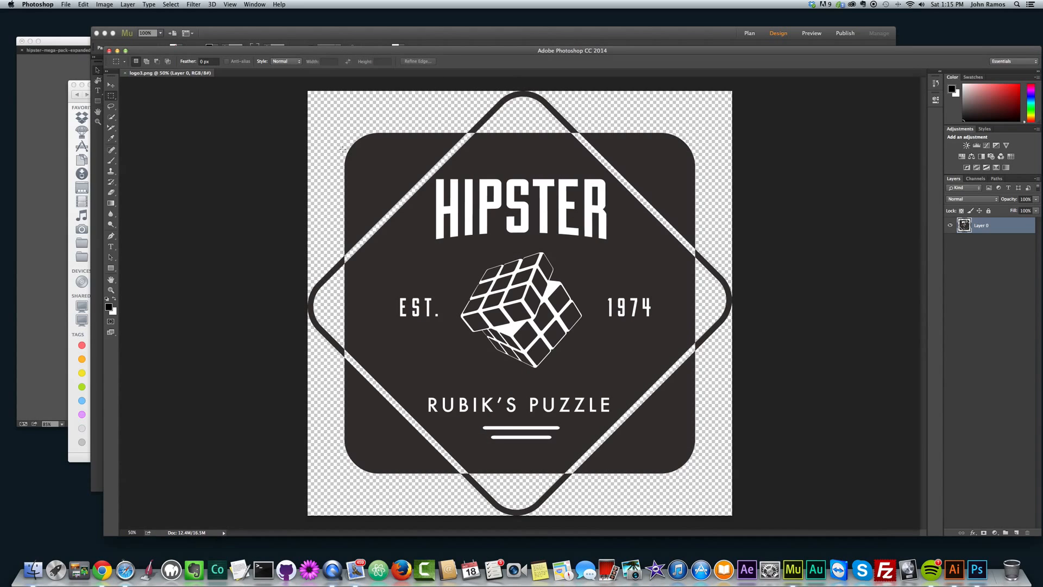
pyautogui.moveTo(444, 78)
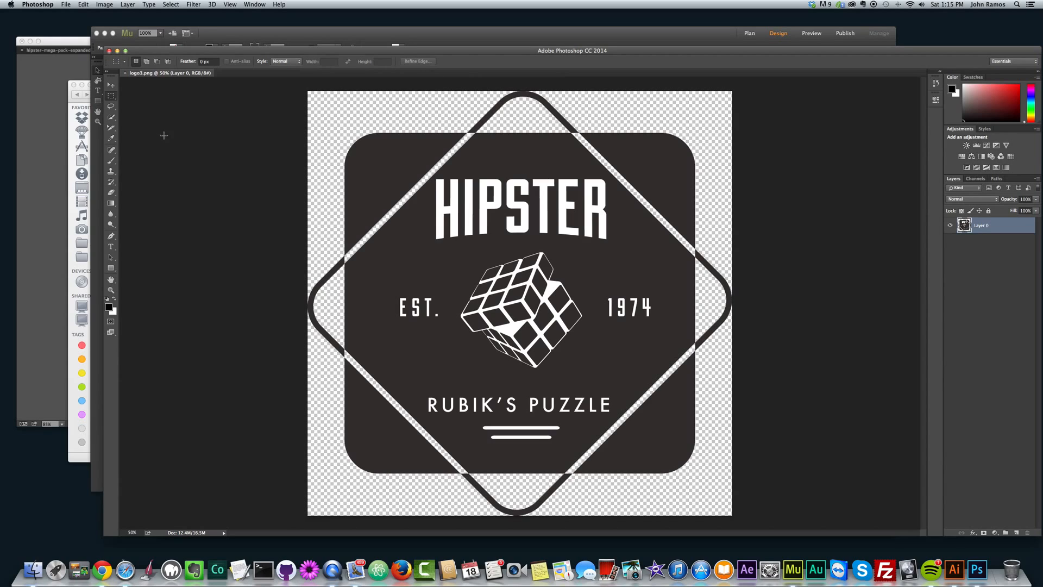
# Switch from the Crop tool group to the Slice Select Tool for the badge image.
pyautogui.click(111, 128)
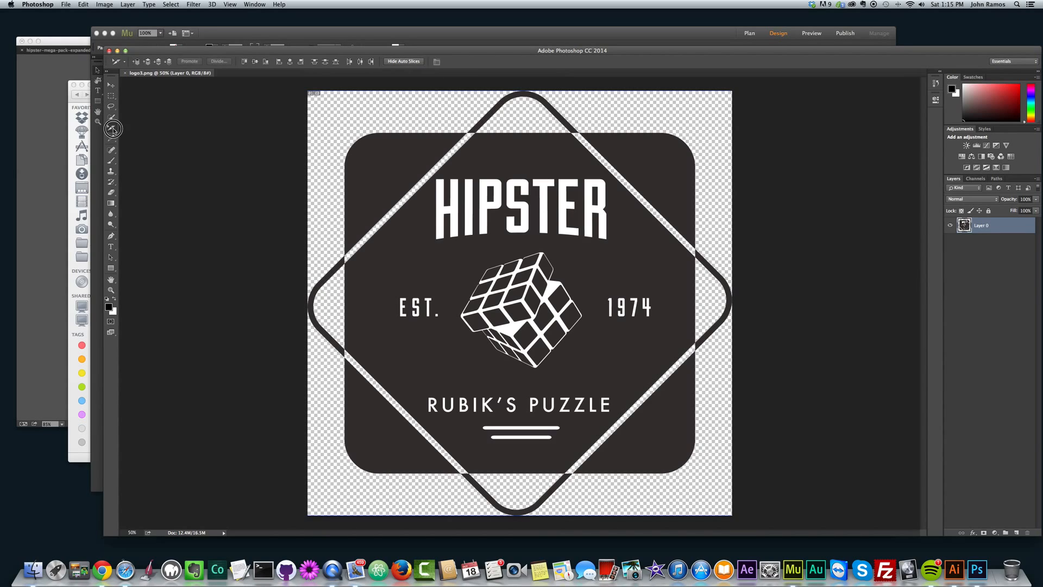
pyautogui.click(111, 128)
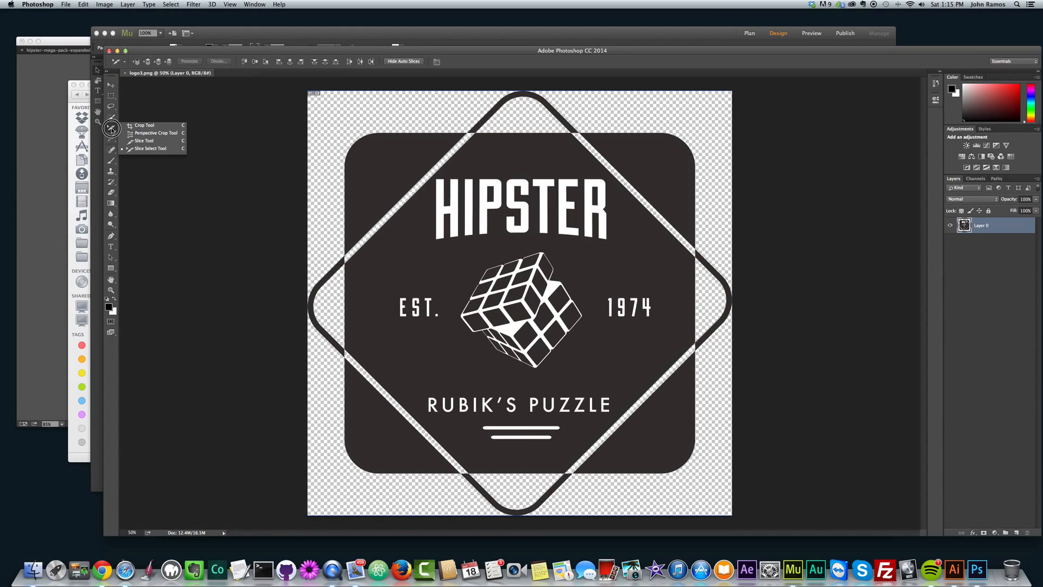
pyautogui.moveTo(145, 140)
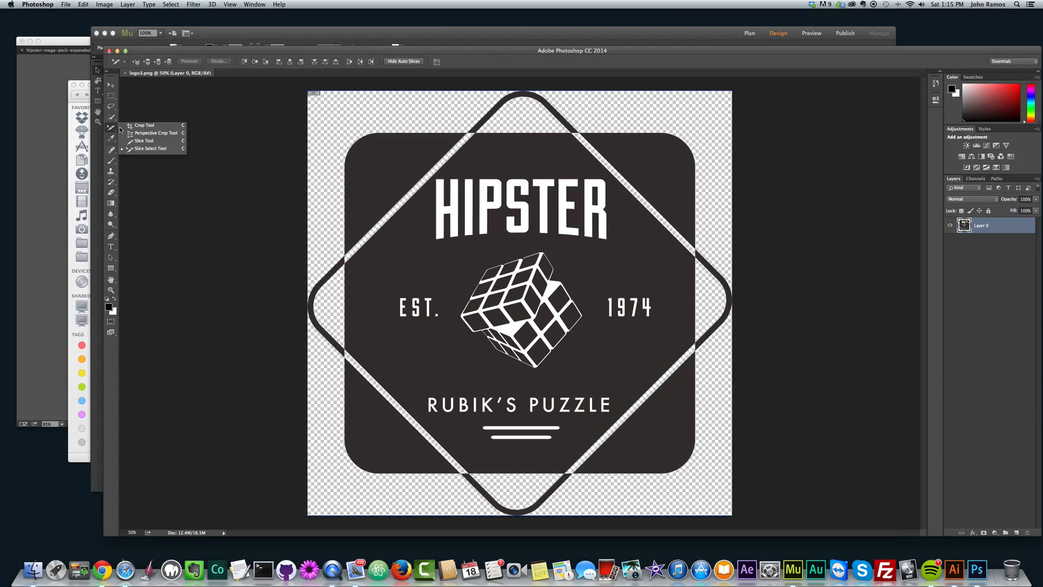
pyautogui.click(143, 125)
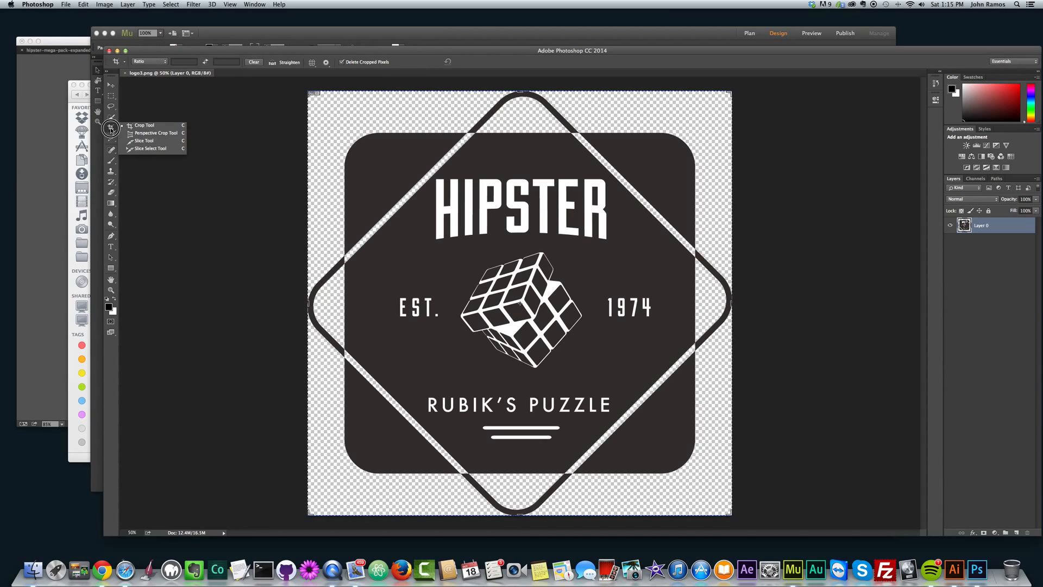
pyautogui.moveTo(140, 149)
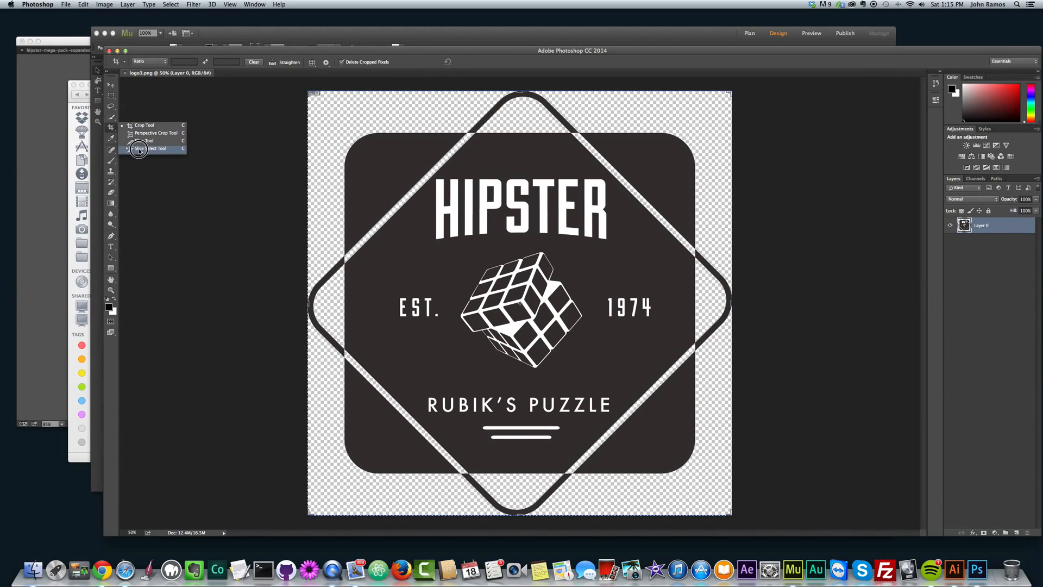
pyautogui.click(157, 149)
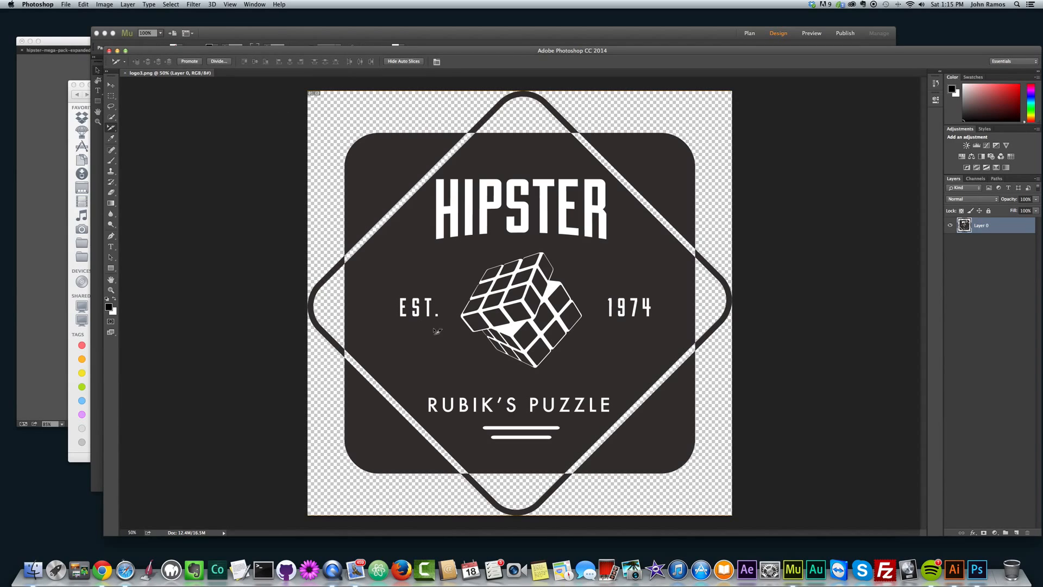
pyautogui.moveTo(526, 275)
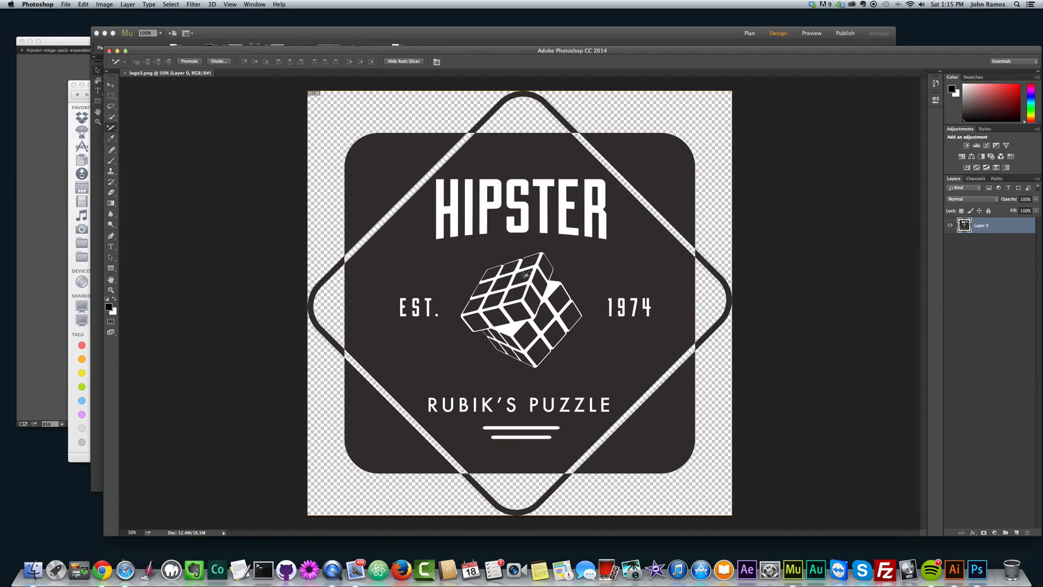
pyautogui.moveTo(420, 230)
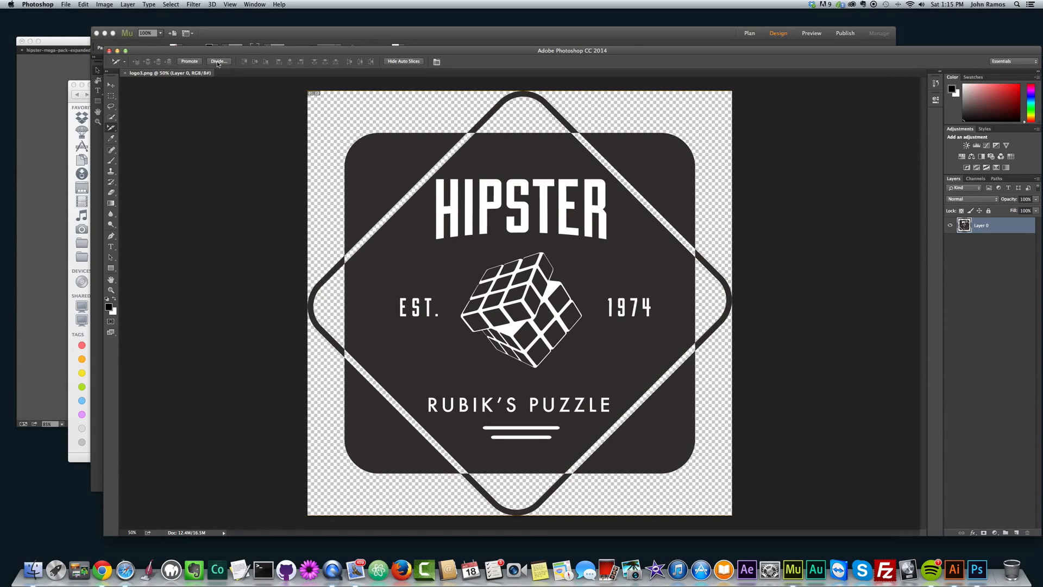
pyautogui.click(218, 61)
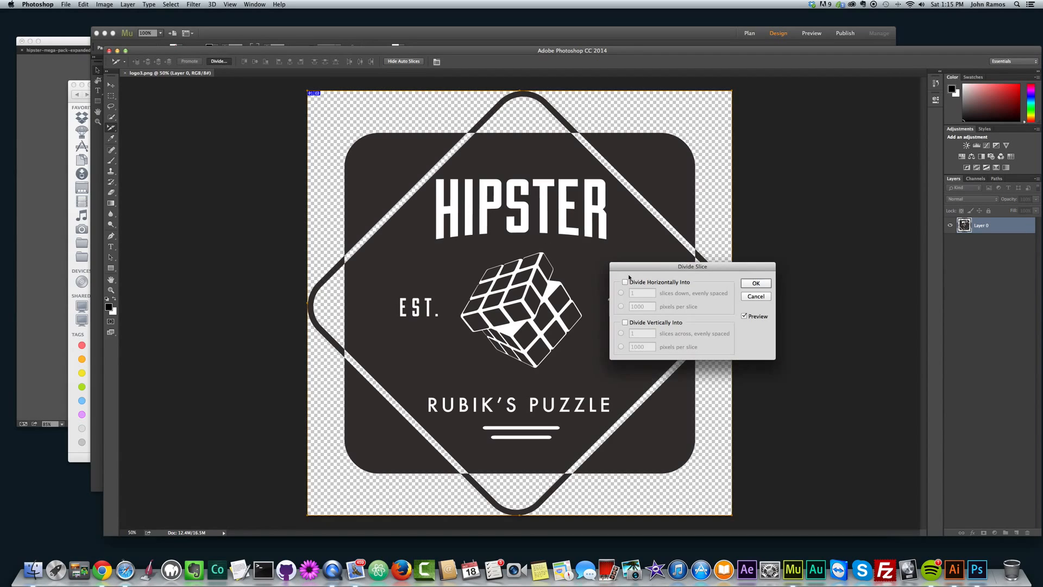
pyautogui.click(624, 283)
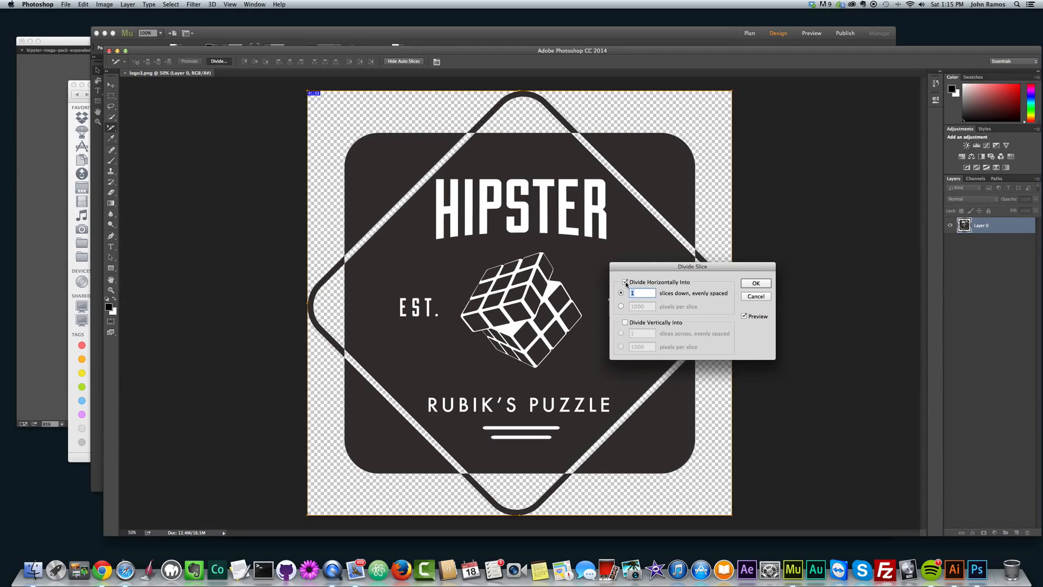
pyautogui.write('10')
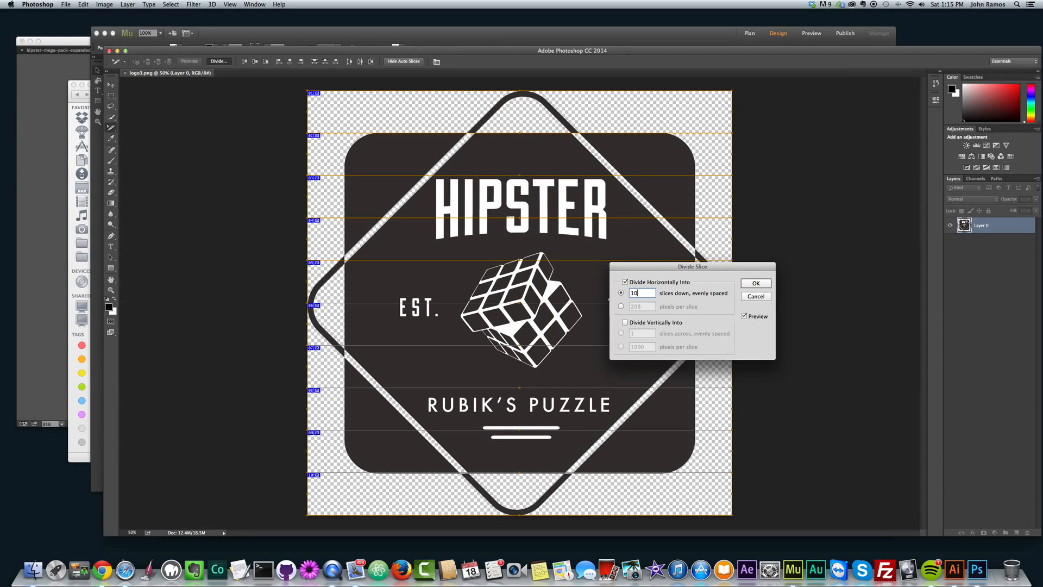
pyautogui.click(623, 322)
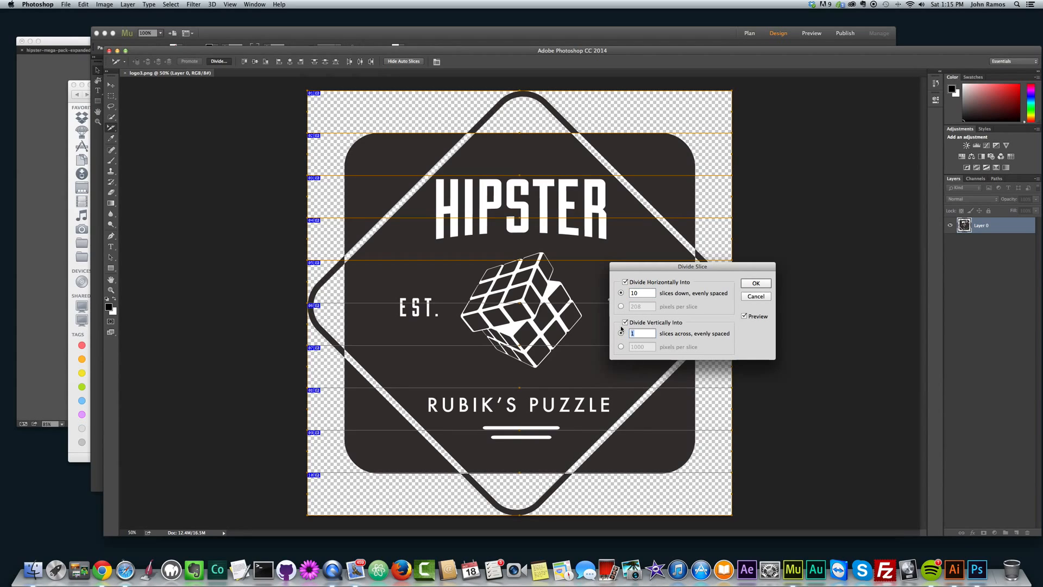
pyautogui.write('10')
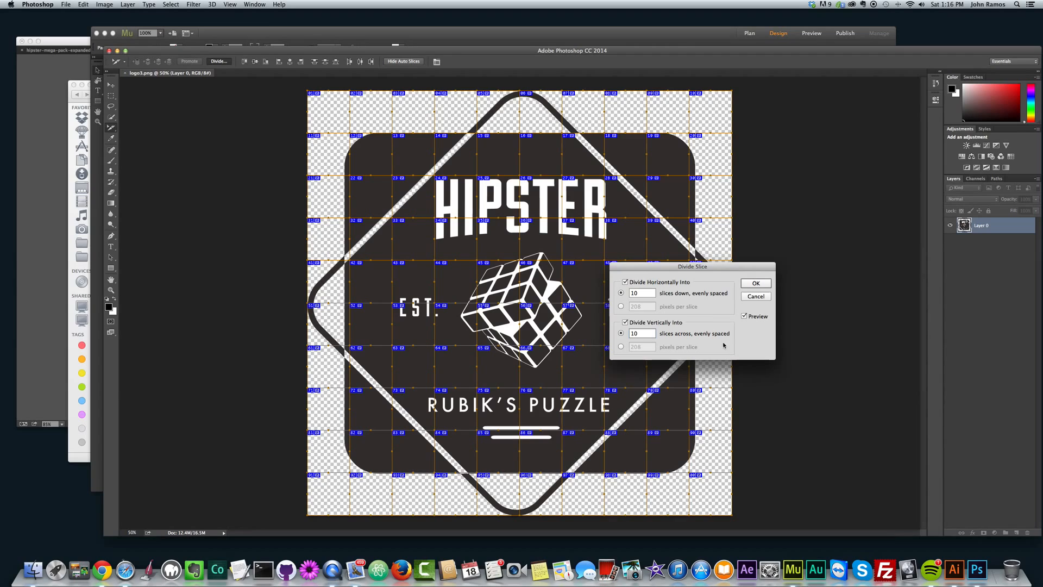
pyautogui.click(755, 284)
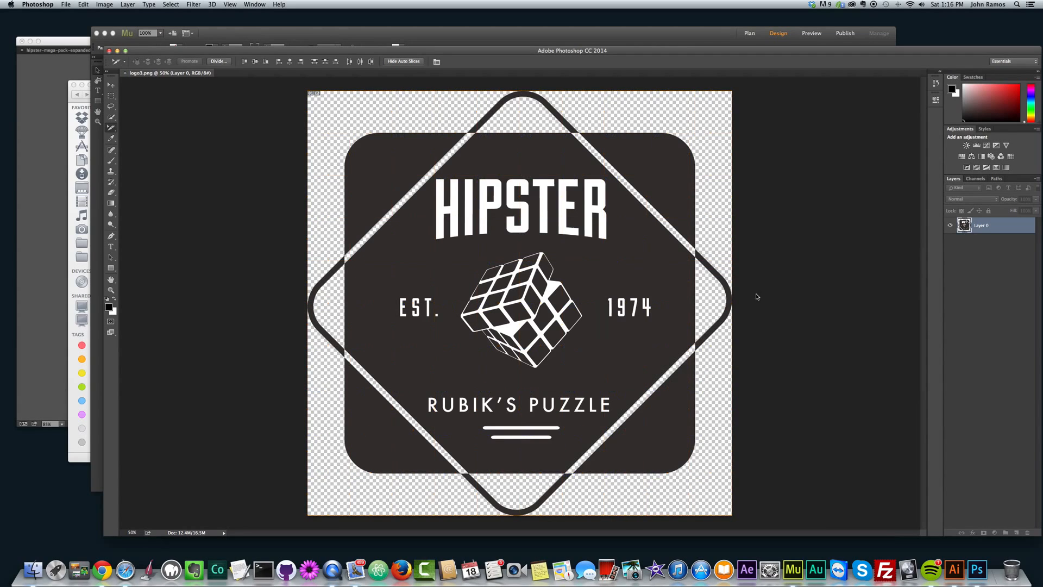
# With the Slice Select Tool, divide the badge slice 10 horizontally and 10 vertically, evenly spaced.
pyautogui.click(111, 128)
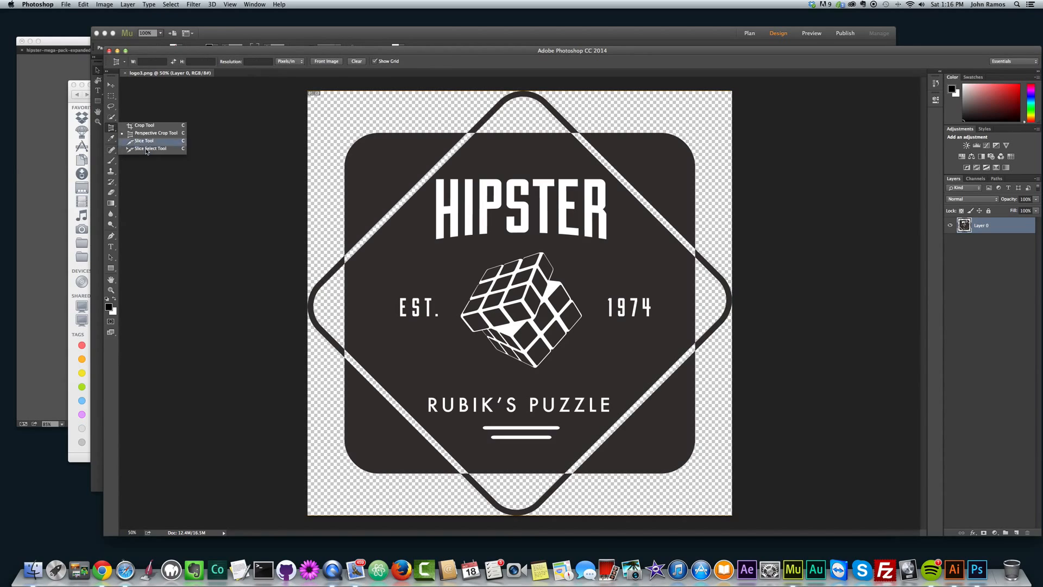
pyautogui.click(150, 149)
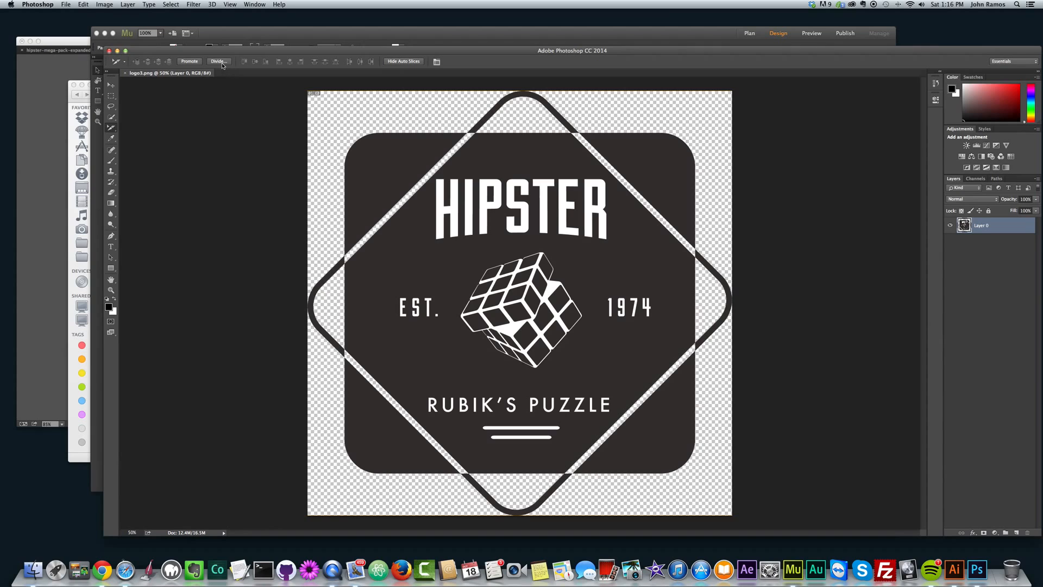
pyautogui.click(219, 61)
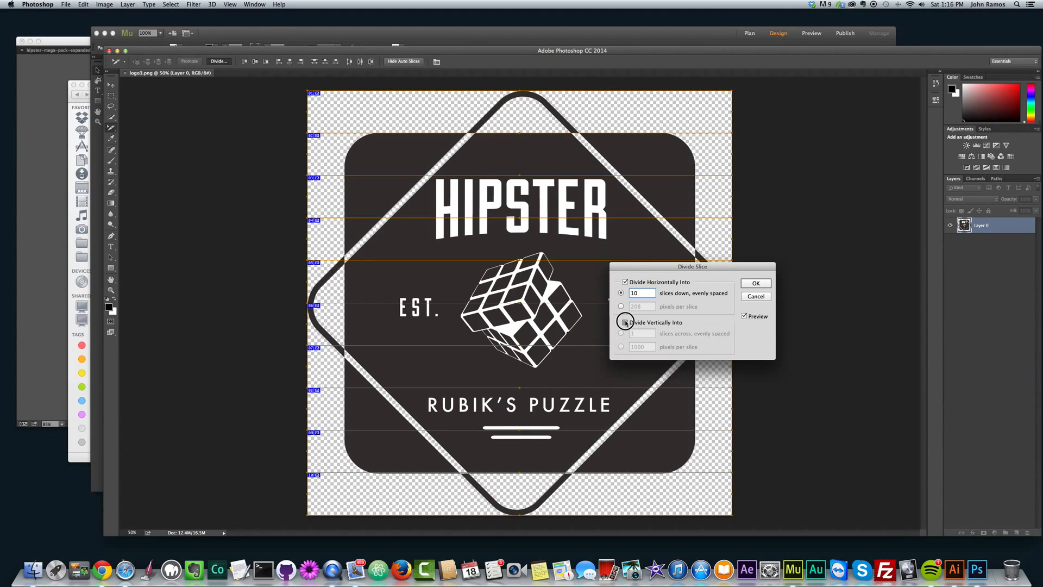
pyautogui.click(624, 321)
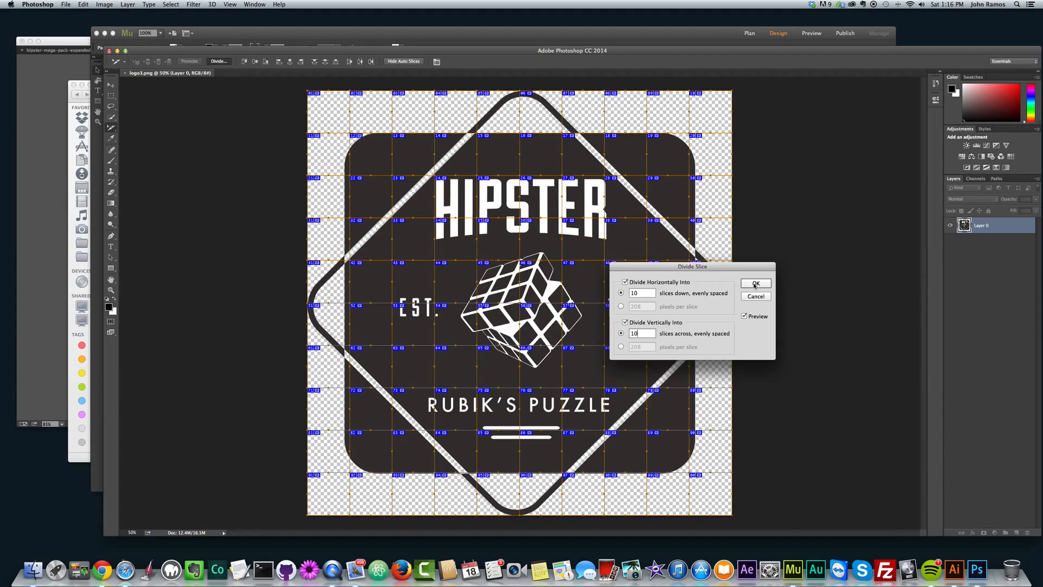
pyautogui.click(756, 282)
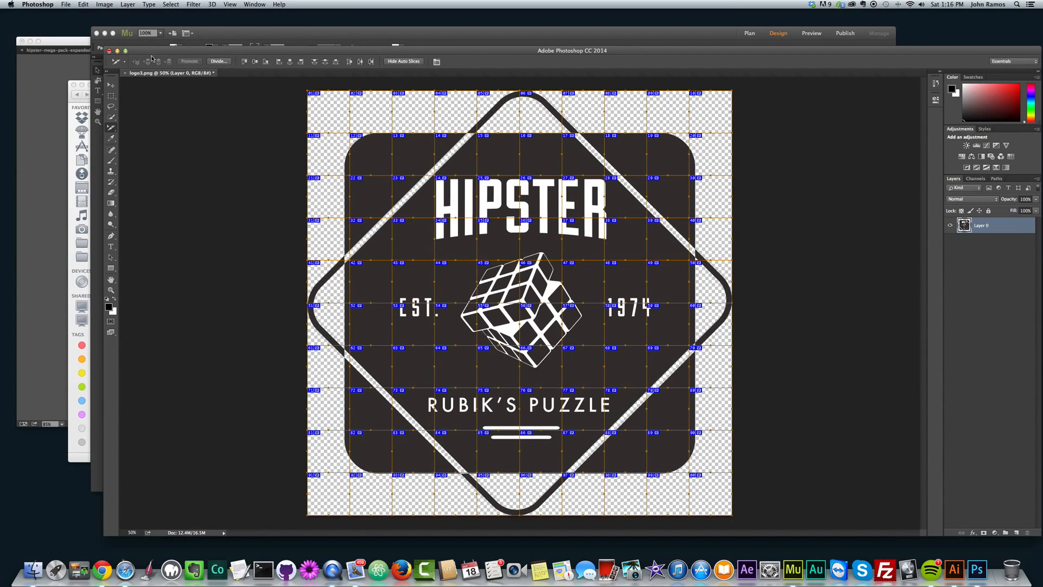
pyautogui.click(65, 4)
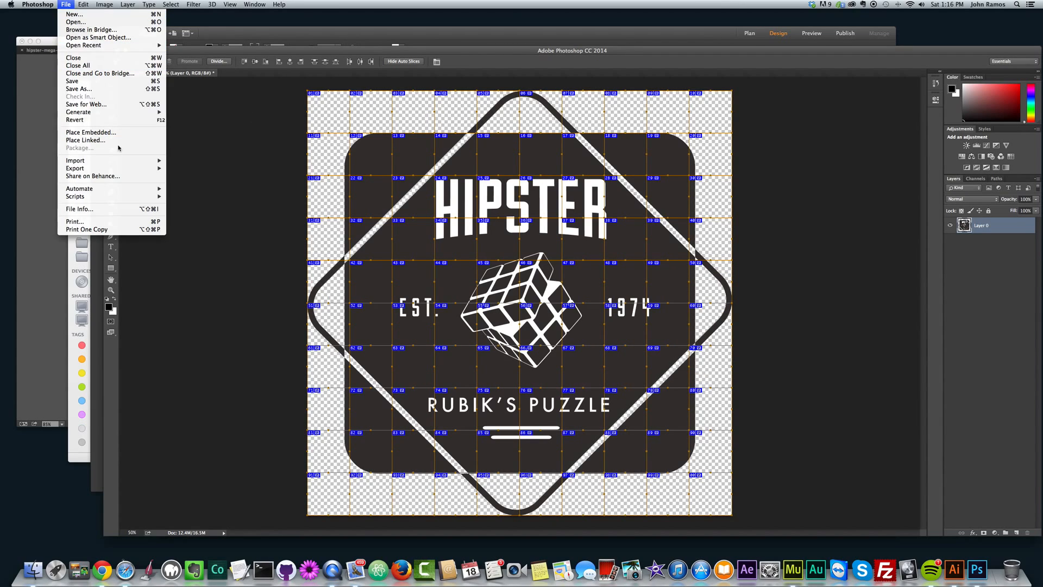
pyautogui.moveTo(85, 104)
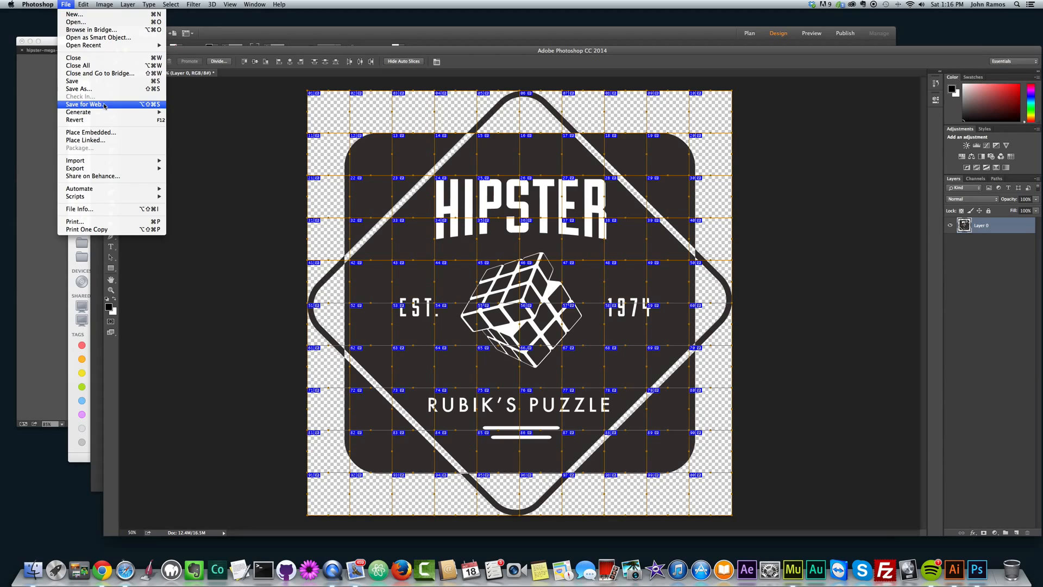
# Run Save for Web with JPEG Maximum (quality 100) and proceed to the save location.
pyautogui.click(85, 104)
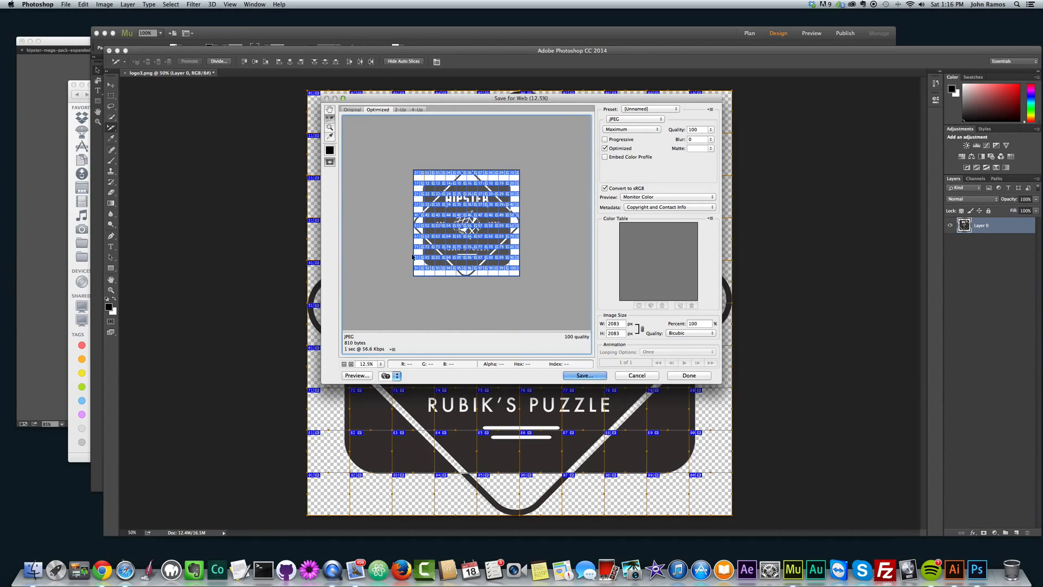
pyautogui.moveTo(393, 213)
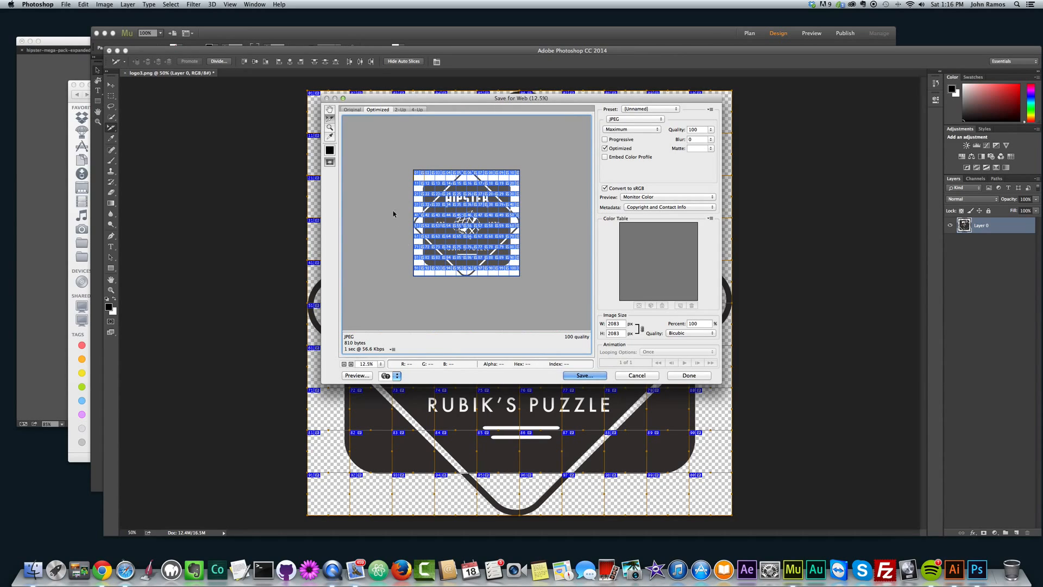
pyautogui.moveTo(385, 150)
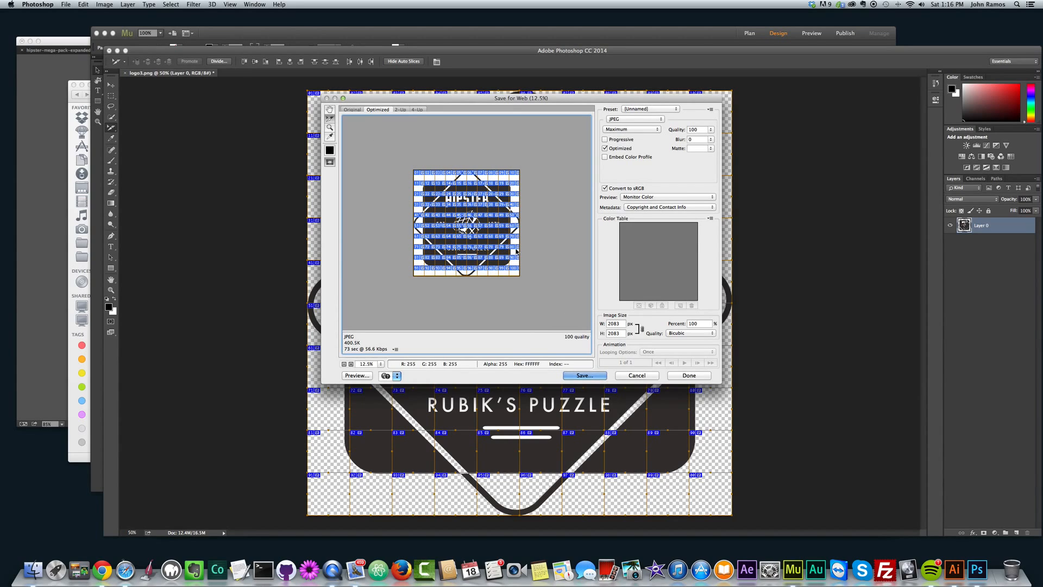
pyautogui.moveTo(476, 213)
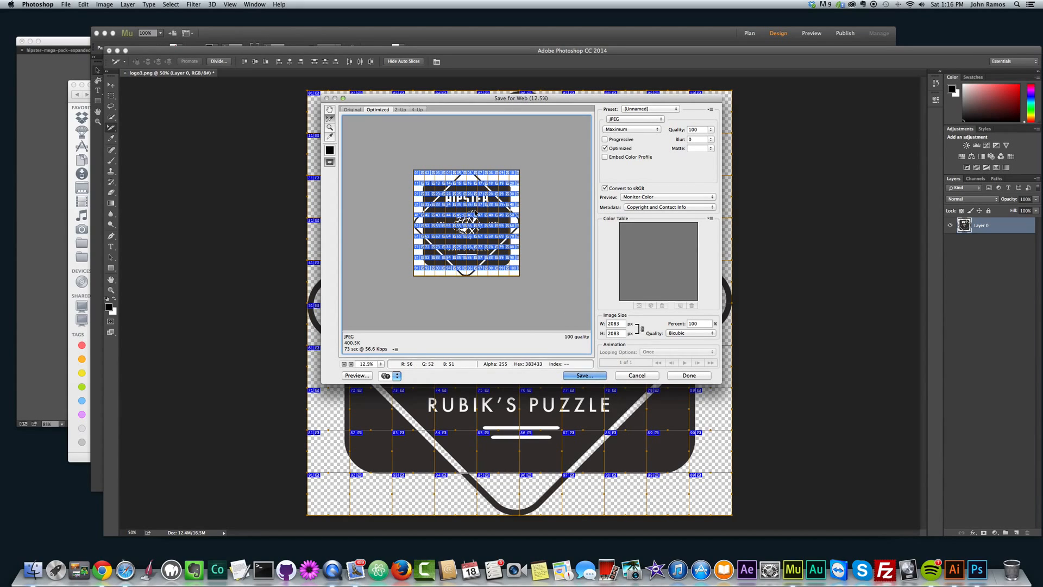
pyautogui.moveTo(464, 165)
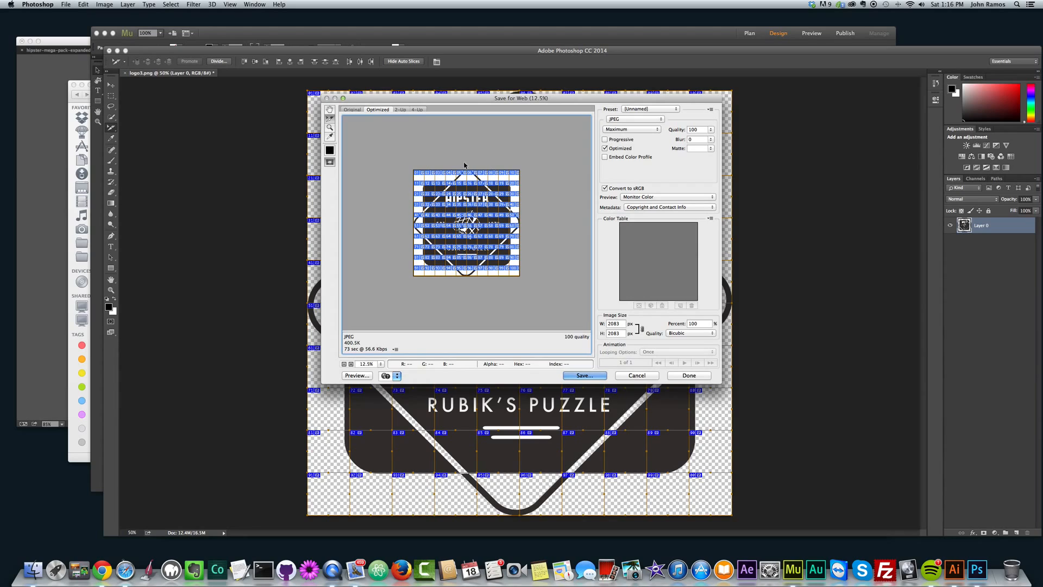
pyautogui.moveTo(501, 169)
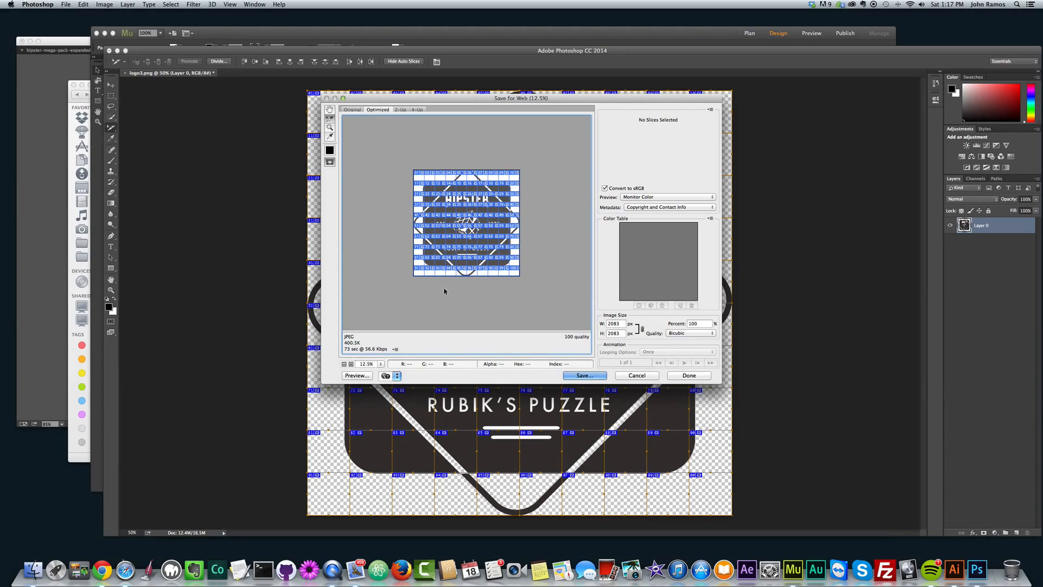
pyautogui.moveTo(536, 270)
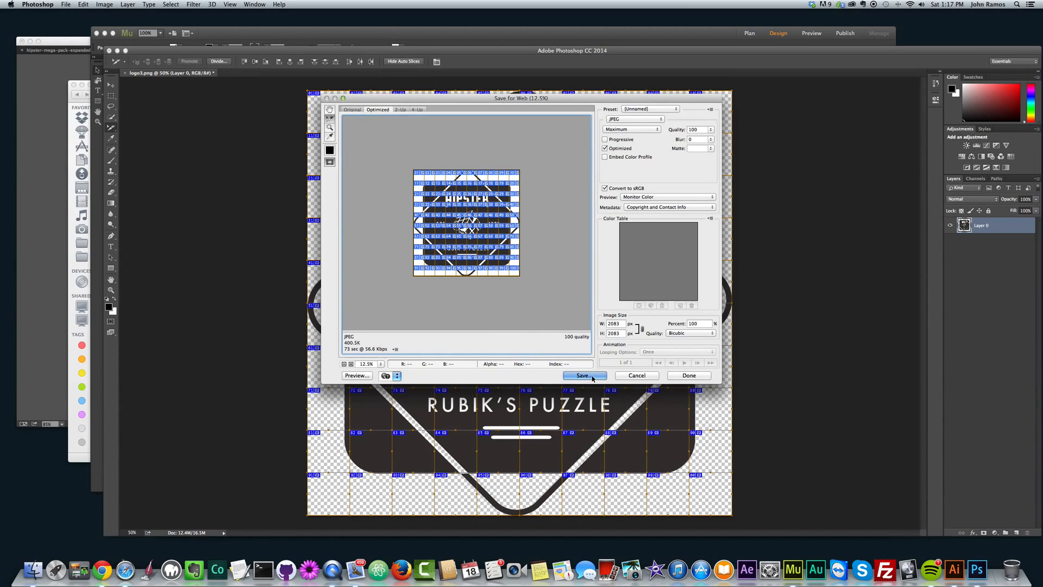
pyautogui.click(583, 375)
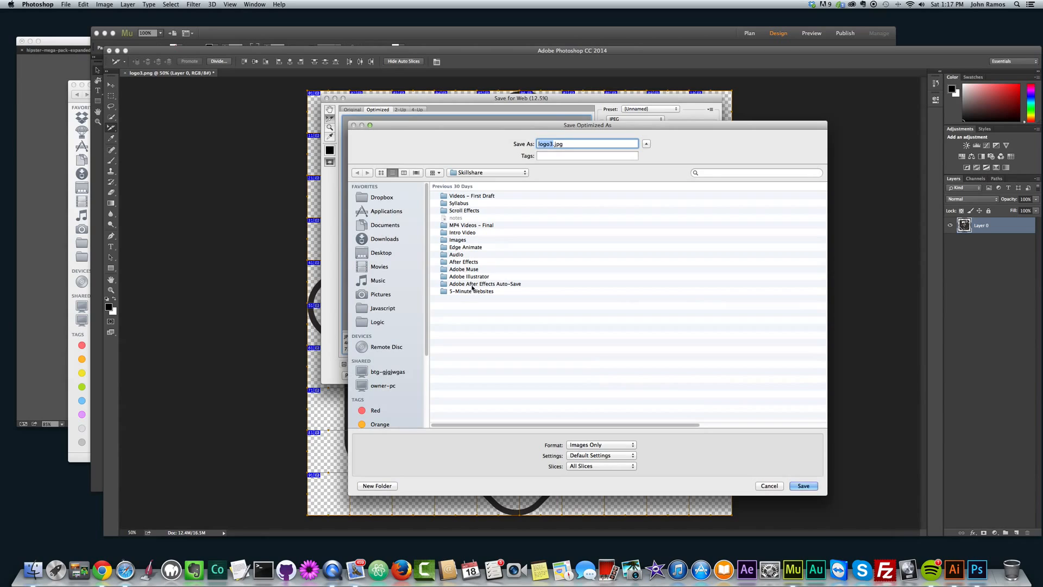
# In Scroll Effect 2 create an images3 folder and save all slices there as images only.
pyautogui.click(464, 209)
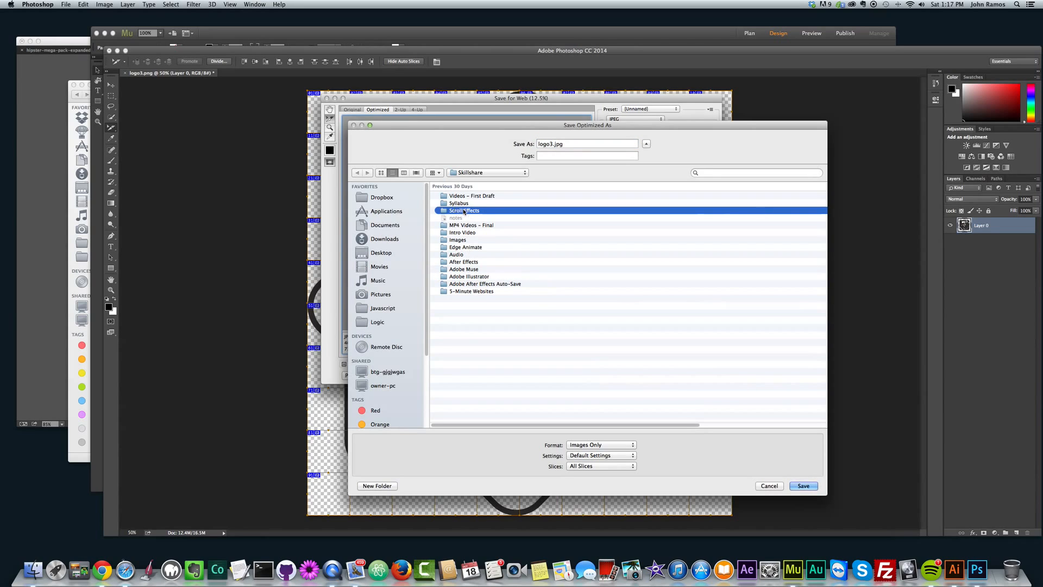
pyautogui.doubleClick(464, 210)
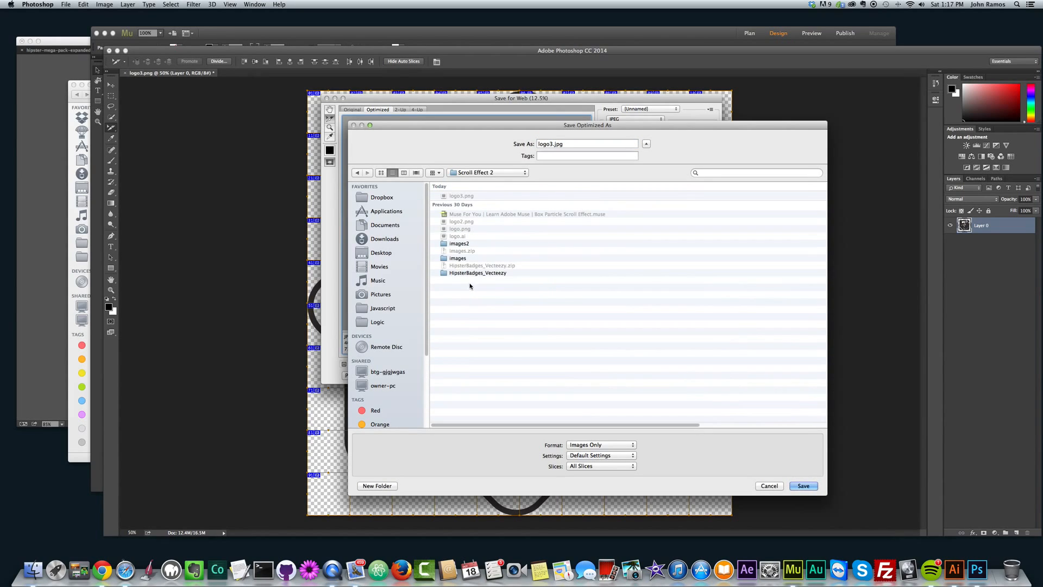
pyautogui.click(377, 486)
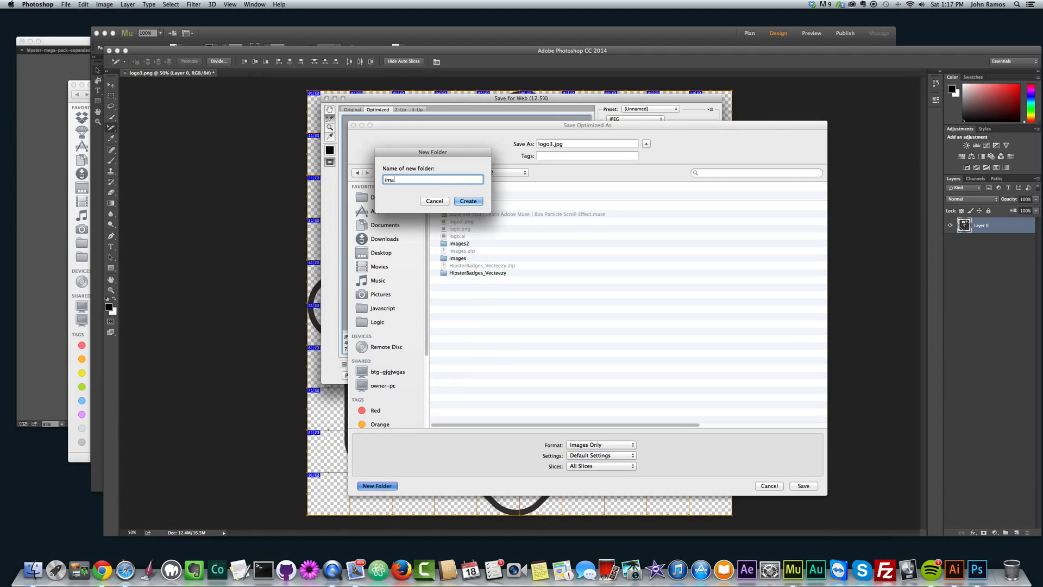
pyautogui.click(467, 201)
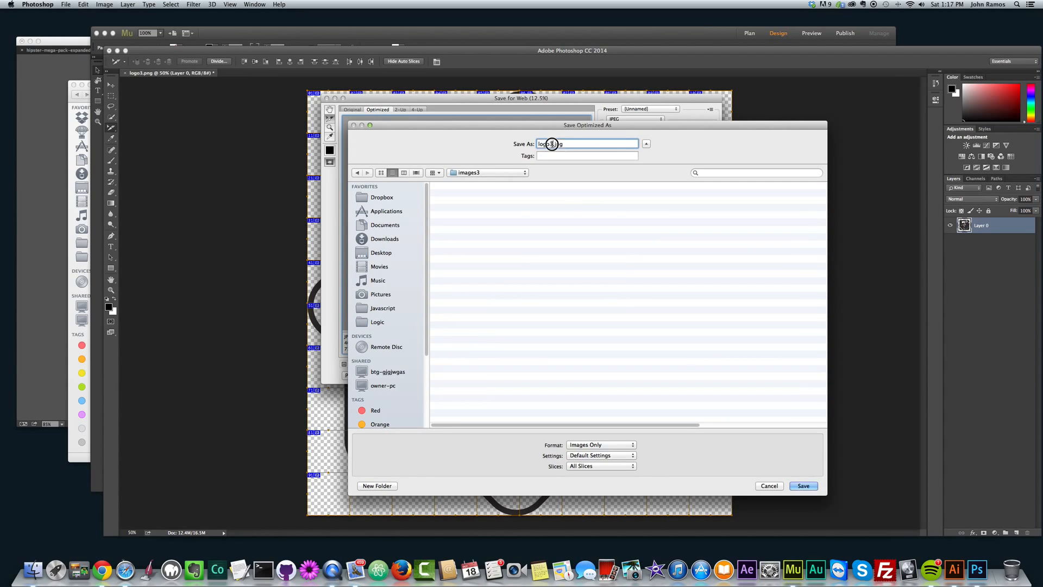
pyautogui.click(770, 486)
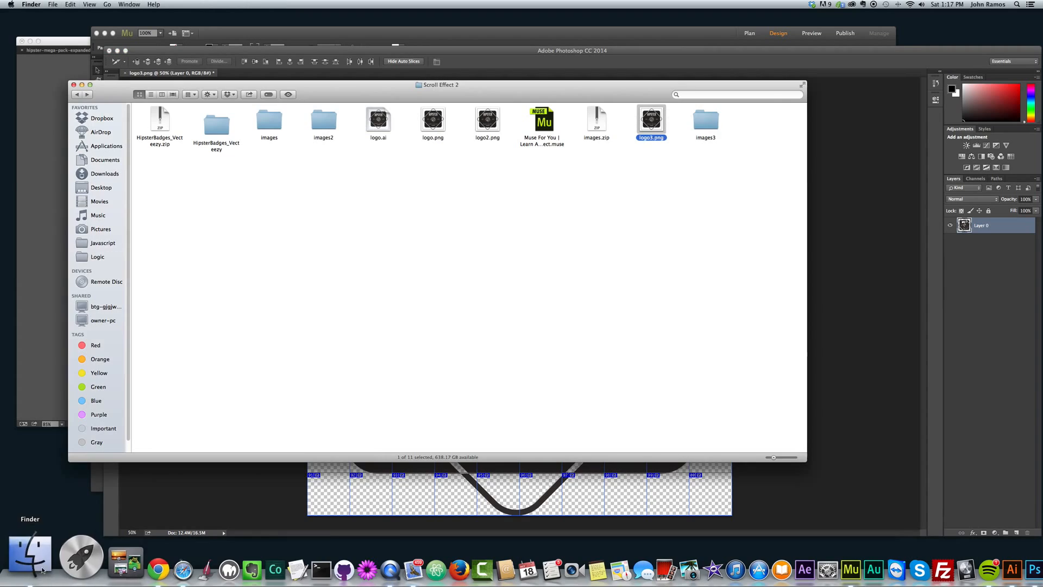
# Browse images3 > images in Finder to review the hundred exported slice JPGs.
pyautogui.doubleClick(705, 120)
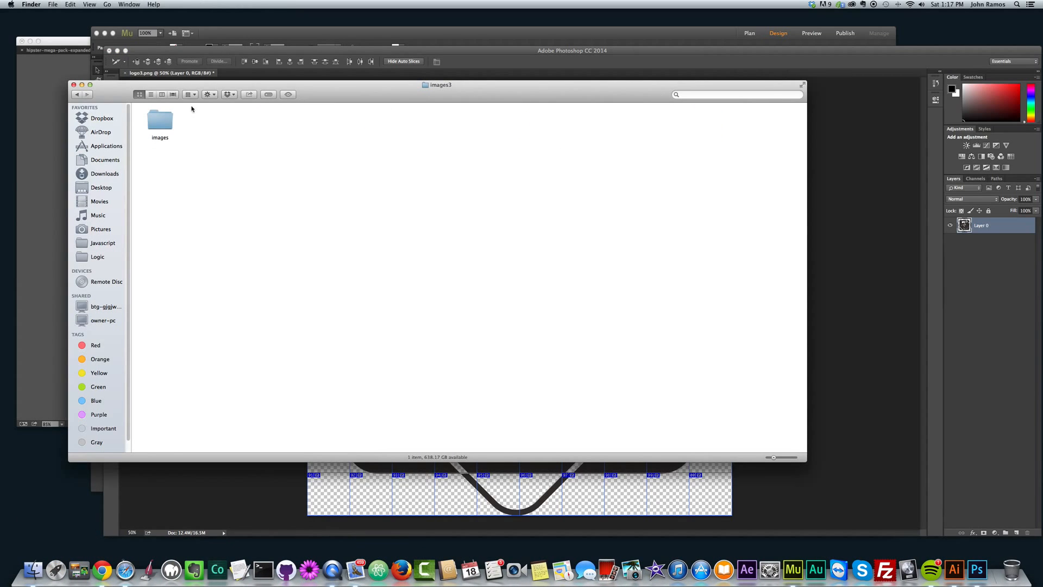
pyautogui.doubleClick(160, 122)
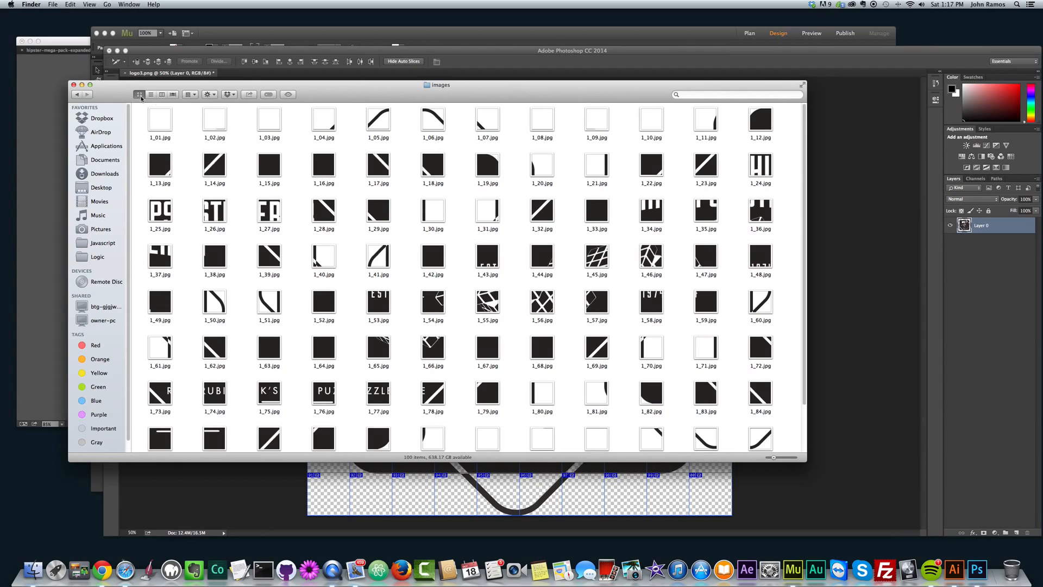
pyautogui.scroll(-3)
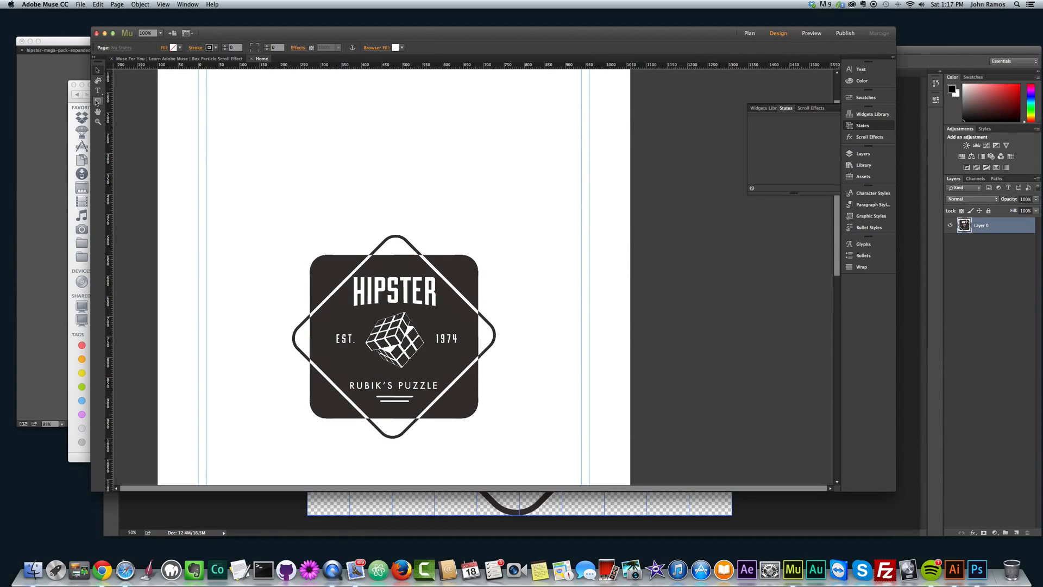
# Draw a small square near the page top and fill it with slice 1_01.jpg from images3 > images.
pyautogui.moveTo(244, 112); pyautogui.dragTo(261, 129)
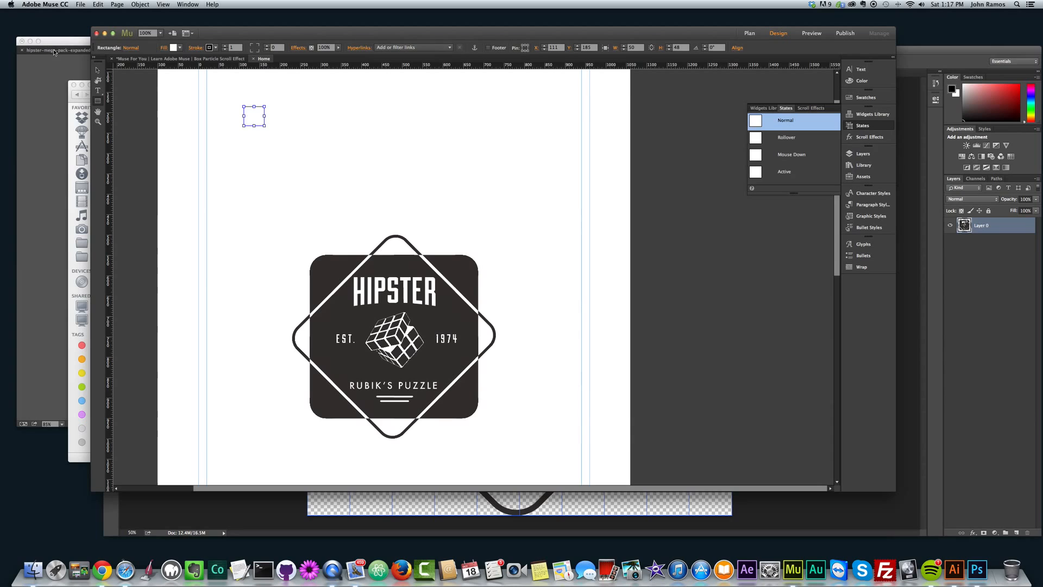
pyautogui.moveTo(680, 53)
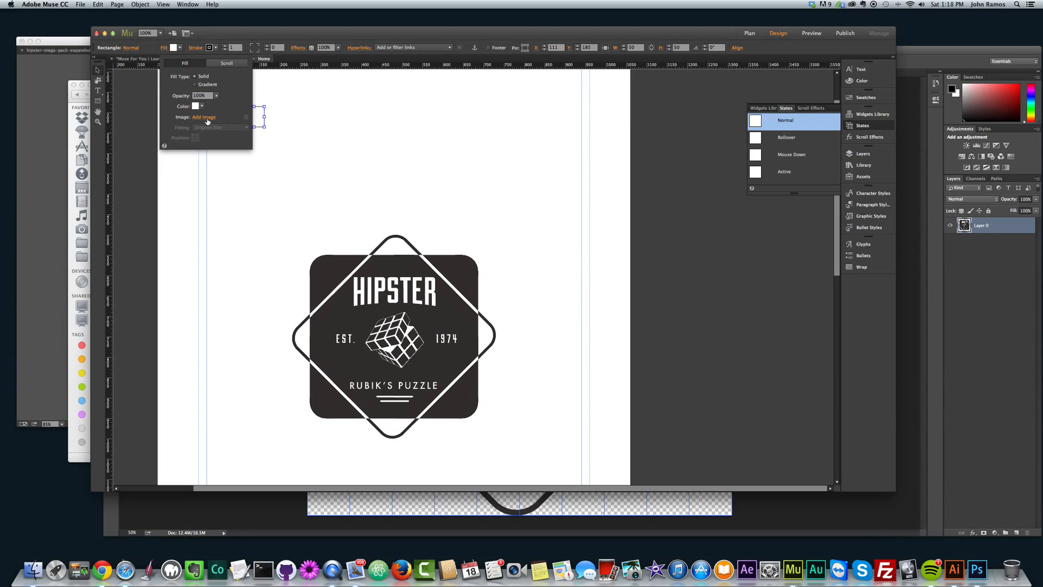
pyautogui.click(204, 117)
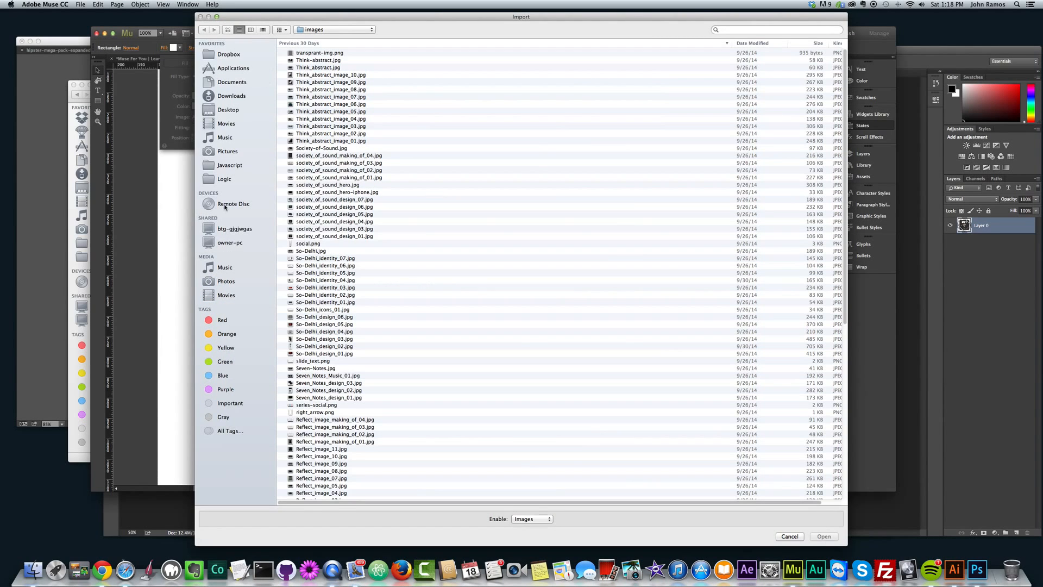
pyautogui.click(229, 109)
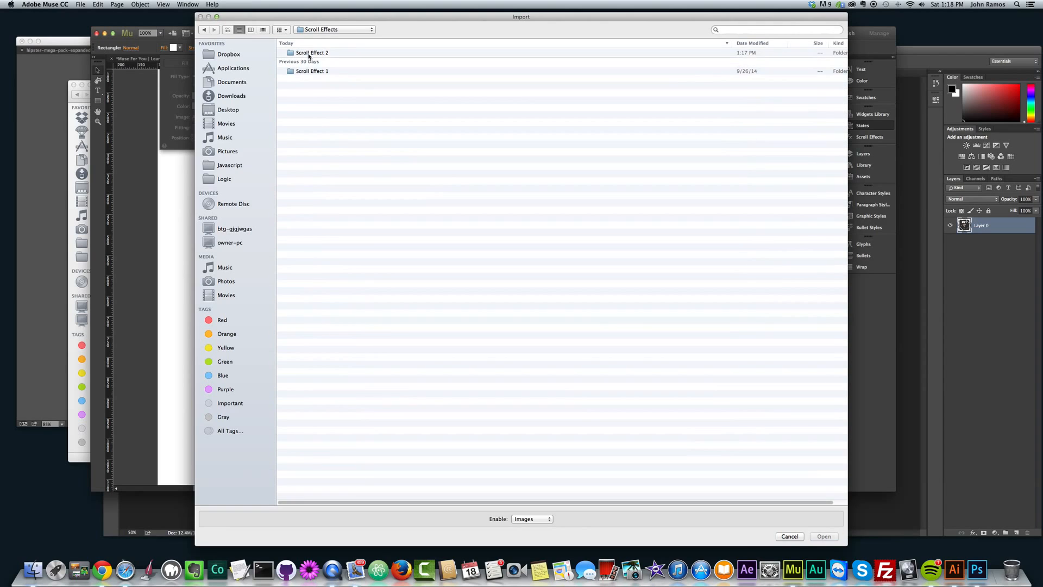
pyautogui.doubleClick(312, 52)
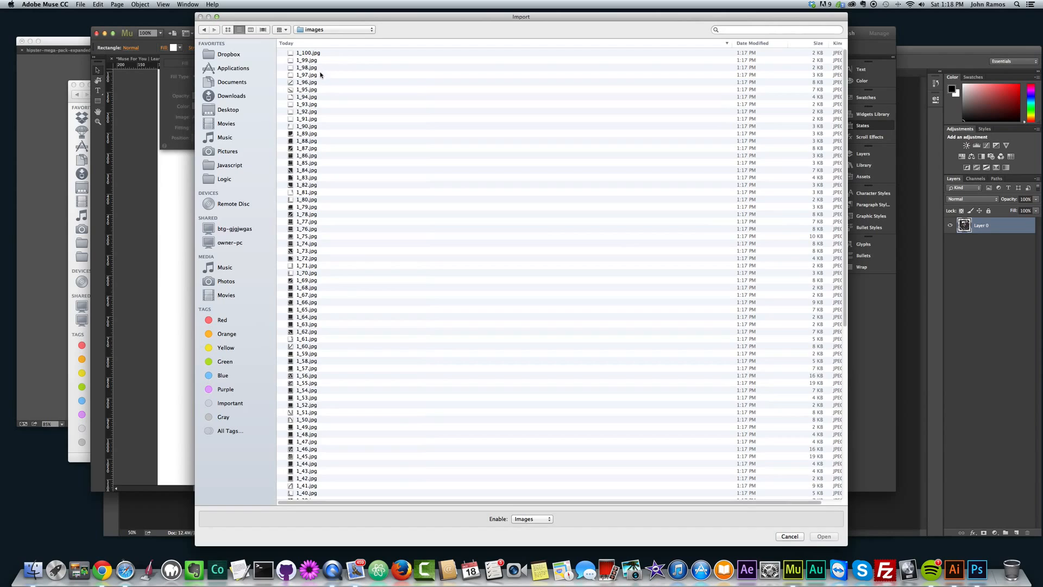
pyautogui.scroll(-3)
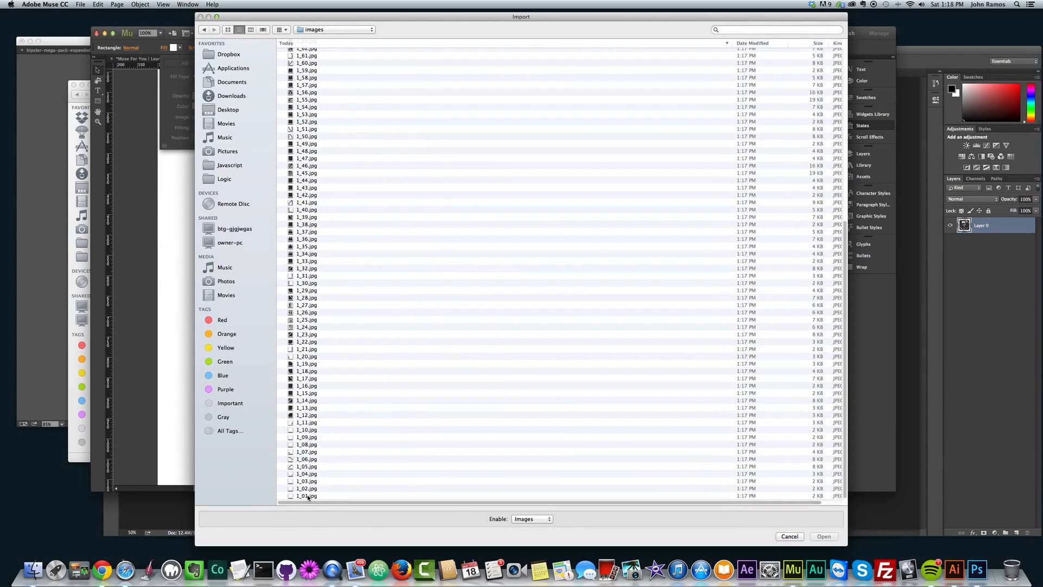
pyautogui.click(824, 535)
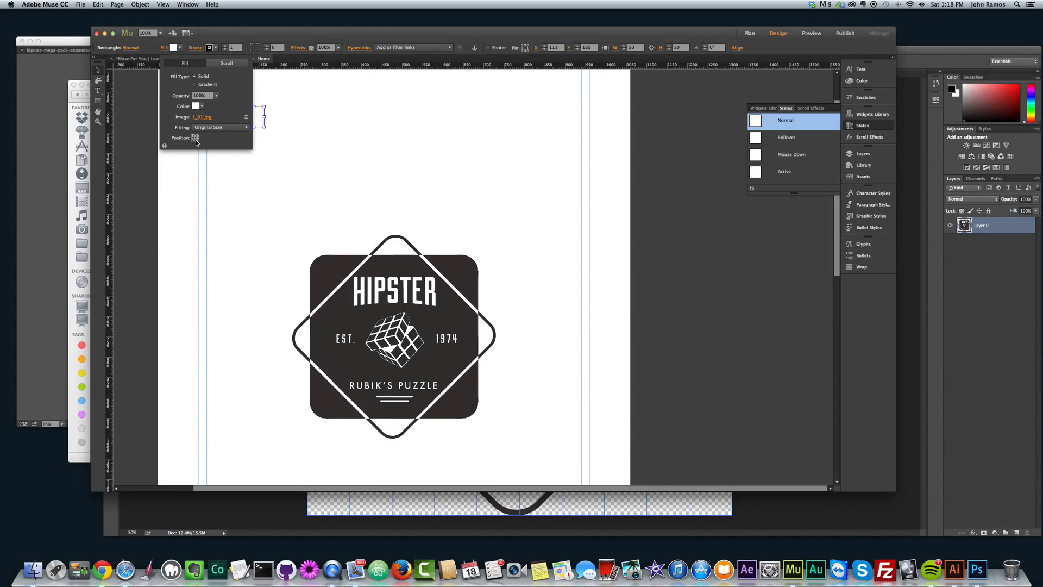
pyautogui.click(220, 127)
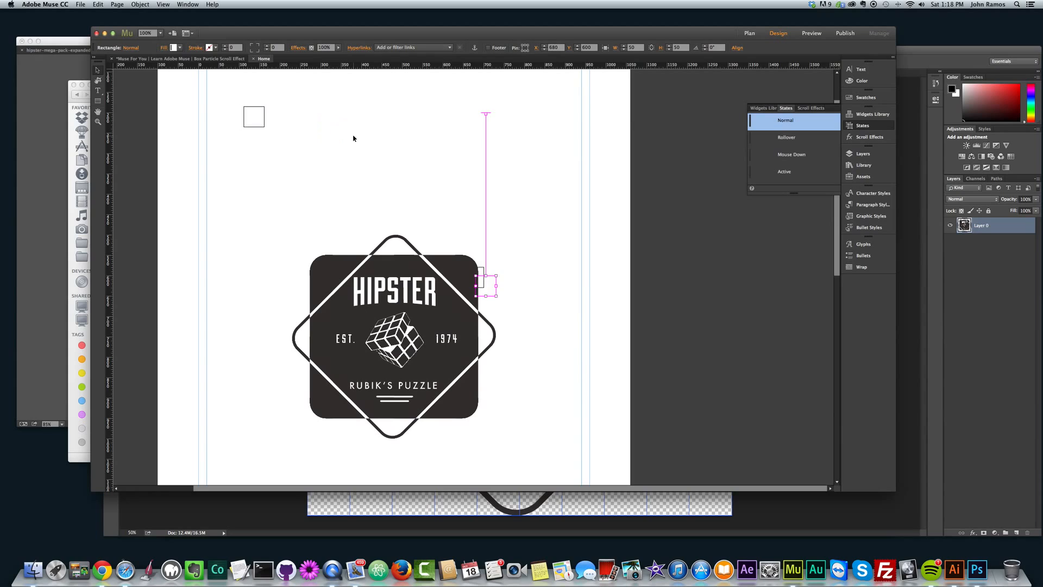
# Option-drag copies of the square, snapping each beside the last to build the row.
pyautogui.click(253, 116)
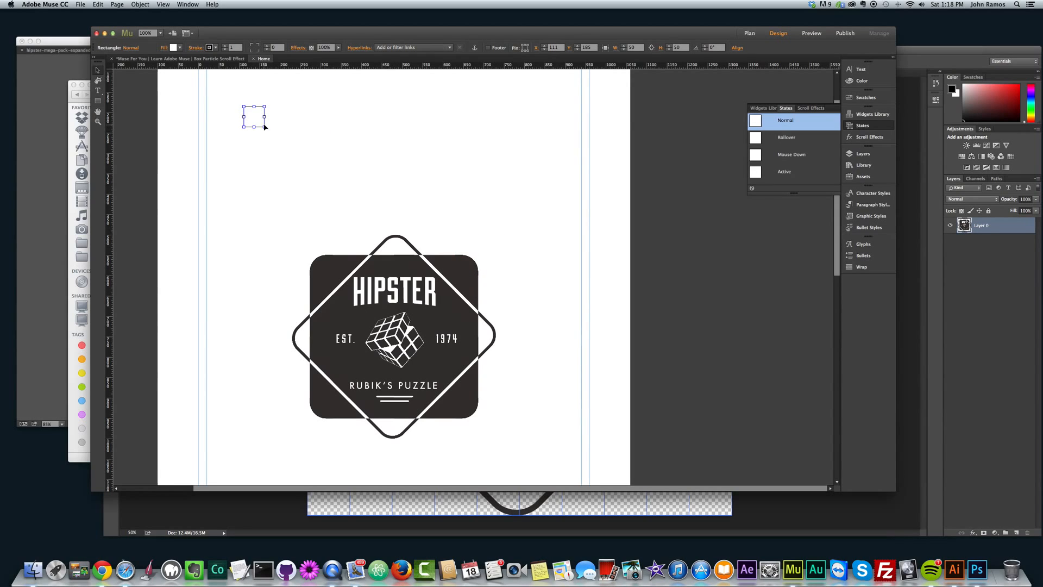
pyautogui.click(164, 47)
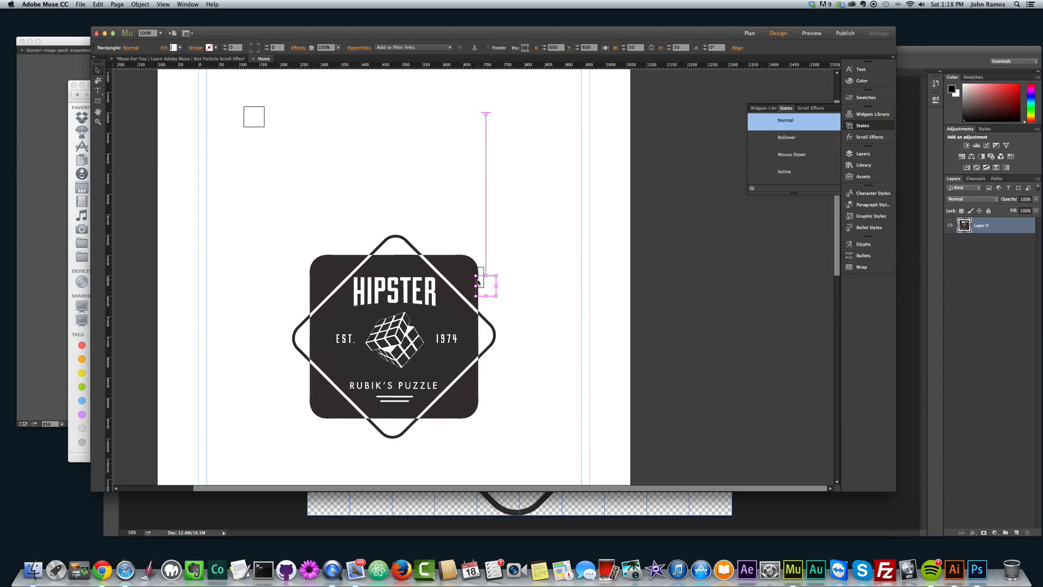
pyautogui.moveTo(482, 283); pyautogui.dragTo(483, 269)
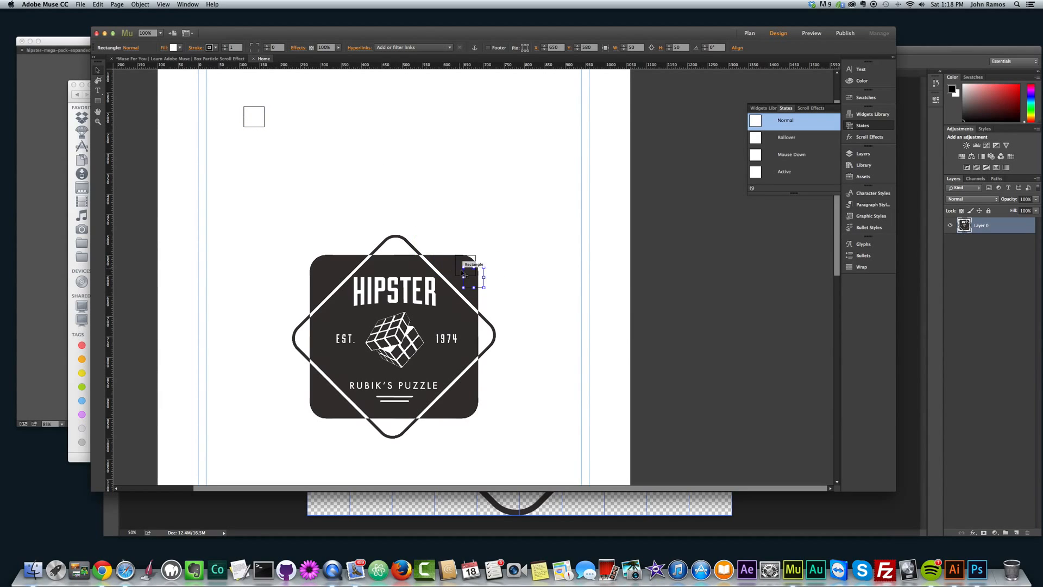
pyautogui.moveTo(466, 273); pyautogui.dragTo(263, 117)
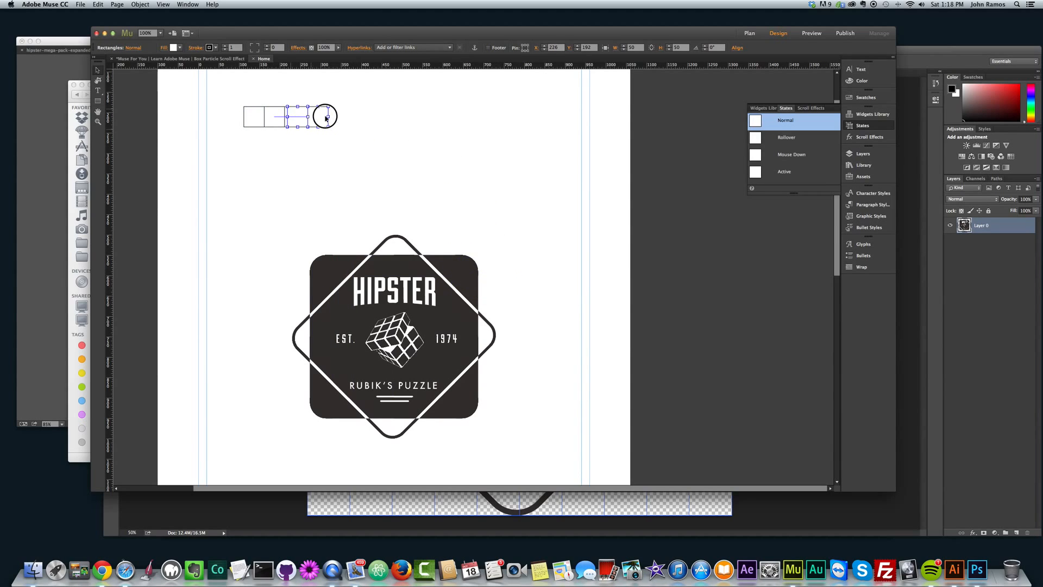
pyautogui.moveTo(306, 116); pyautogui.dragTo(473, 274)
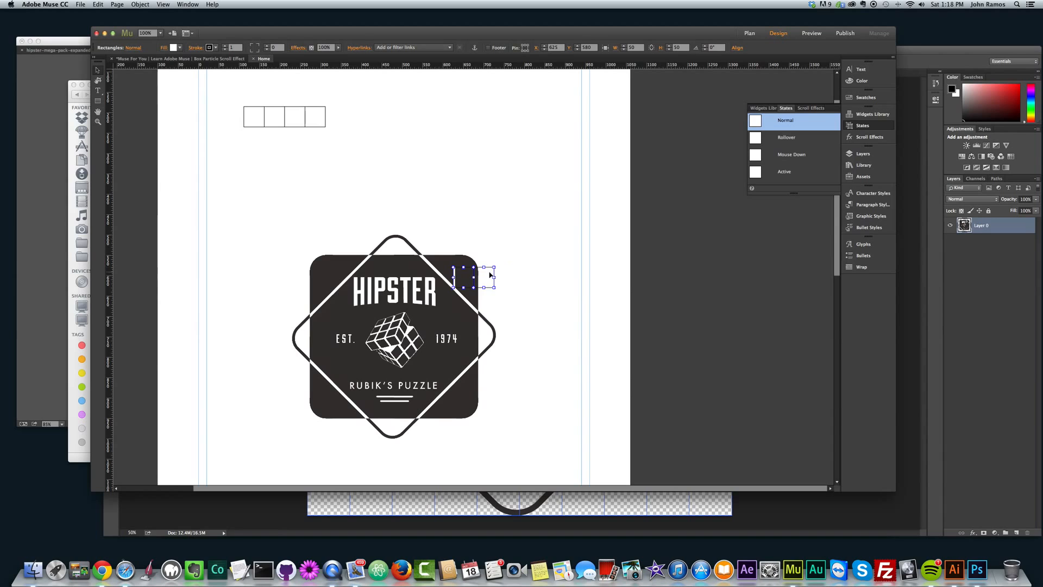
pyautogui.moveTo(472, 272); pyautogui.dragTo(346, 116)
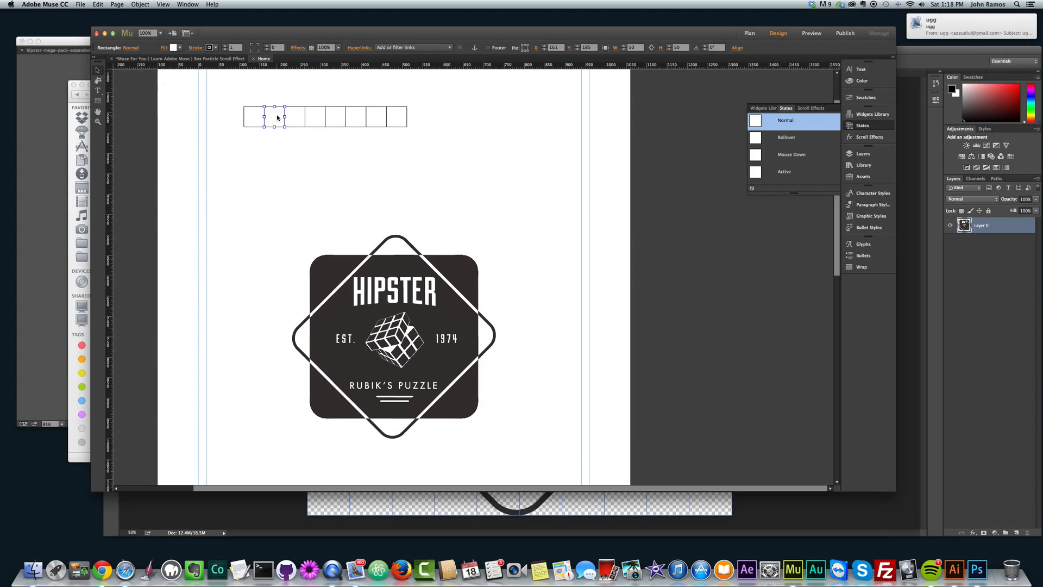
# Extend the row to ten squares and copy the whole row underneath as a second row.
pyautogui.click(398, 116)
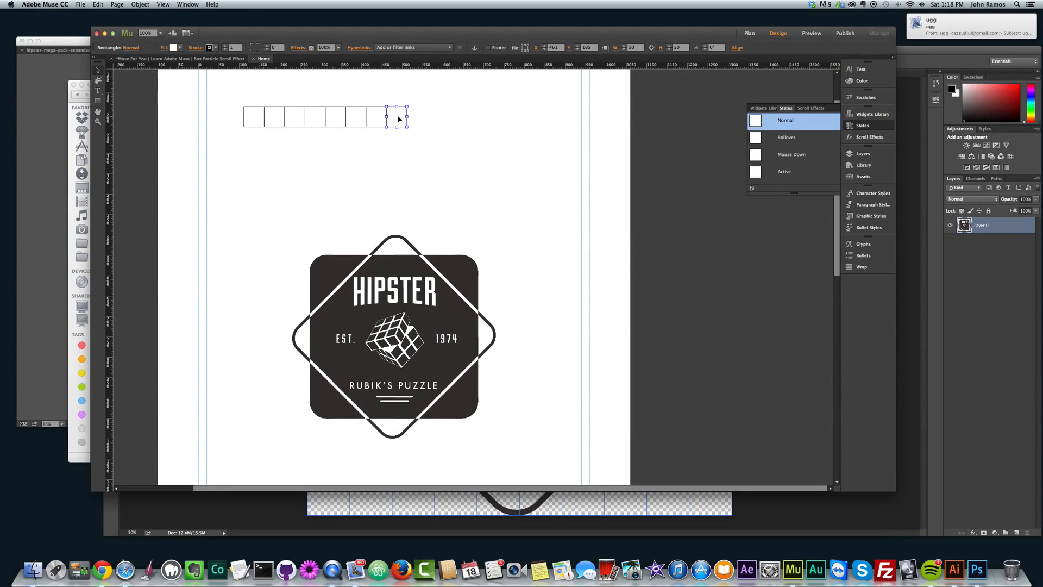
pyautogui.moveTo(395, 117); pyautogui.dragTo(448, 159)
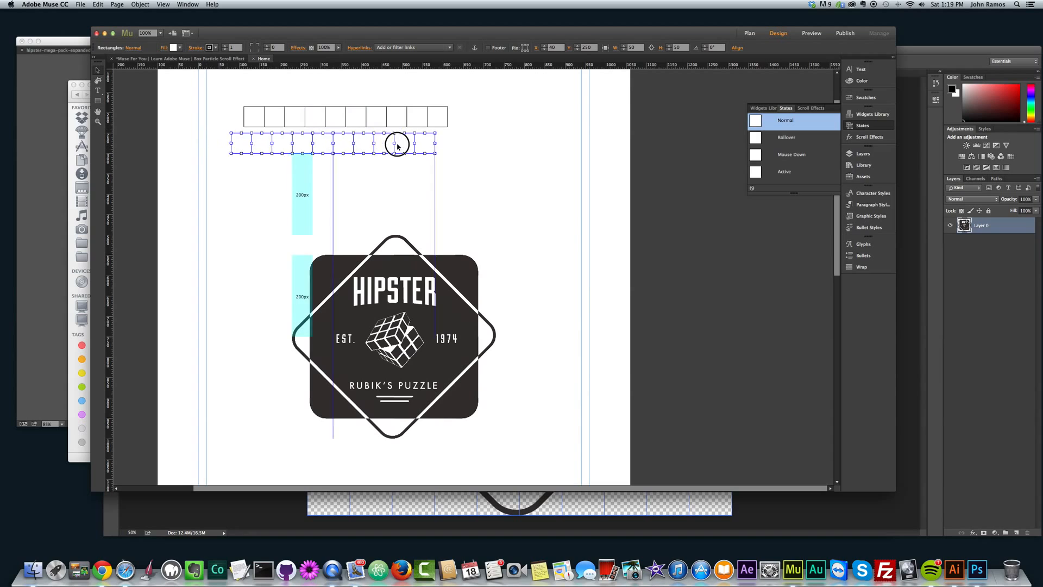
pyautogui.moveTo(395, 143); pyautogui.dragTo(523, 277)
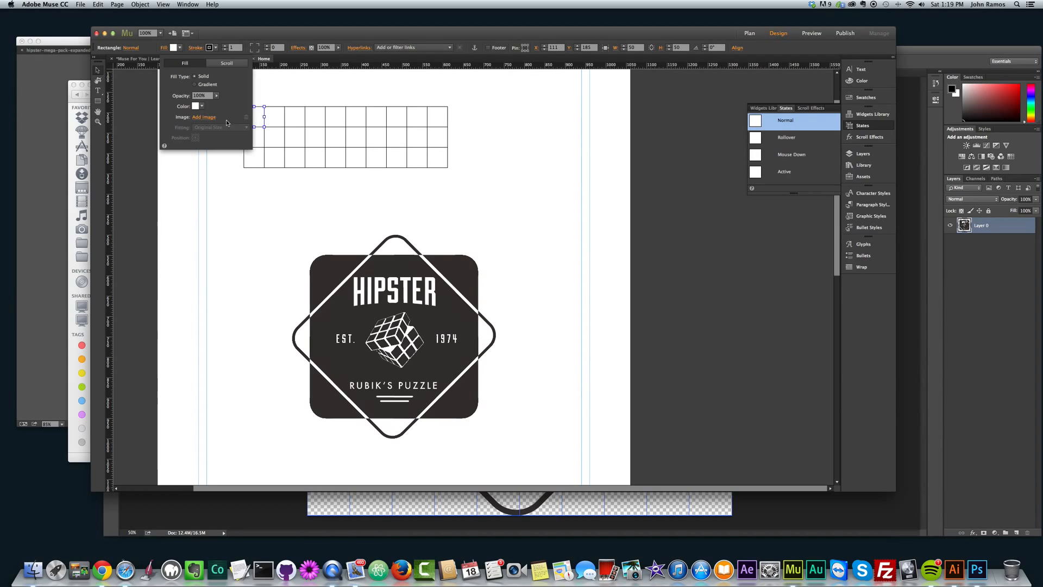
# Give two grid squares their matching badge slice images as fills.
pyautogui.click(204, 118)
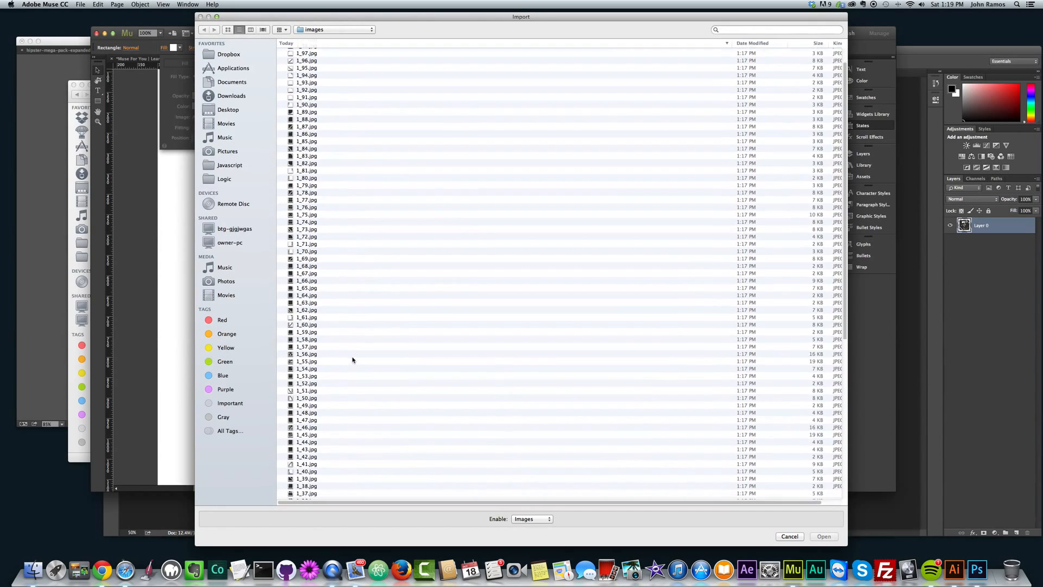
pyautogui.click(824, 535)
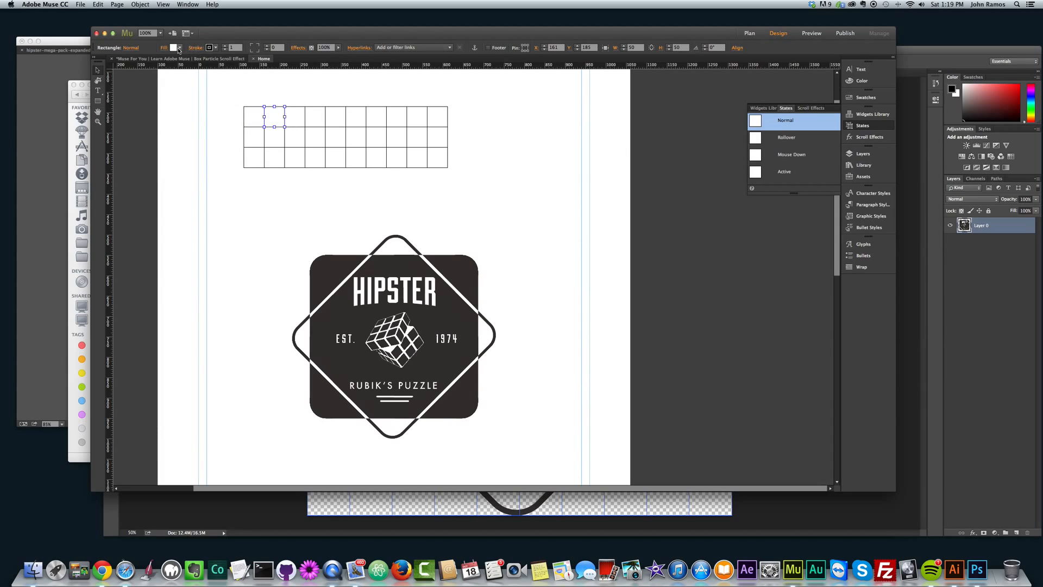
pyautogui.click(176, 47)
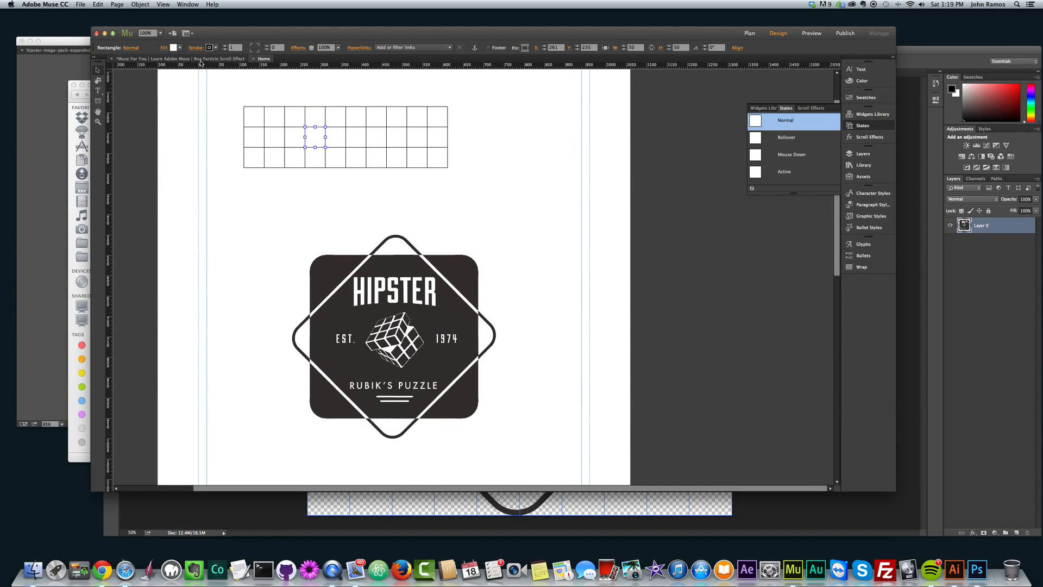
pyautogui.click(179, 47)
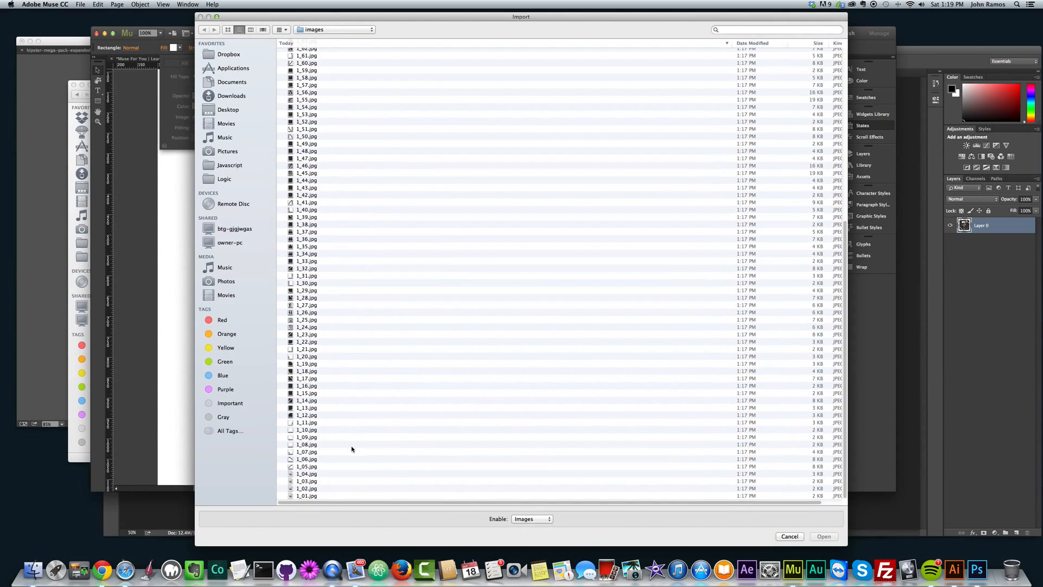
pyautogui.click(824, 536)
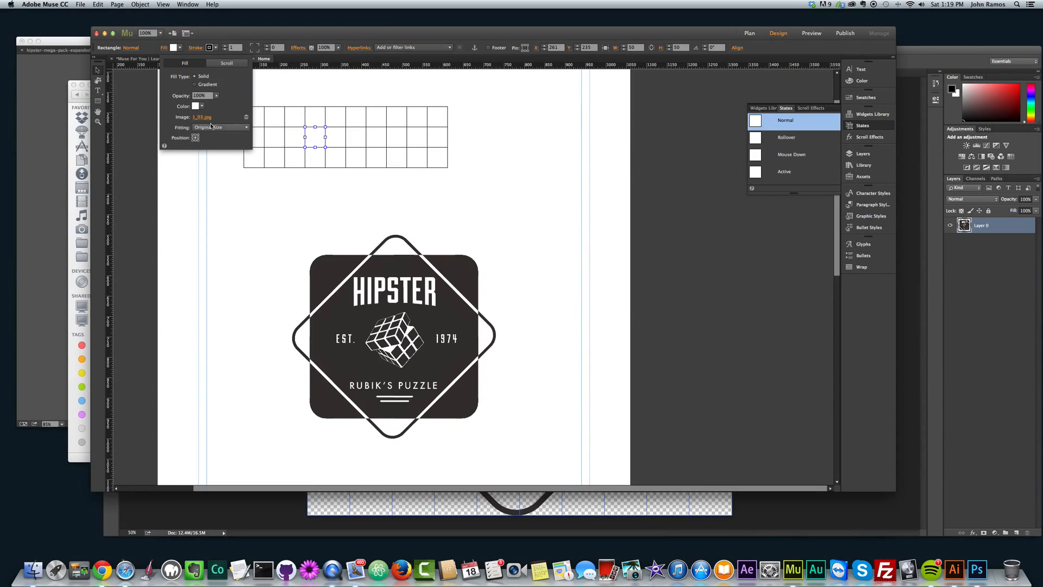
pyautogui.click(219, 127)
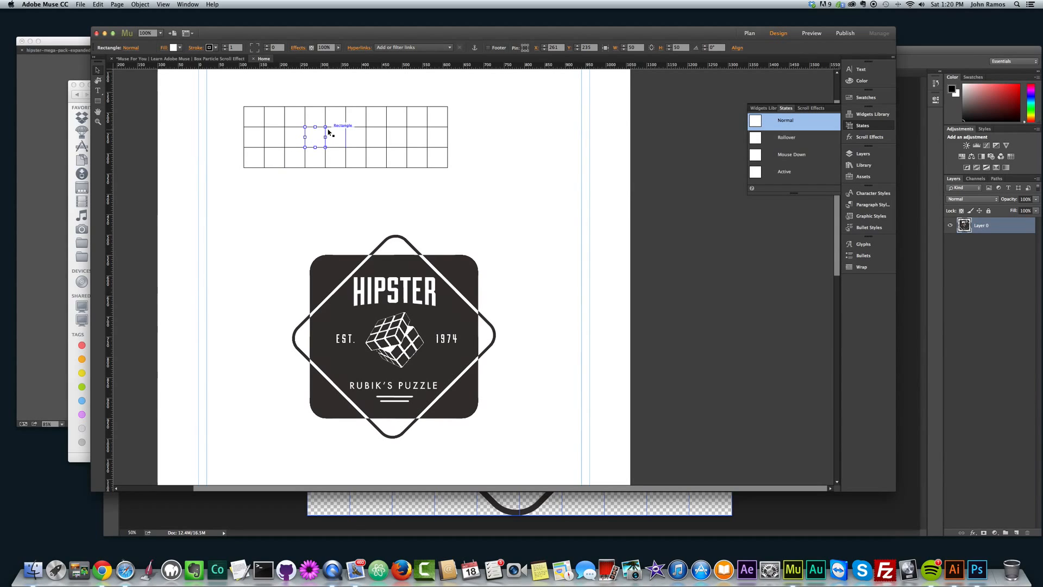
# Fill the dark second-row square with slice 1_15.jpg and deselect it.
pyautogui.click(179, 47)
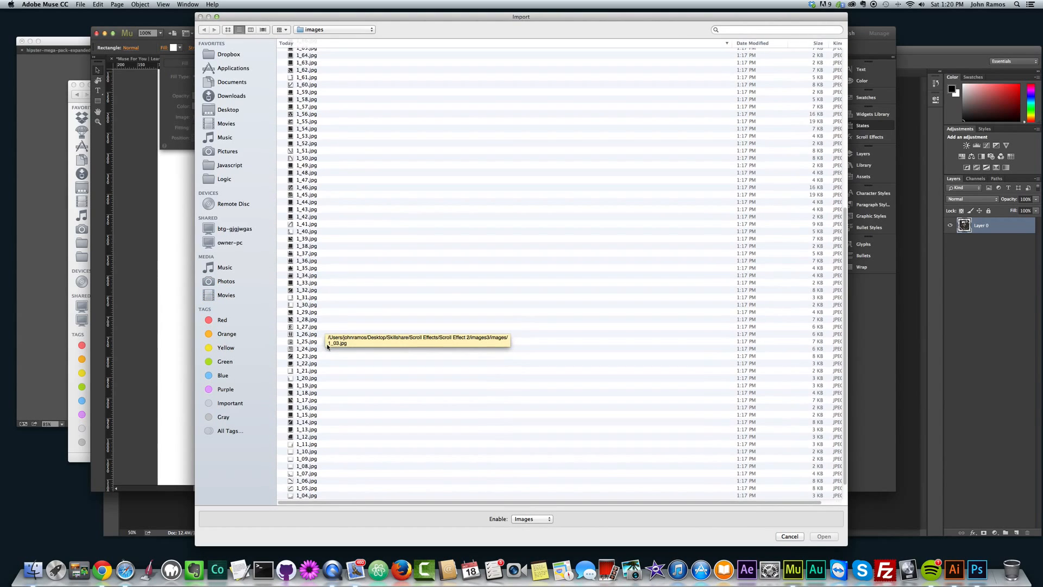
pyautogui.scroll(-3)
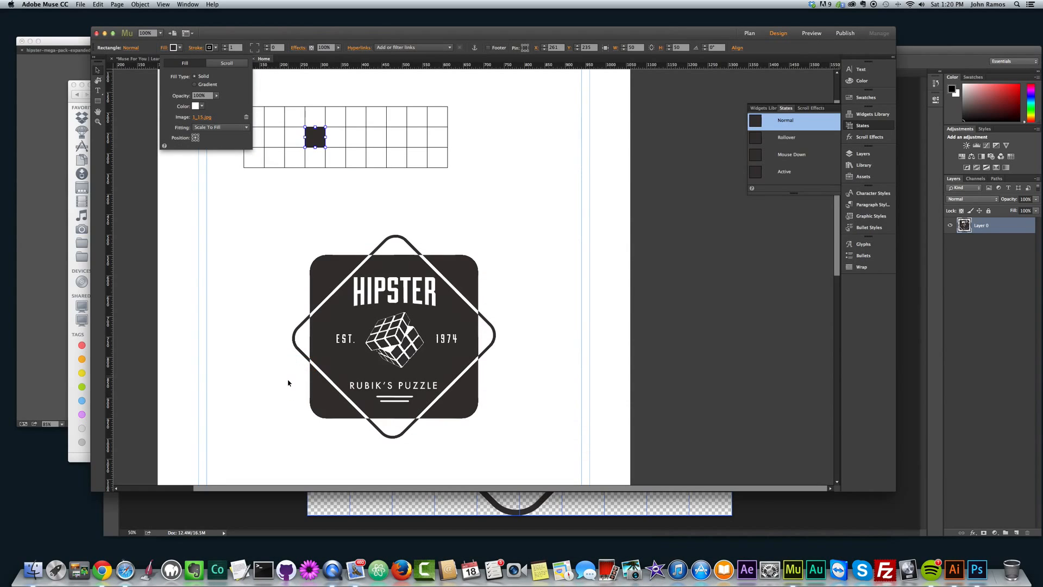
pyautogui.click(220, 127)
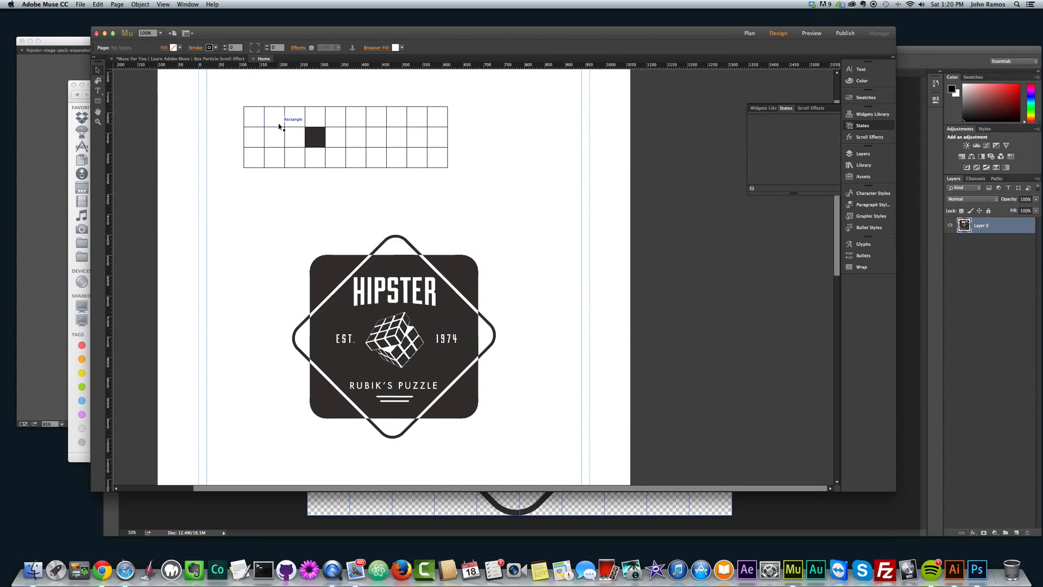
pyautogui.click(315, 137)
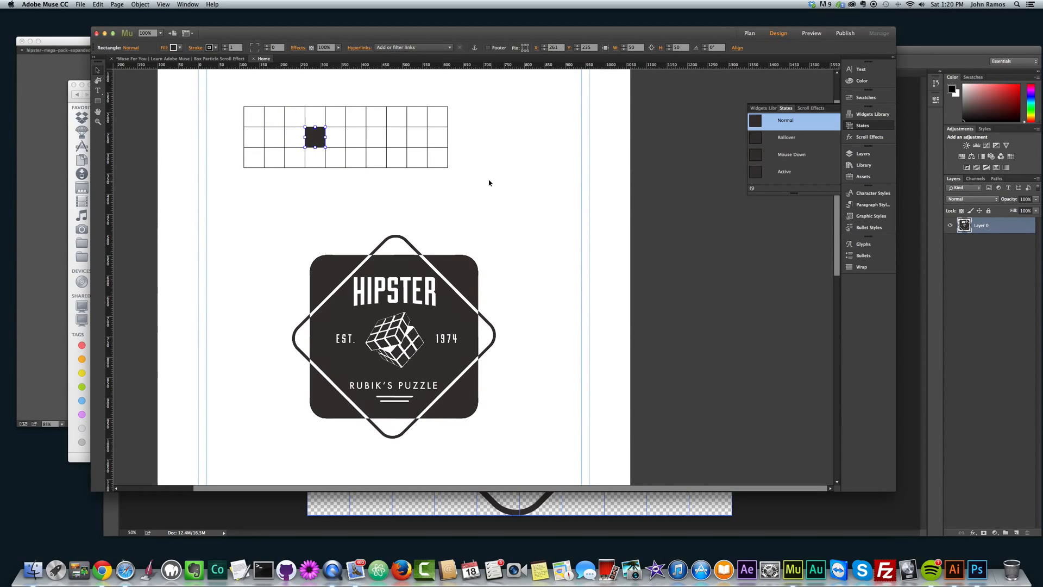
pyautogui.click(253, 116)
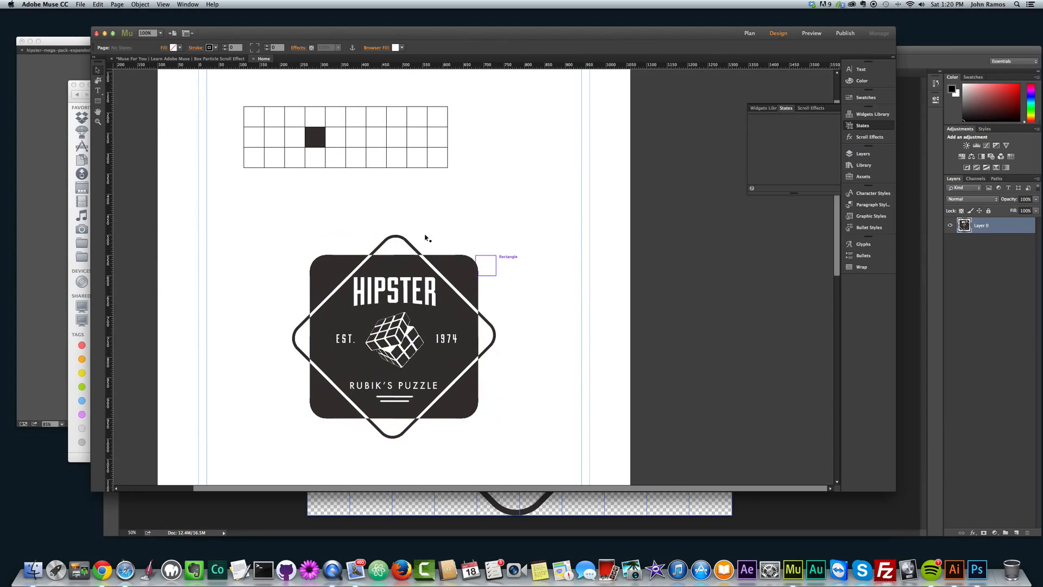
# Set the 1_15.jpg square's image fill to Scale to Fit via the Fill Fitting setting.
pyautogui.moveTo(485, 265); pyautogui.dragTo(467, 331)
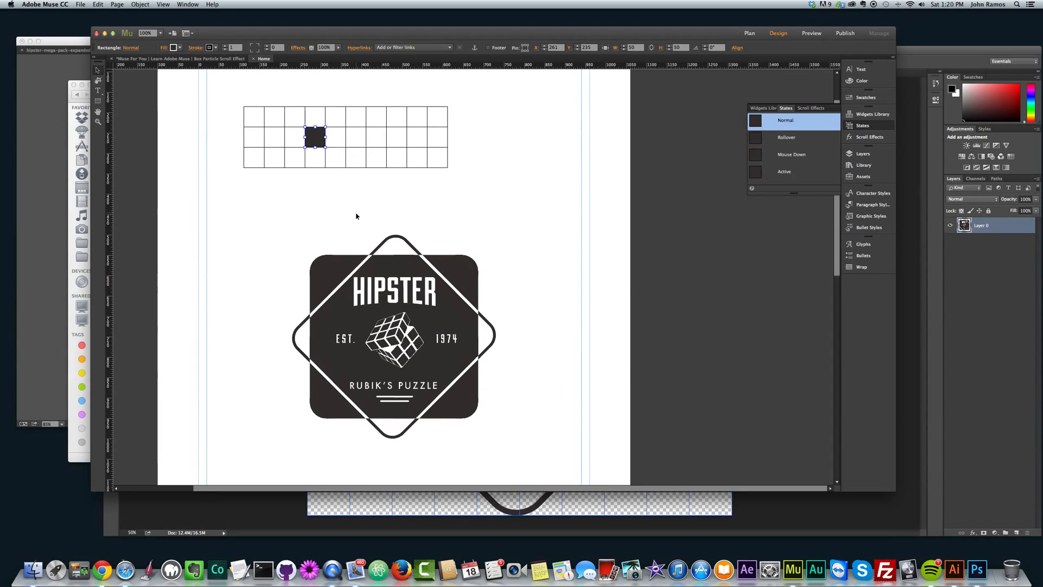
pyautogui.click(174, 47)
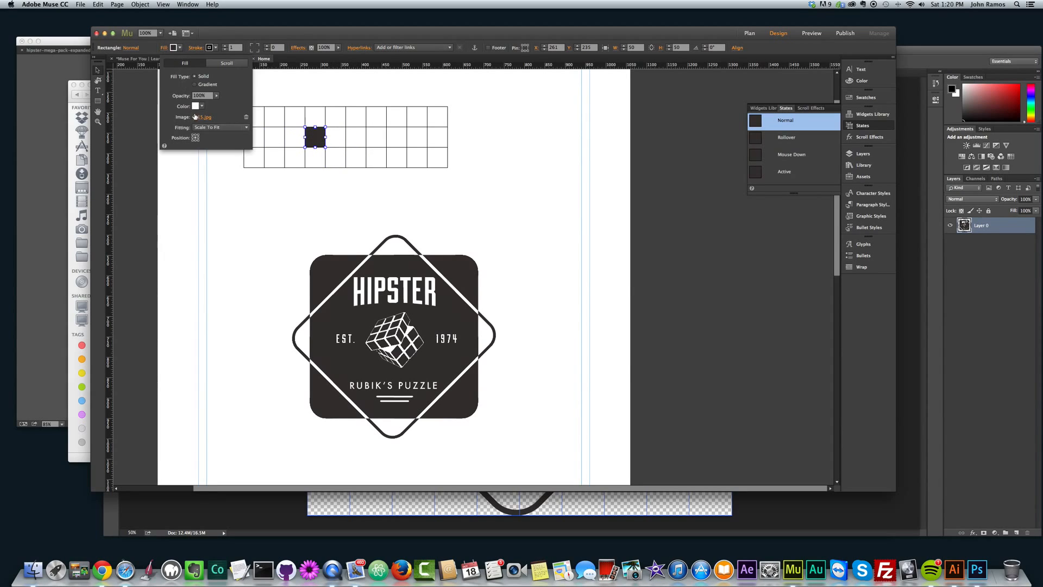
pyautogui.click(219, 127)
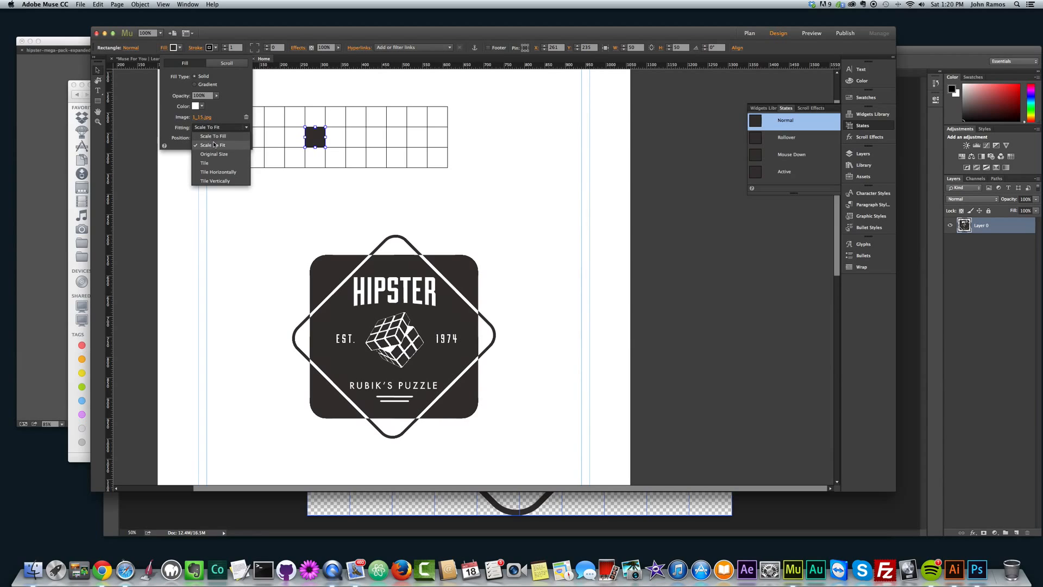
pyautogui.click(216, 144)
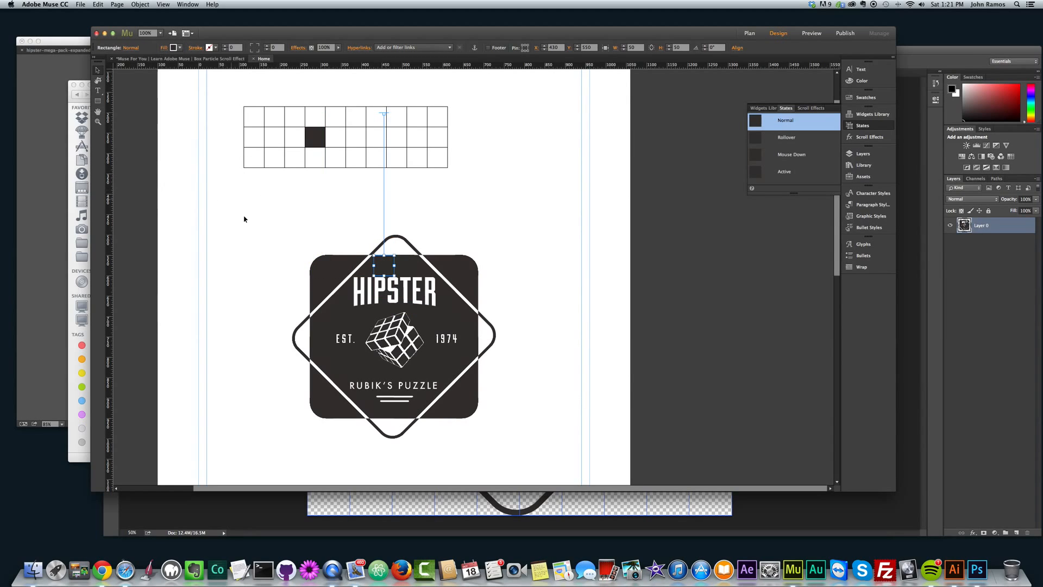
pyautogui.click(173, 47)
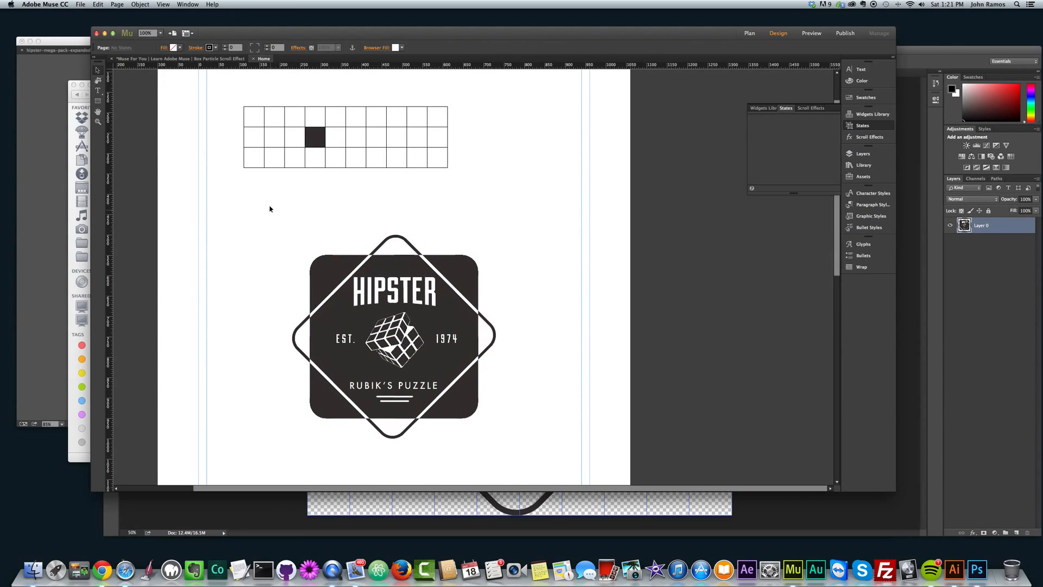
pyautogui.moveTo(545, 393)
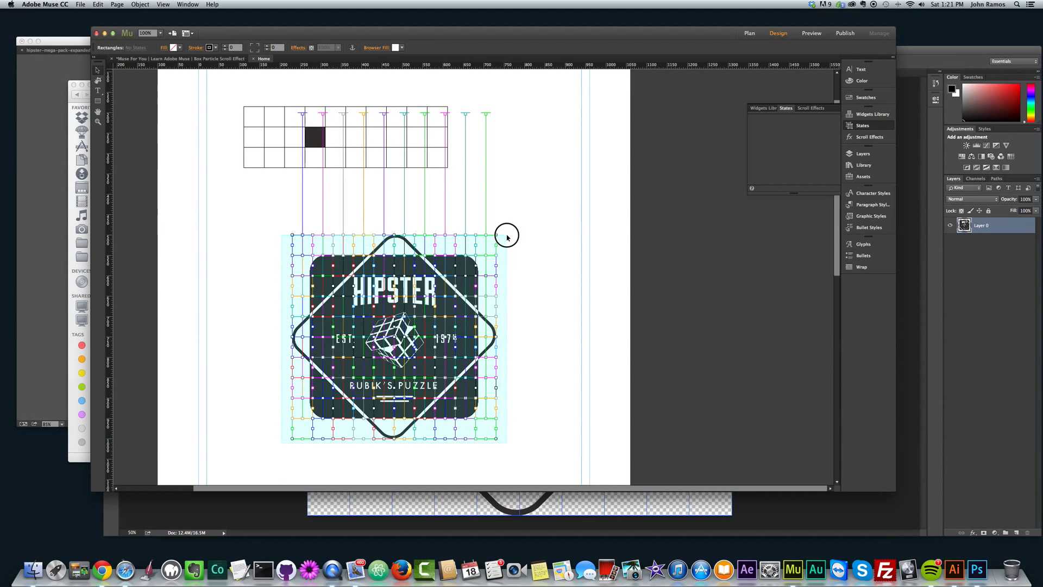
pyautogui.click(507, 236)
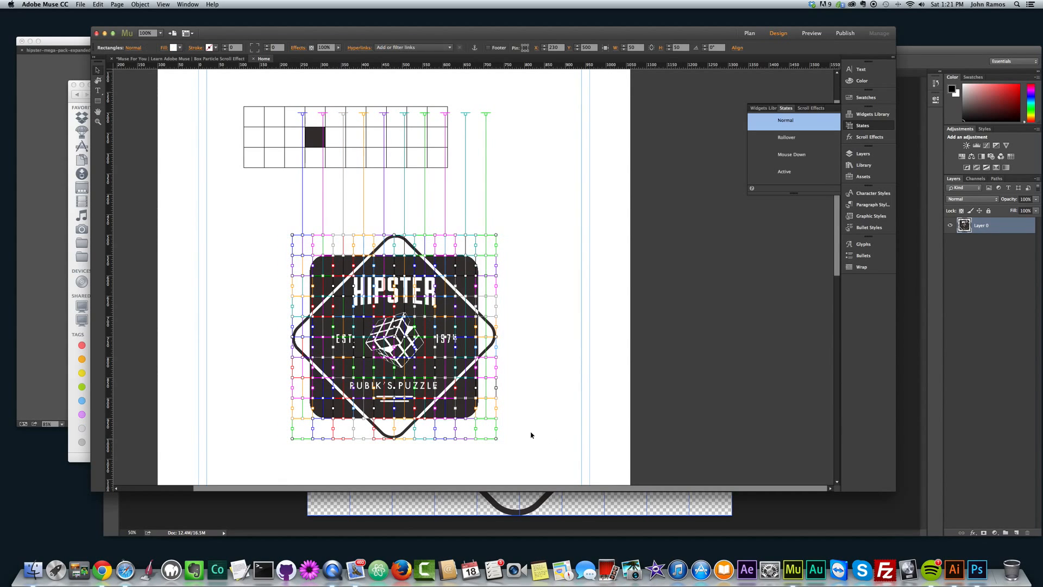
pyautogui.click(339, 236)
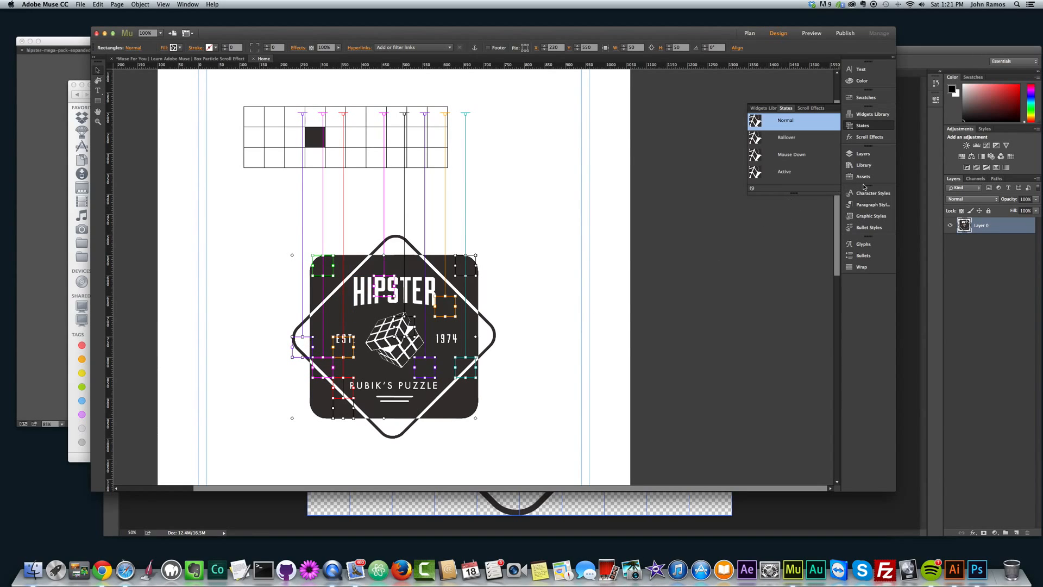
# Add a new layer above the stack from the Layers panel with Layer 10 selected.
pyautogui.click(863, 154)
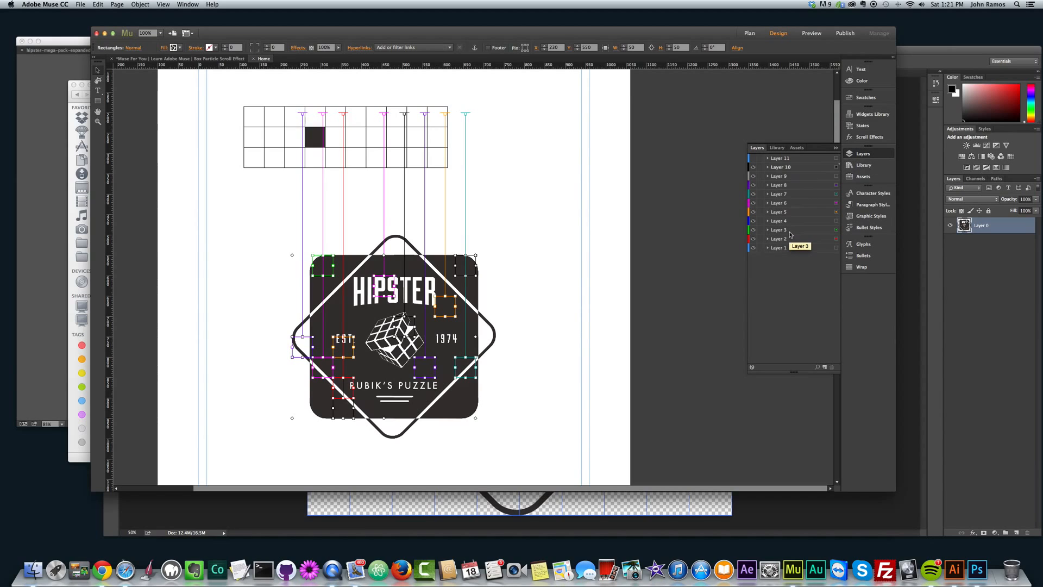
pyautogui.moveTo(791, 176)
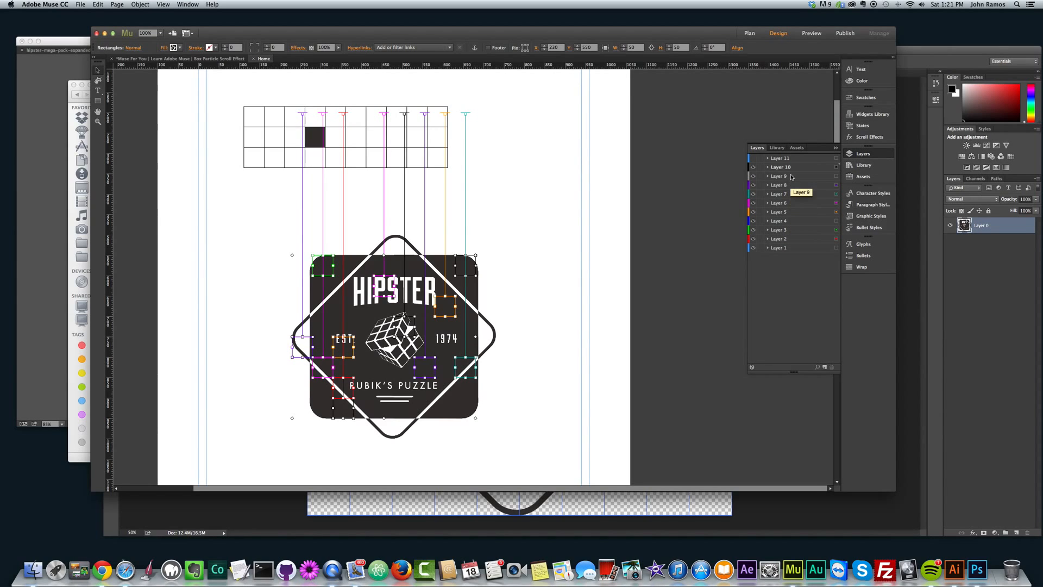
pyautogui.click(780, 166)
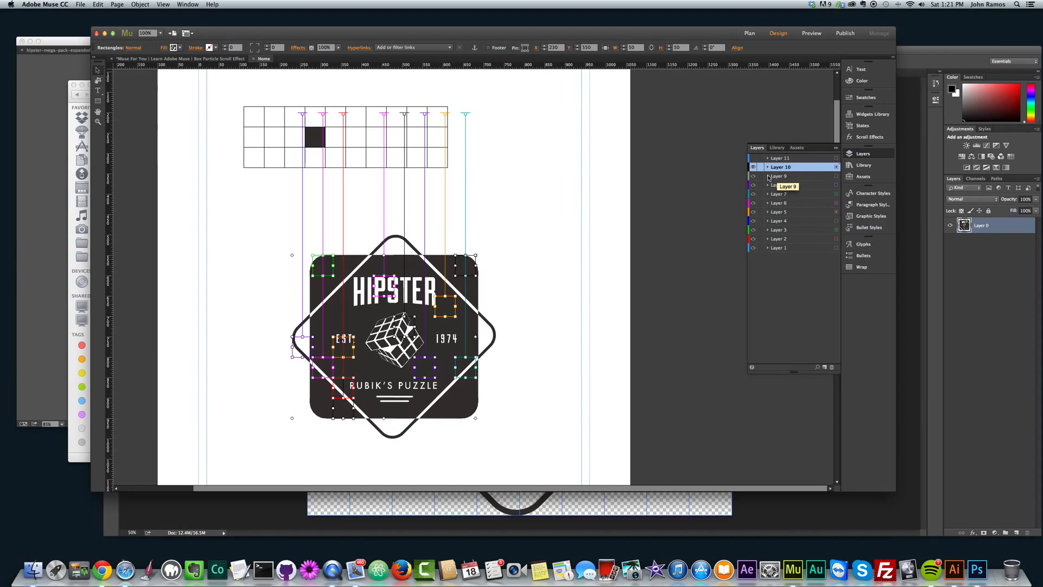
pyautogui.moveTo(785, 248)
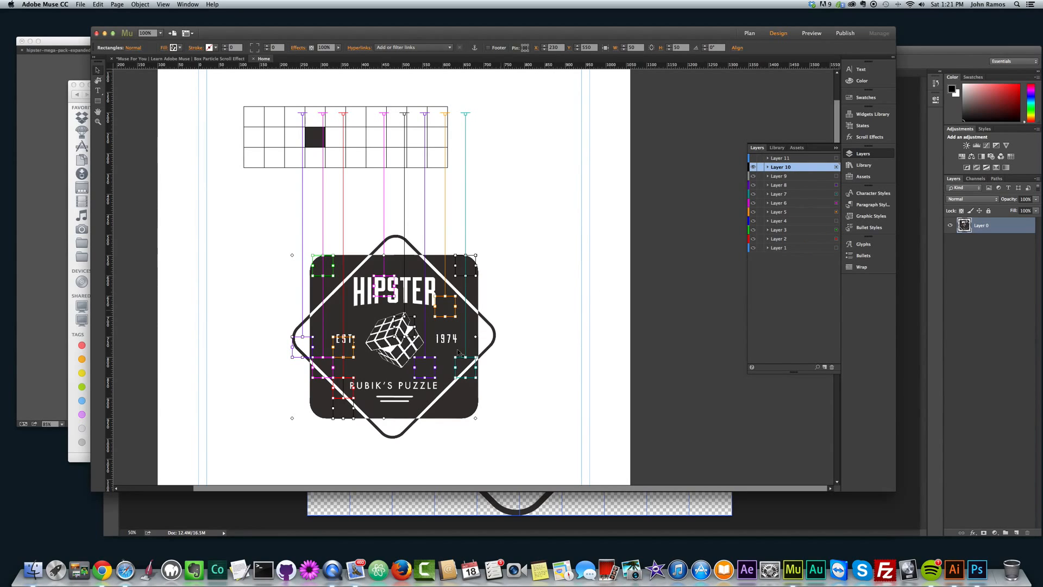
pyautogui.moveTo(458, 435)
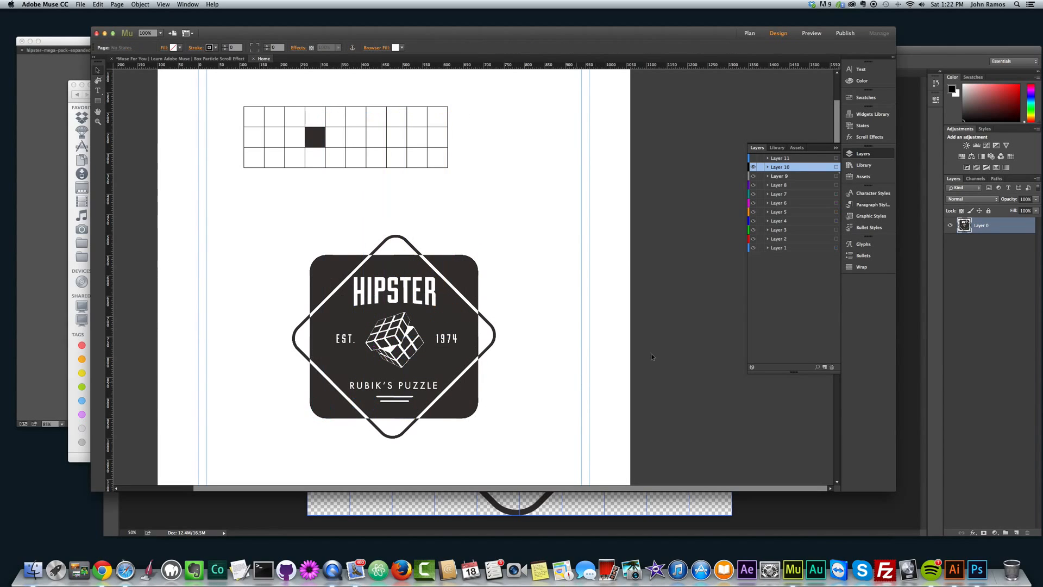
pyautogui.click(769, 248)
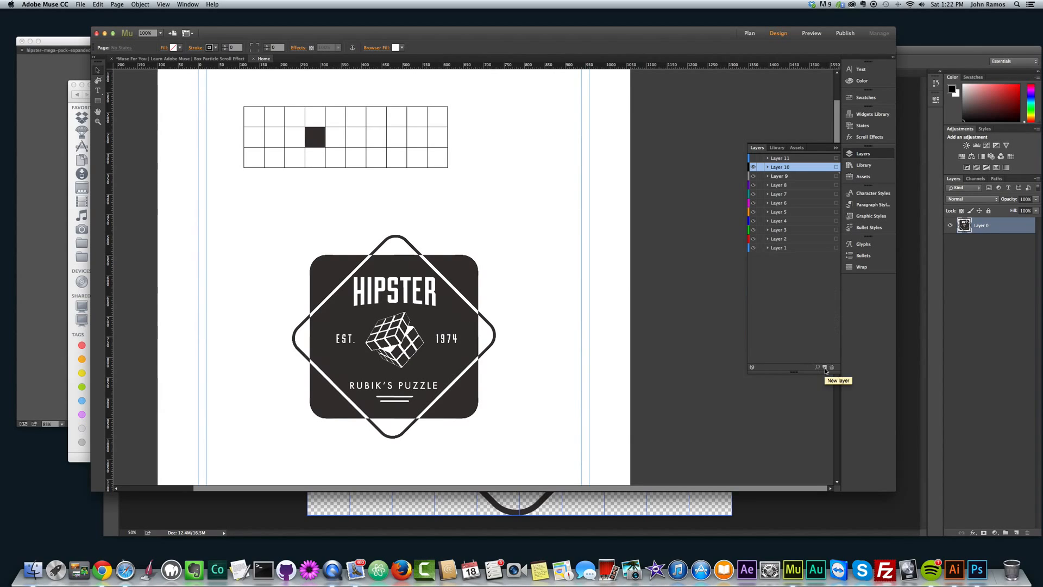
pyautogui.moveTo(831, 366)
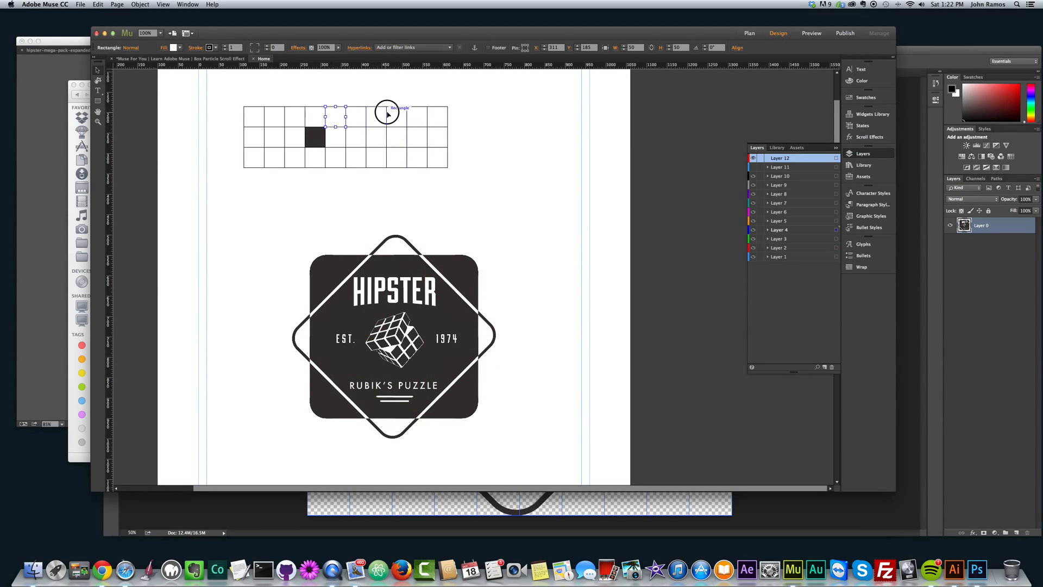
# Marquee-select the top grid squares and move them from Layer 4 onto the new Layer 12.
pyautogui.moveTo(386, 113); pyautogui.dragTo(436, 147)
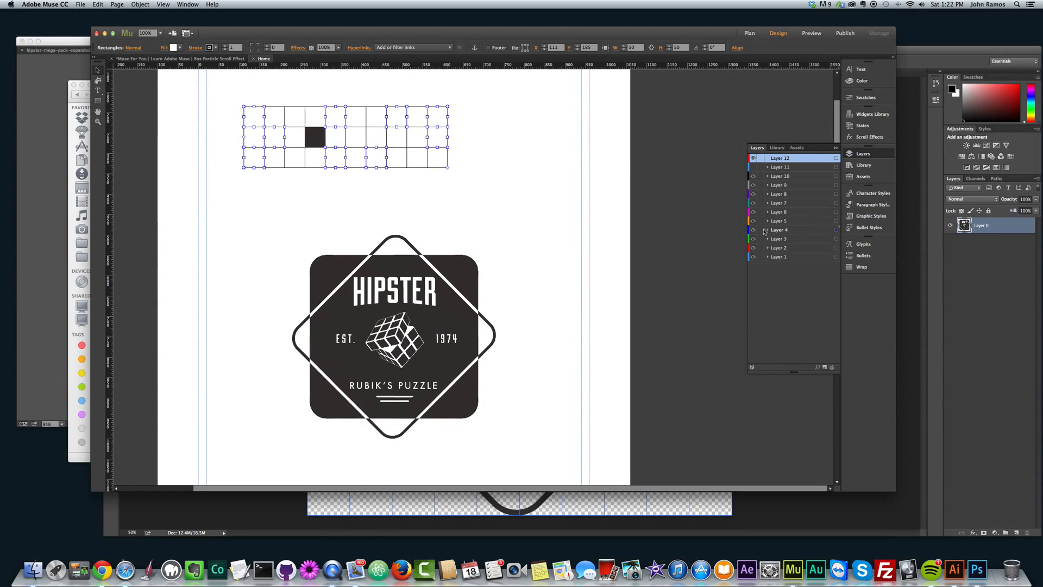
pyautogui.click(769, 229)
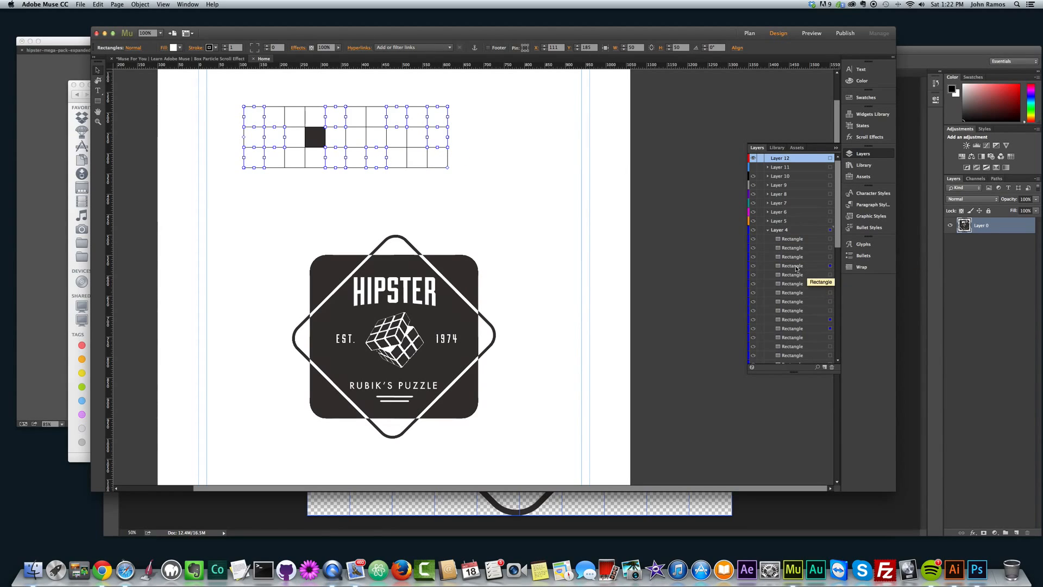
pyautogui.moveTo(795, 273)
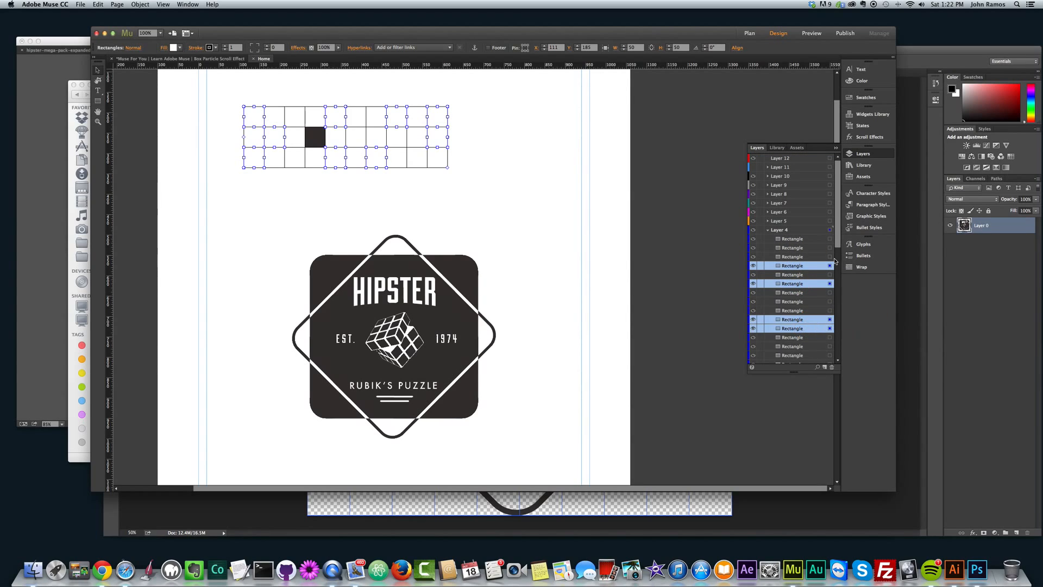
pyautogui.scroll(-3)
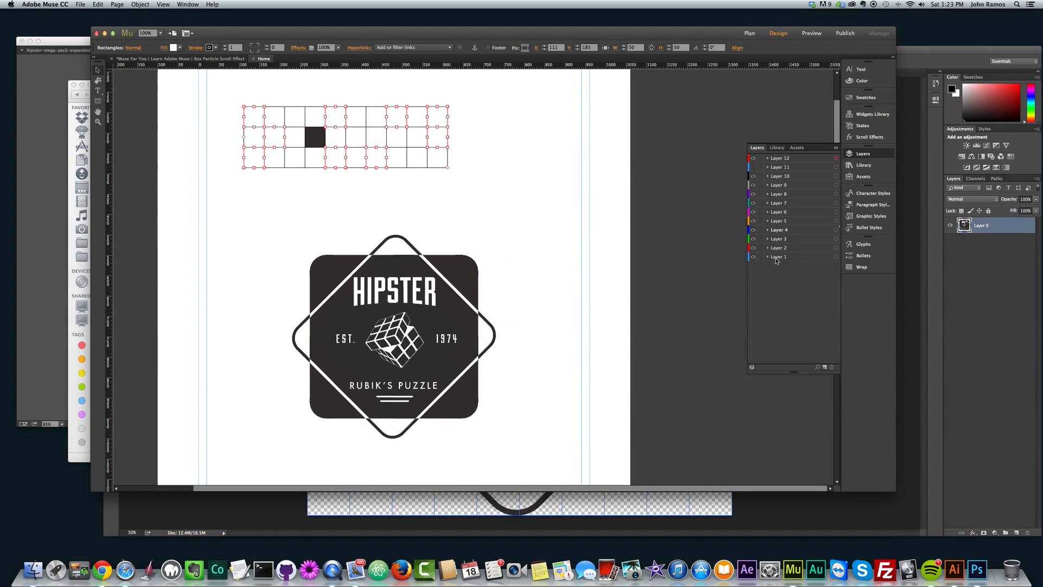
# Show only Layer 1's badge pieces and select the top-left piece for scroll effects.
pyautogui.click(778, 257)
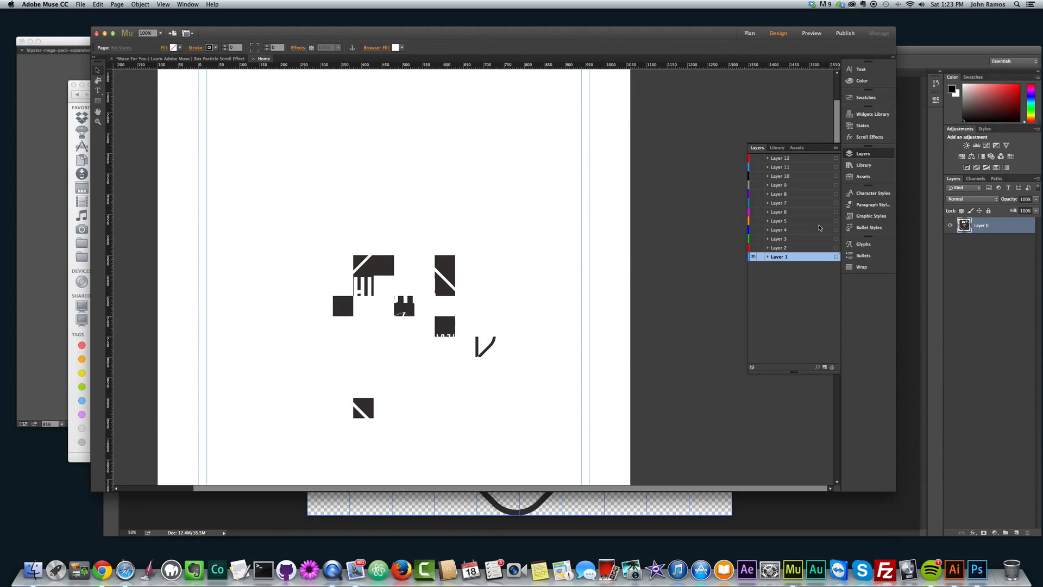
pyautogui.click(365, 266)
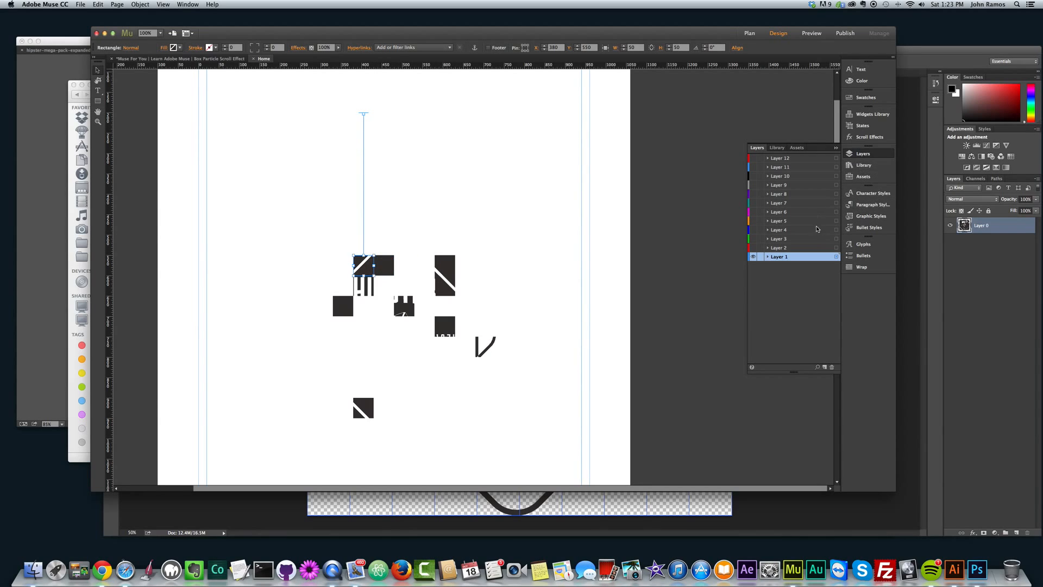
pyautogui.click(869, 137)
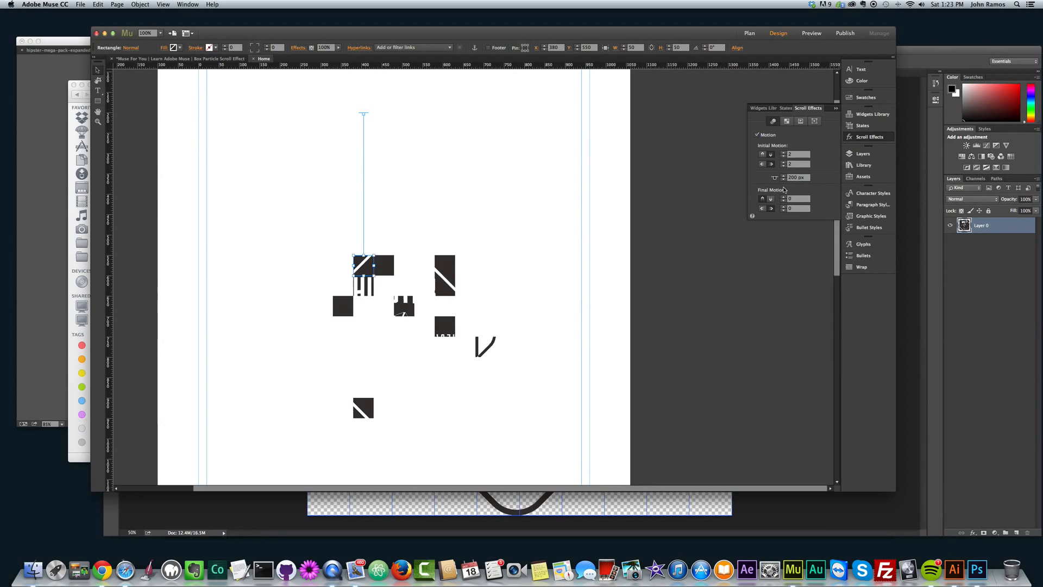
pyautogui.moveTo(795, 155)
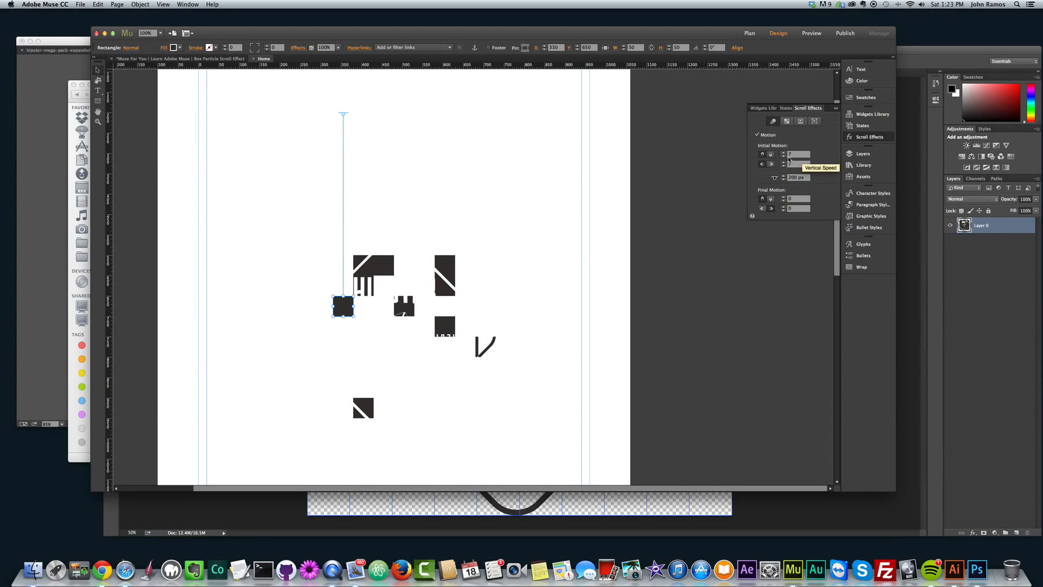
pyautogui.moveTo(434, 304)
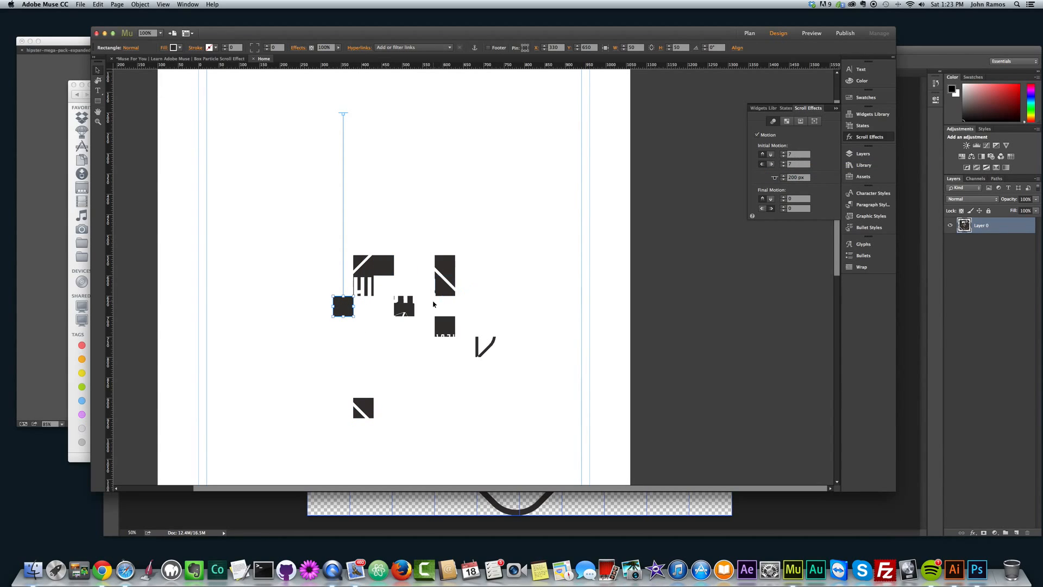
# Select a Layer 1 badge square and adjust its scroll motion speed and position settings.
pyautogui.moveTo(342, 304); pyautogui.dragTo(383, 266)
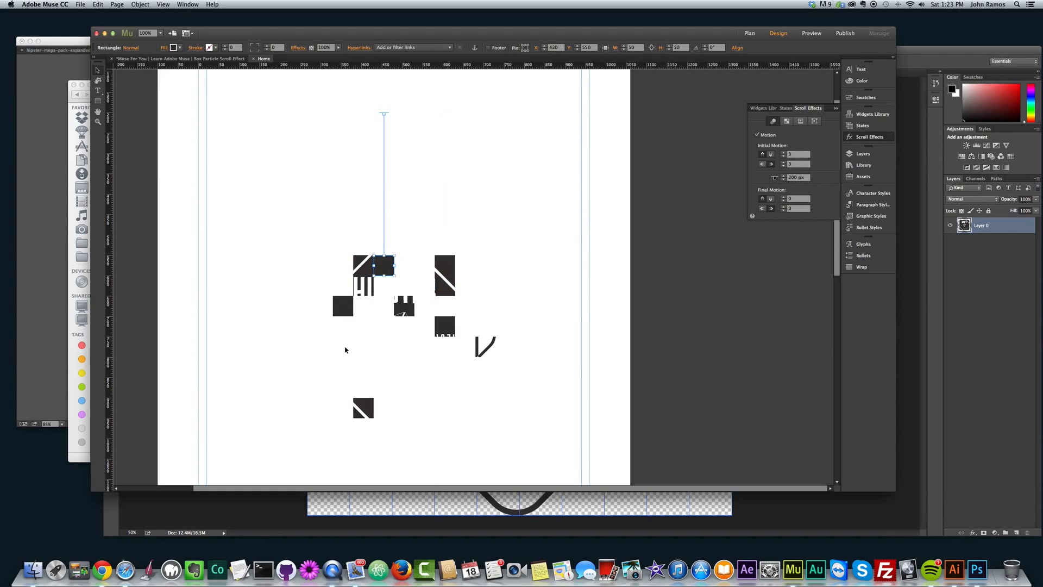
pyautogui.moveTo(796, 202)
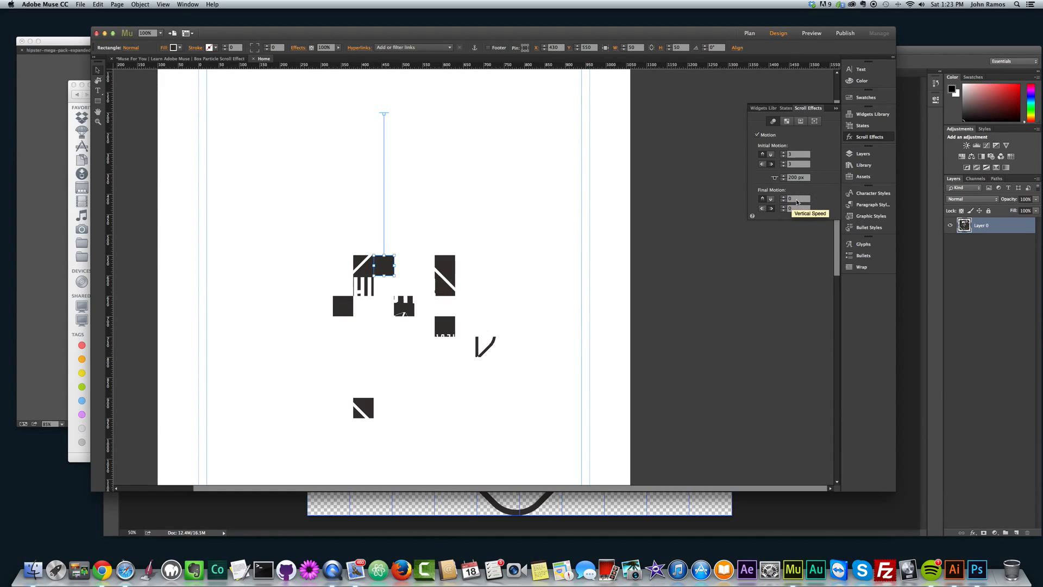
pyautogui.moveTo(570, 288)
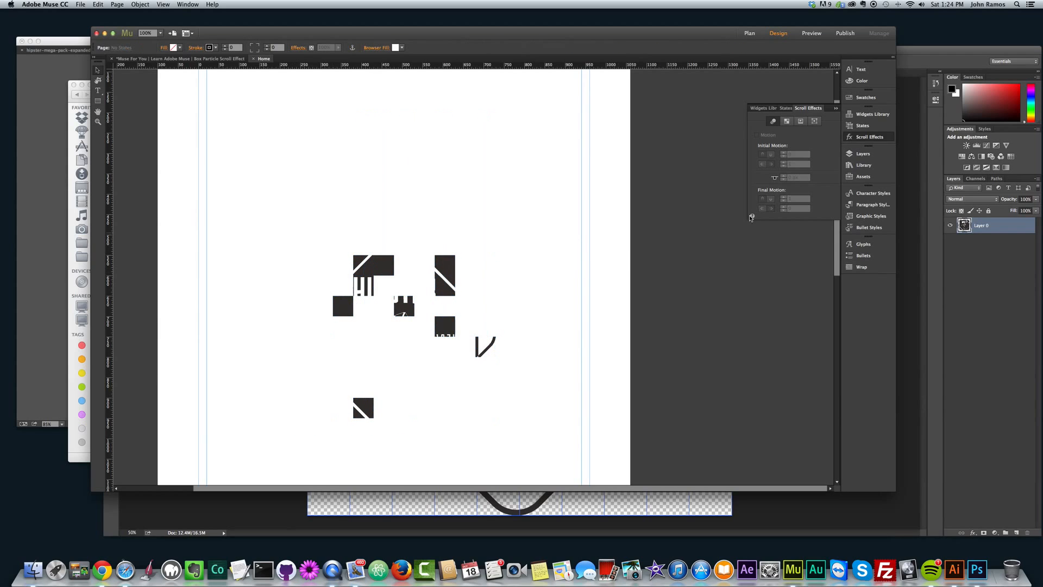
pyautogui.click(382, 267)
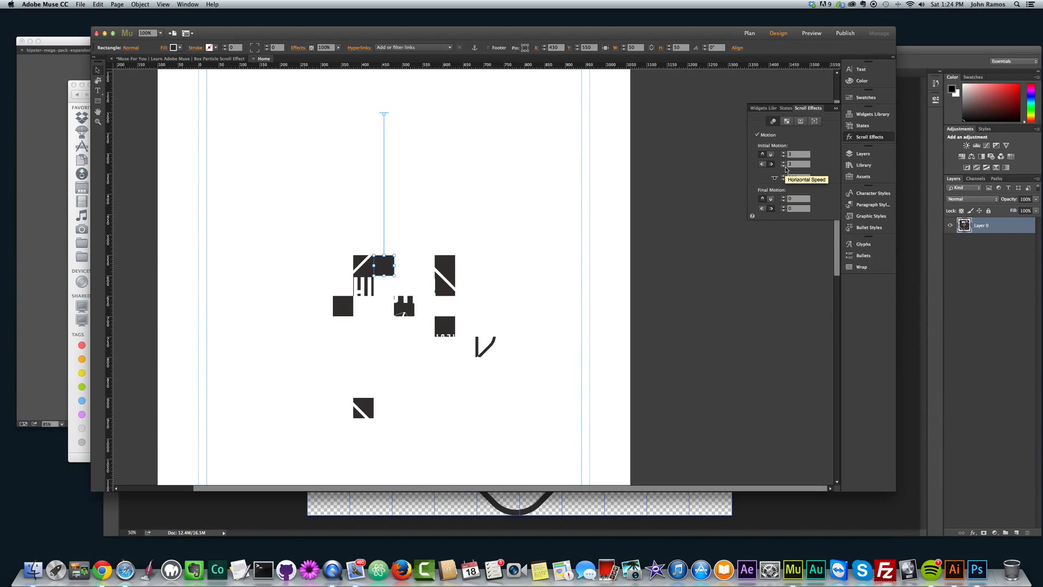
pyautogui.moveTo(799, 169)
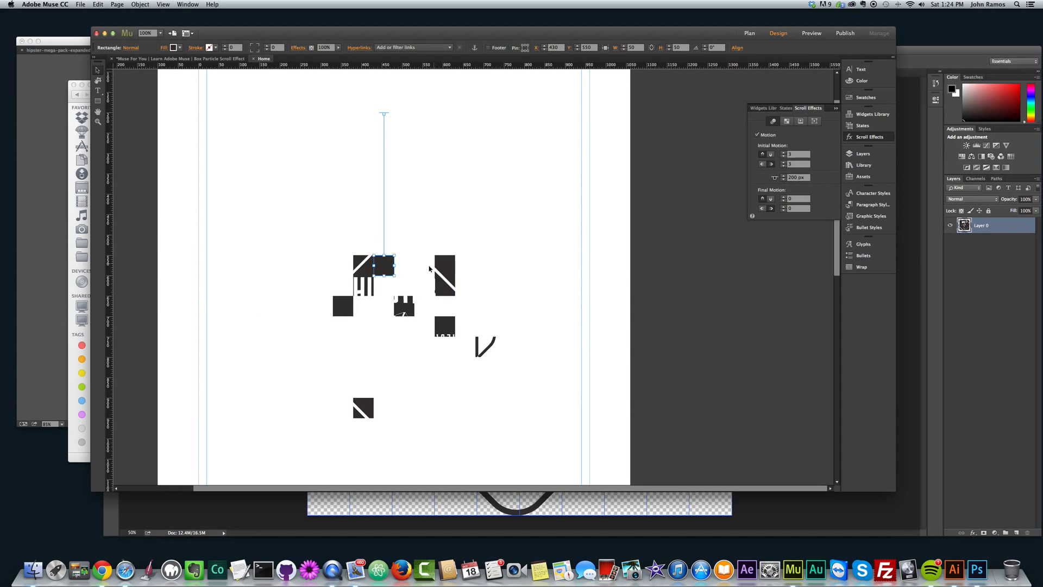
pyautogui.moveTo(690, 255)
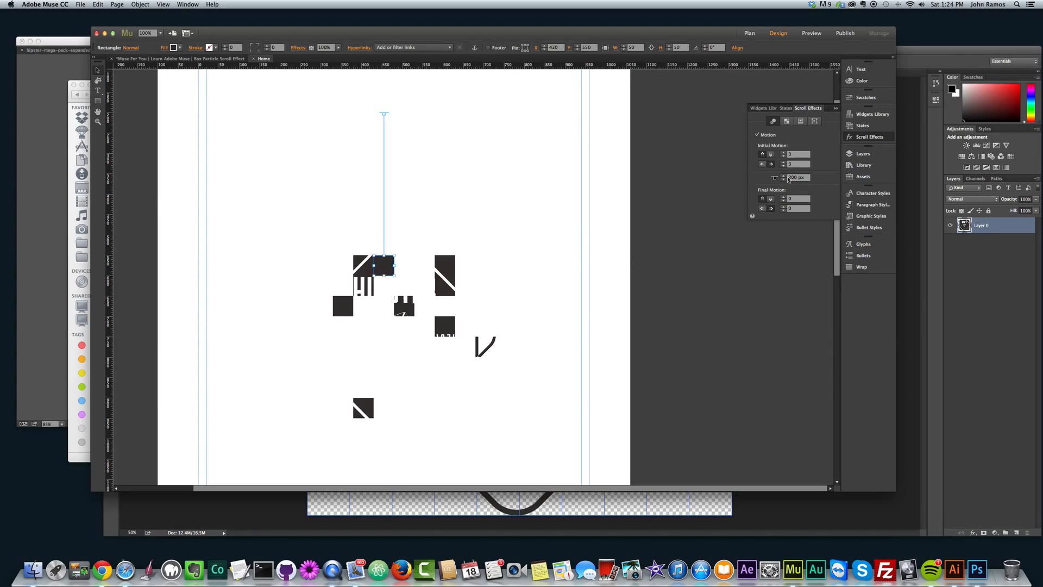
pyautogui.moveTo(796, 177)
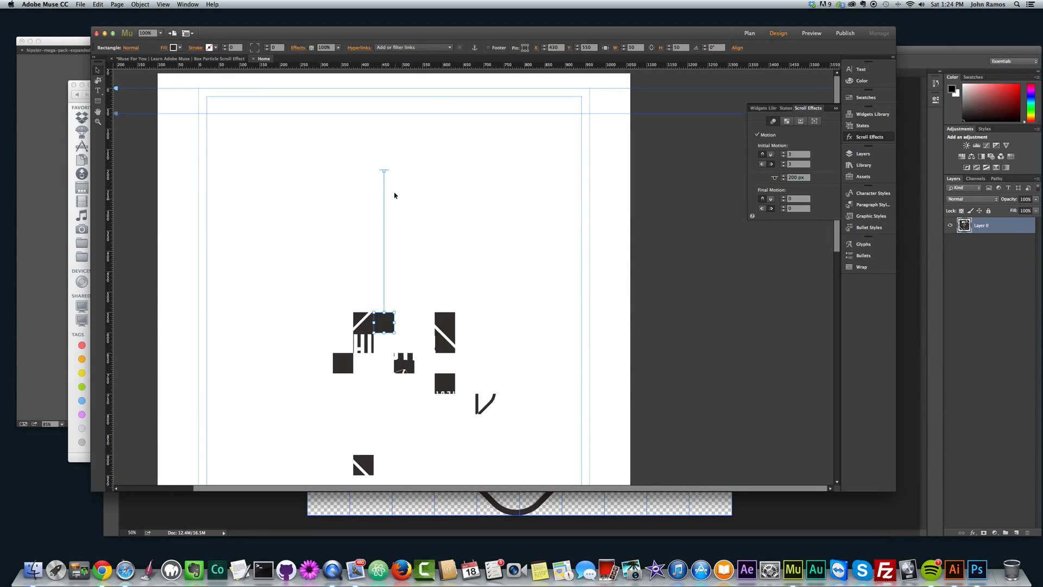
pyautogui.moveTo(389, 187)
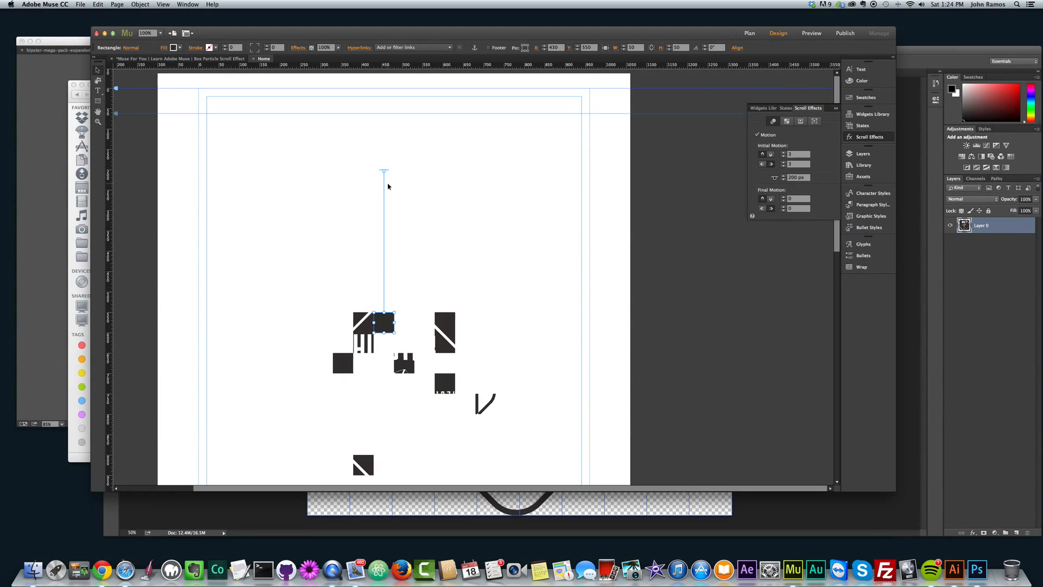
# Drag the square's motion handle to move its start point, then preview the page in Chrome.
pyautogui.scroll(-3)
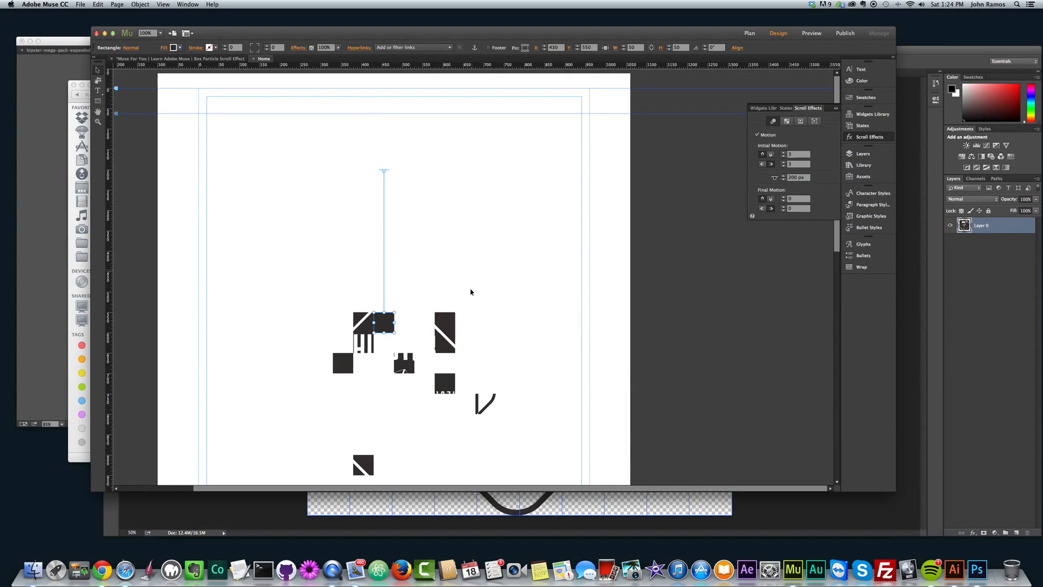
pyautogui.scroll(-3)
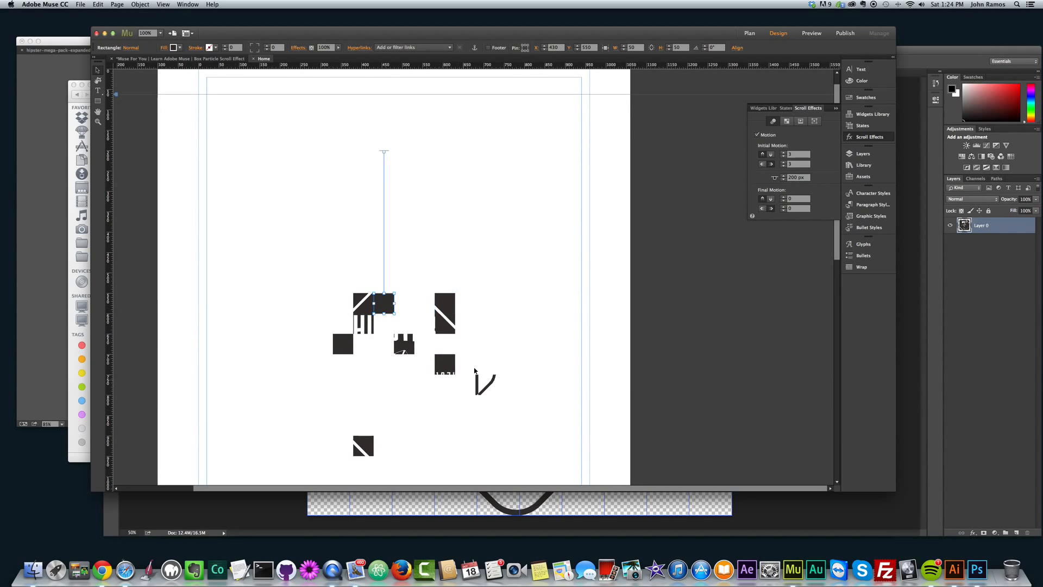
pyautogui.moveTo(390, 206)
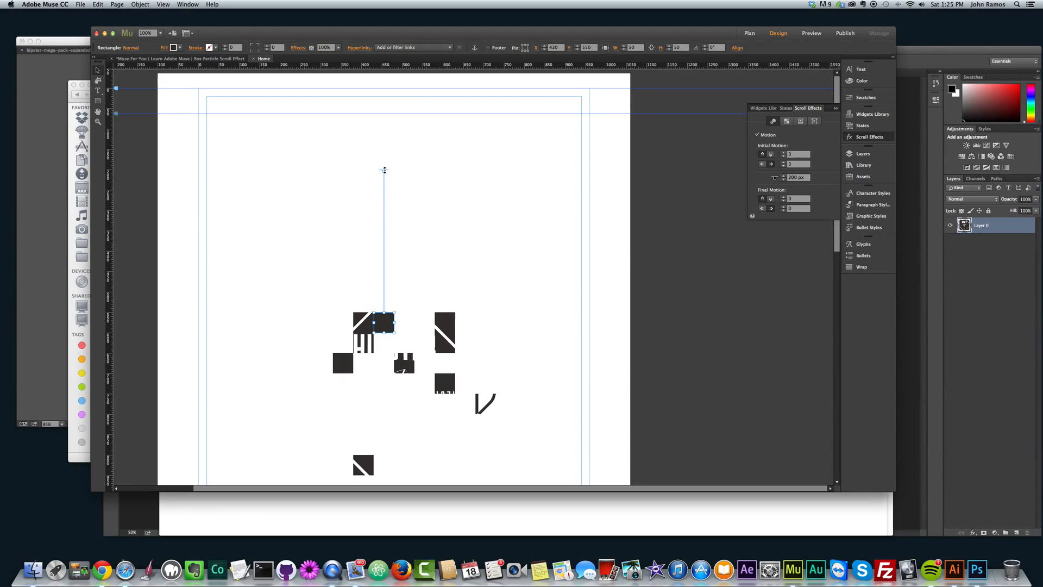
pyautogui.moveTo(383, 170); pyautogui.dragTo(387, 76)
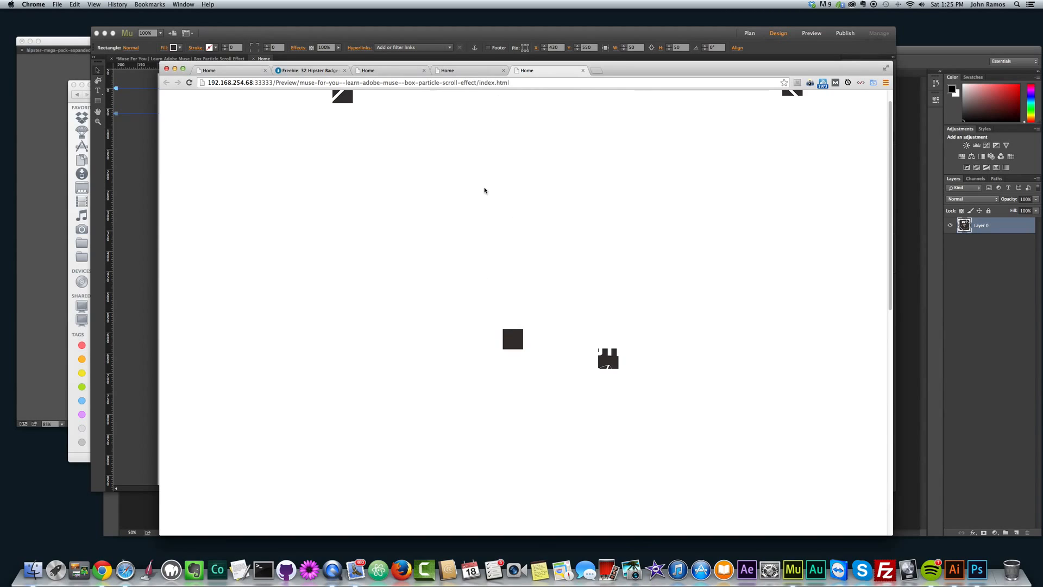
pyautogui.moveTo(519, 93)
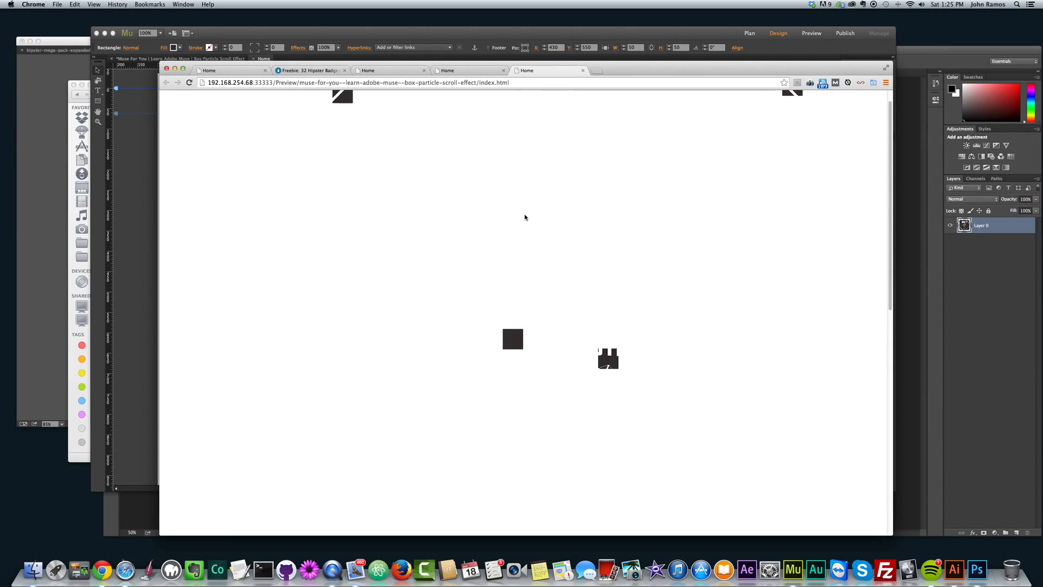
pyautogui.moveTo(528, 175)
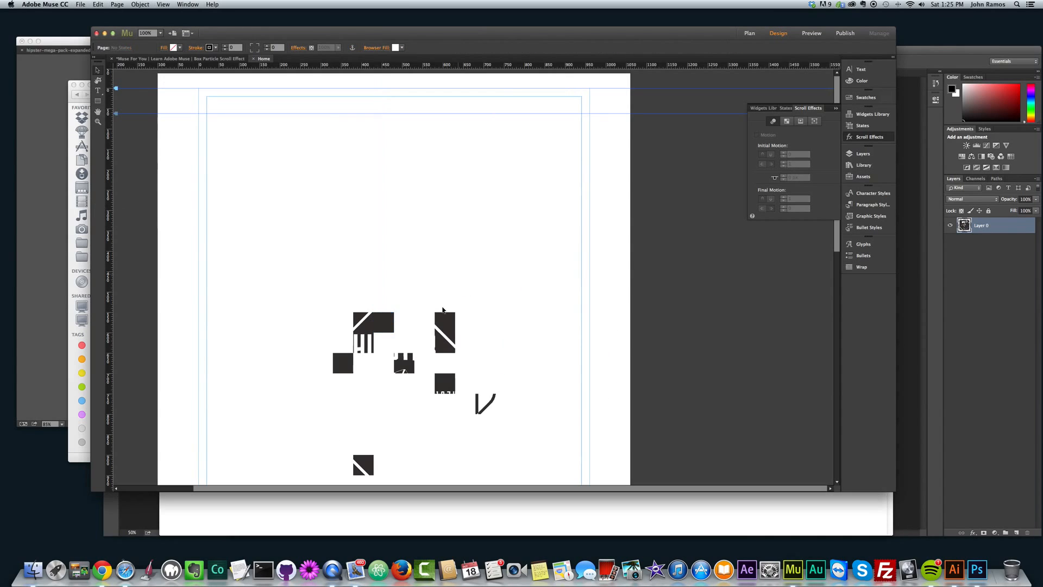
# Make all layers' badge squares visible again and check the grouped squares' scroll motion settings.
pyautogui.click(383, 323)
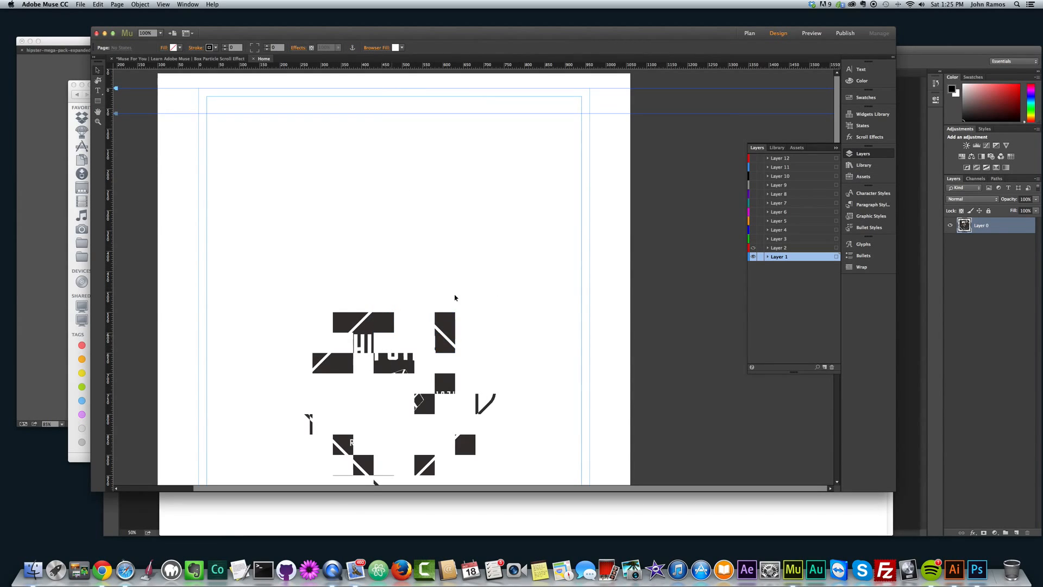
pyautogui.press('cmd+a')
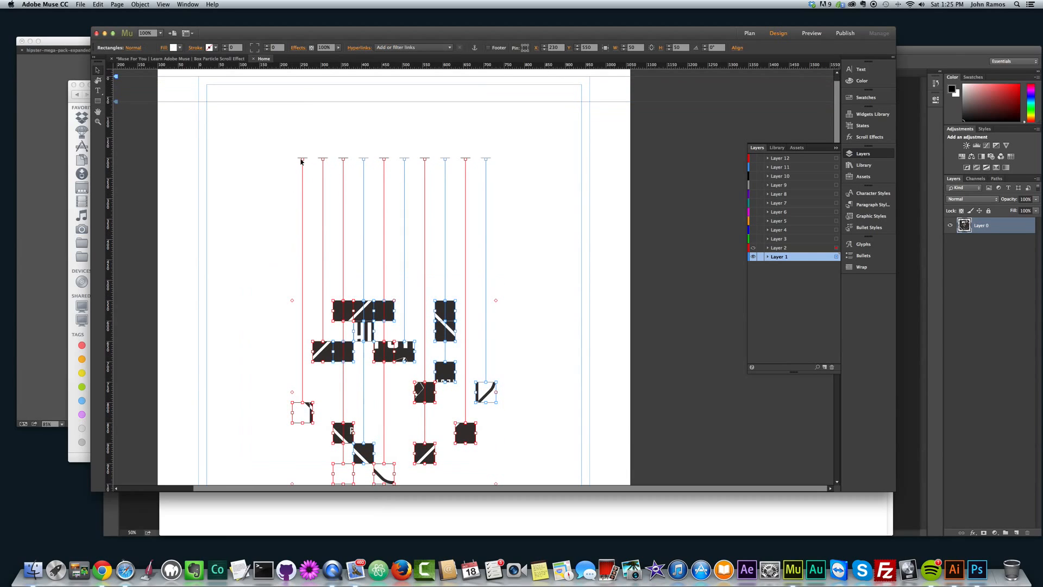
pyautogui.click(652, 232)
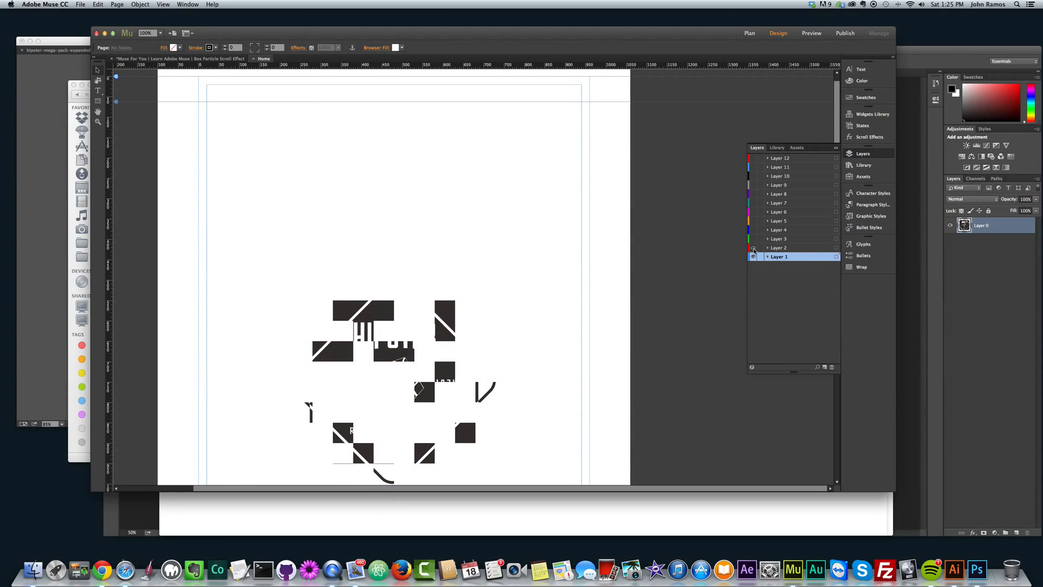
pyautogui.click(445, 310)
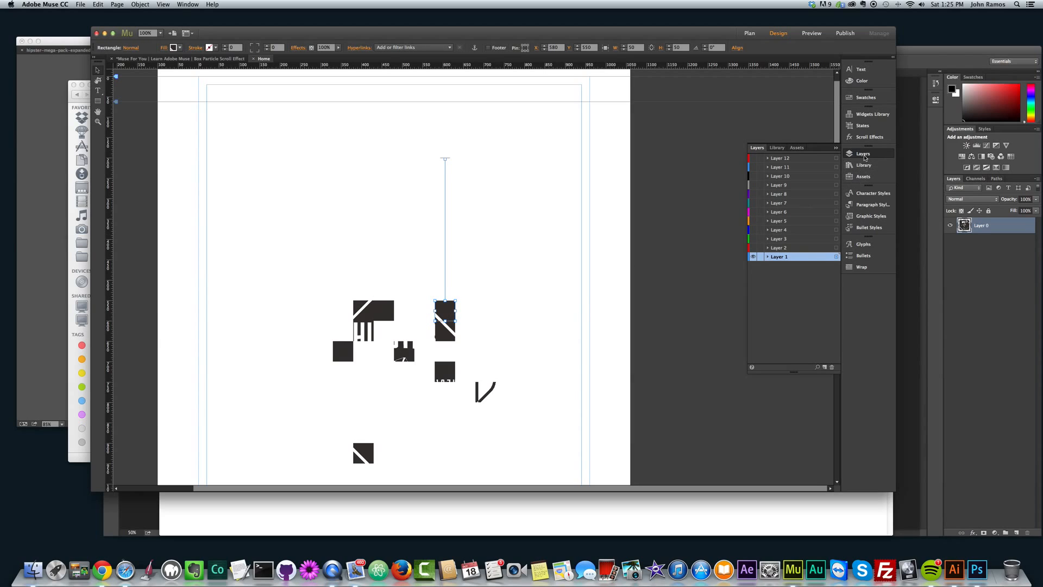
pyautogui.click(869, 136)
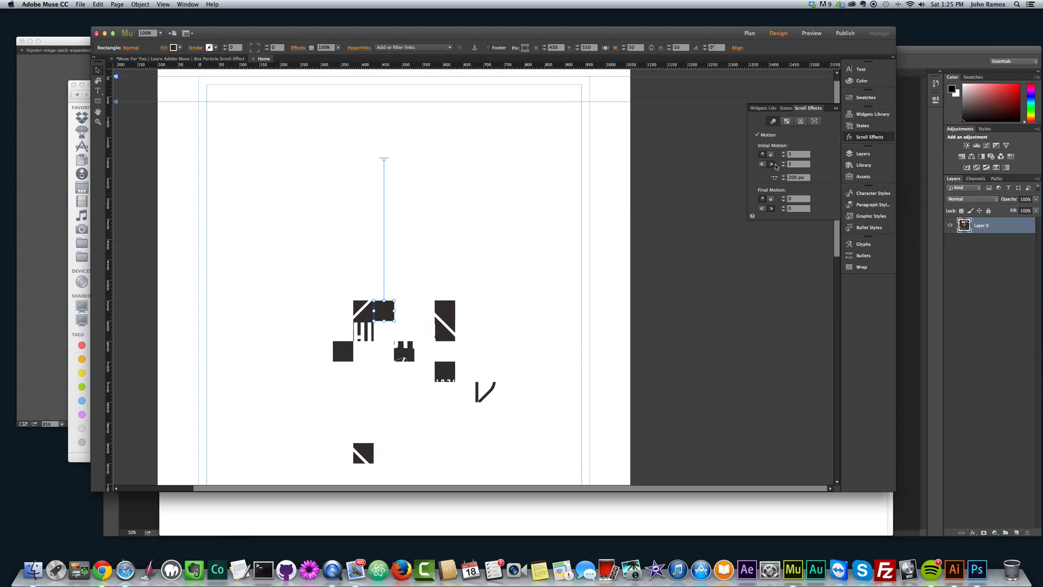
pyautogui.click(444, 371)
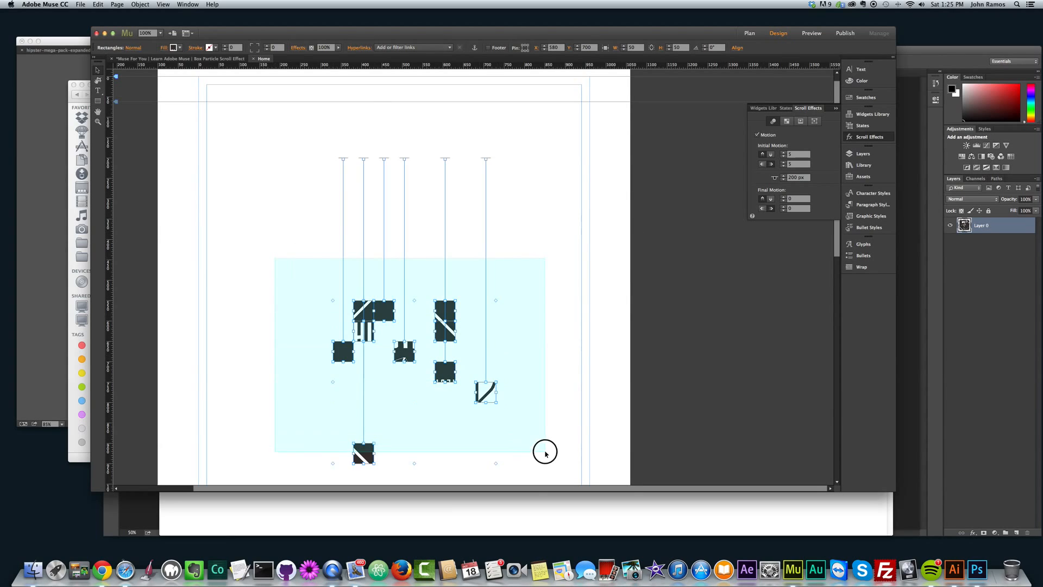
# Select Layer 12 in the Layers panel and delete it, prompting a confirmation.
pyautogui.click(864, 153)
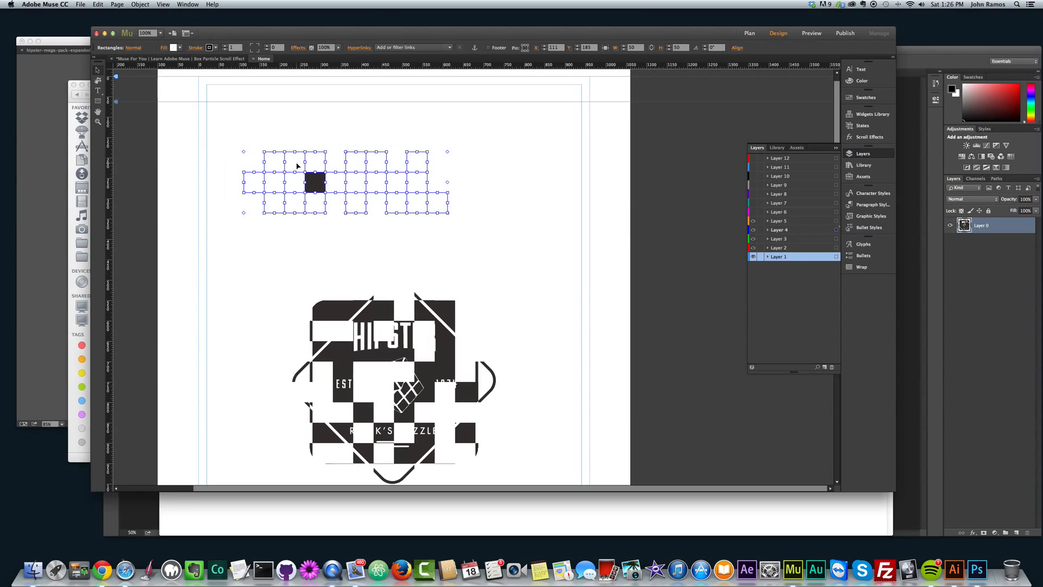
pyautogui.click(780, 157)
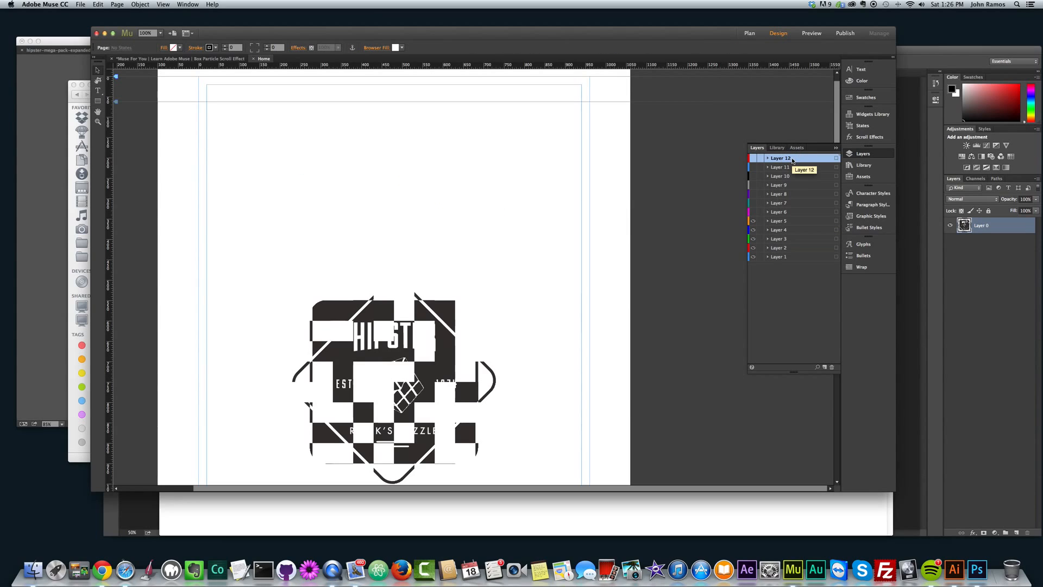
pyautogui.click(831, 366)
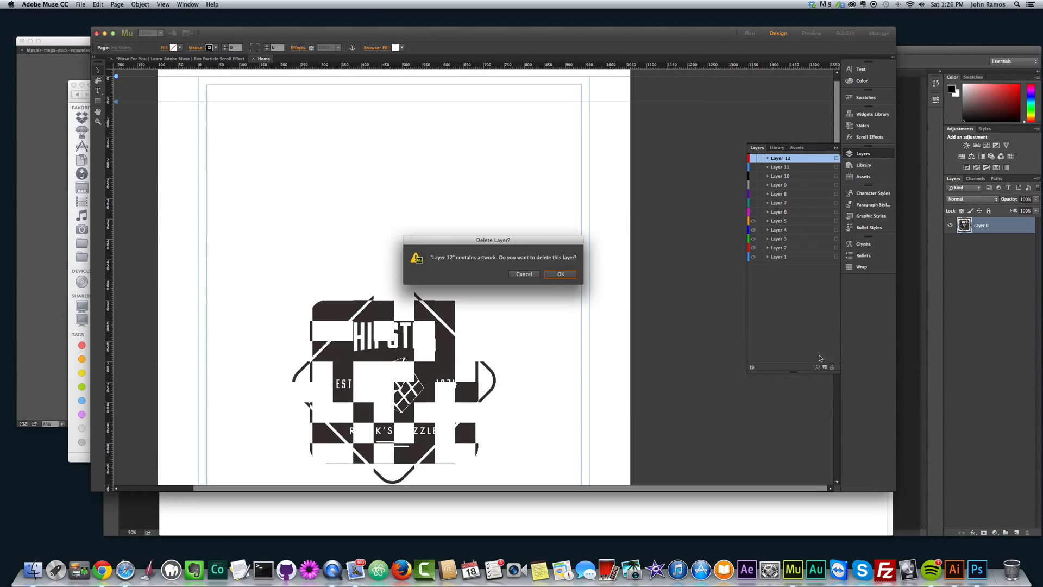
# Confirm deleting Layer 12 so the complete HIPSTER badge appears assembled.
pyautogui.click(559, 273)
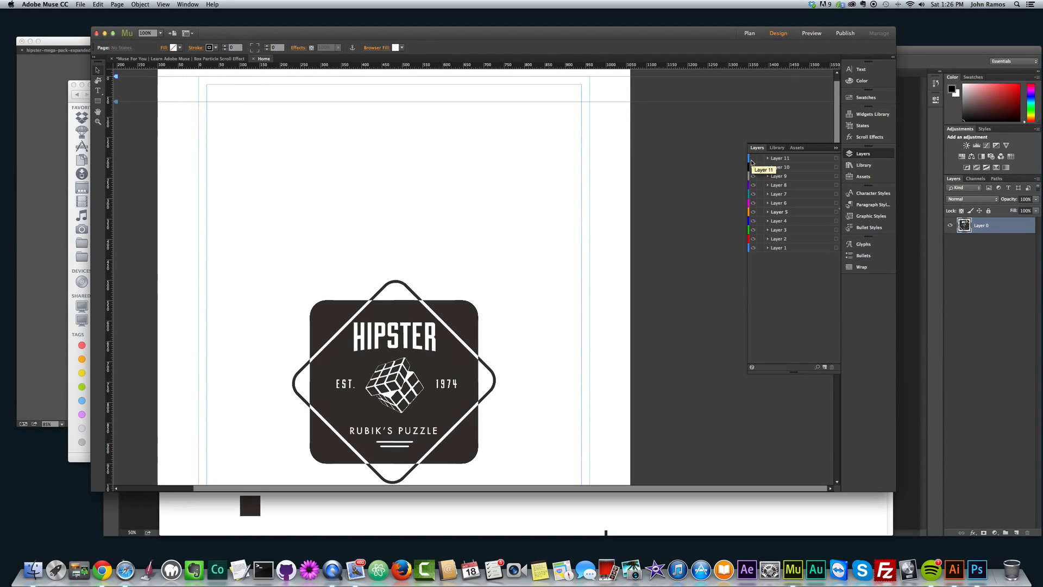
pyautogui.moveTo(701, 196)
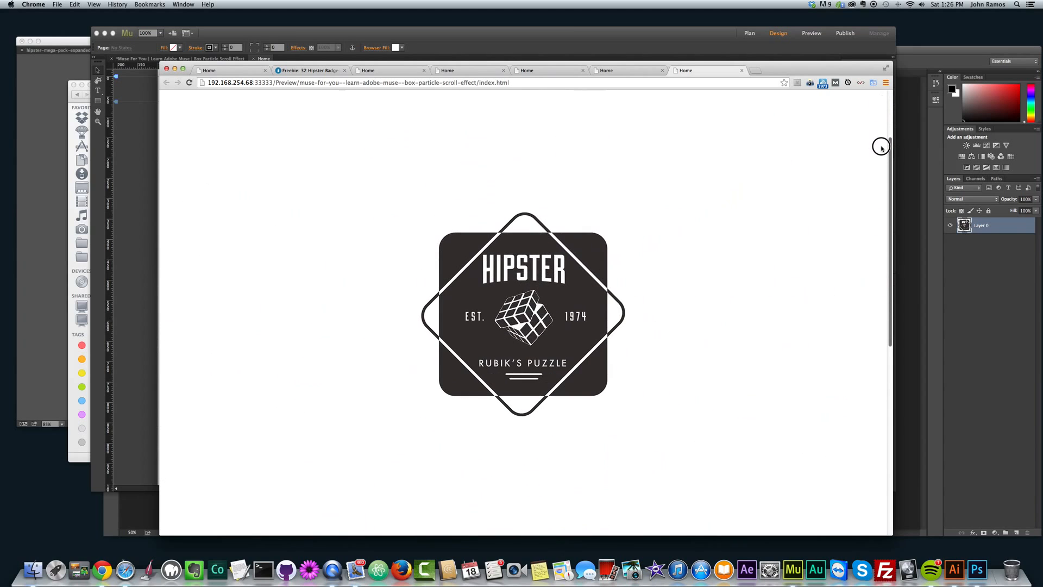
pyautogui.moveTo(881, 179)
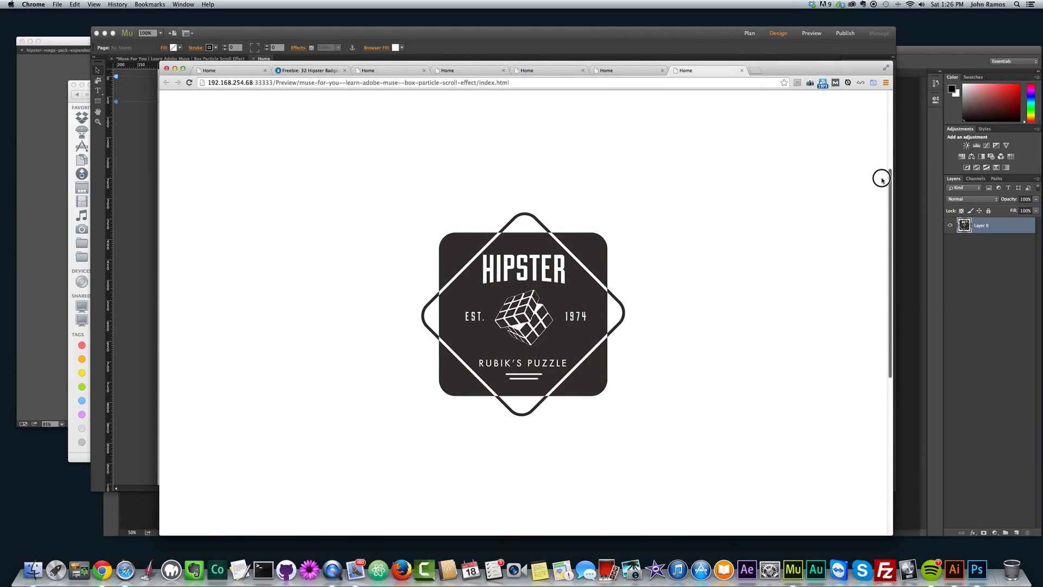
pyautogui.moveTo(864, 160)
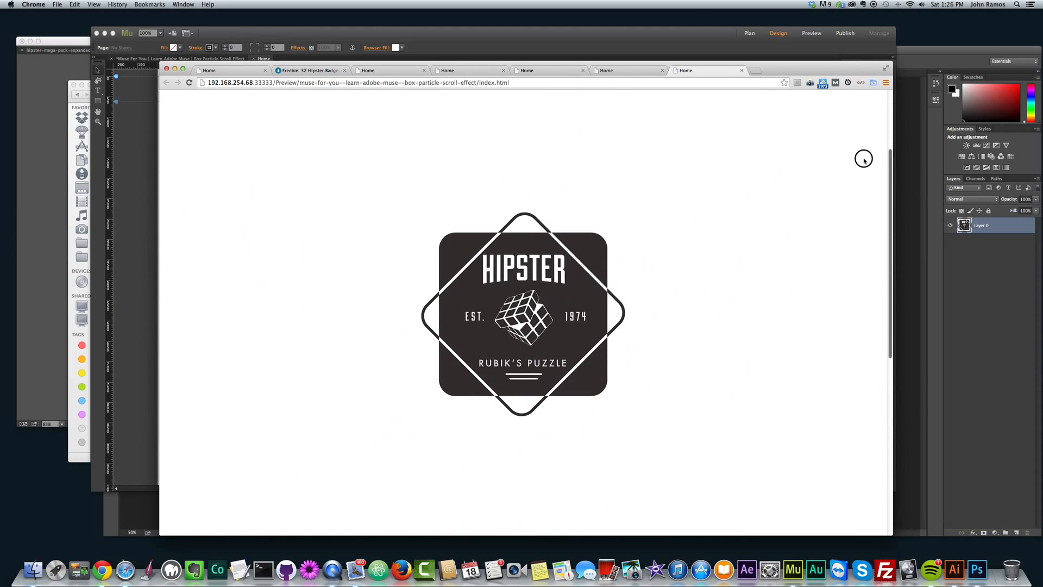
pyautogui.moveTo(860, 153)
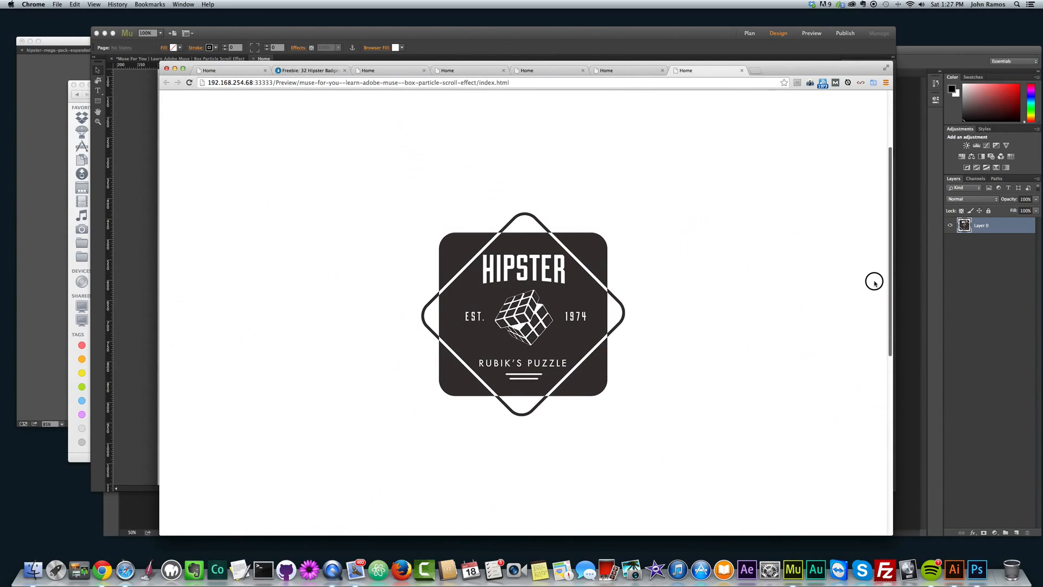
pyautogui.moveTo(889, 270)
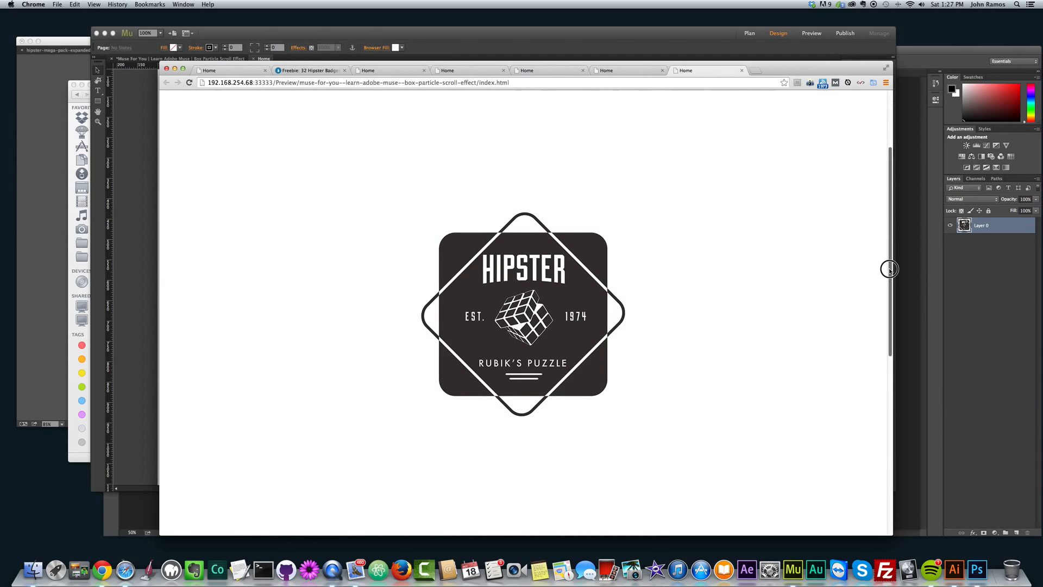